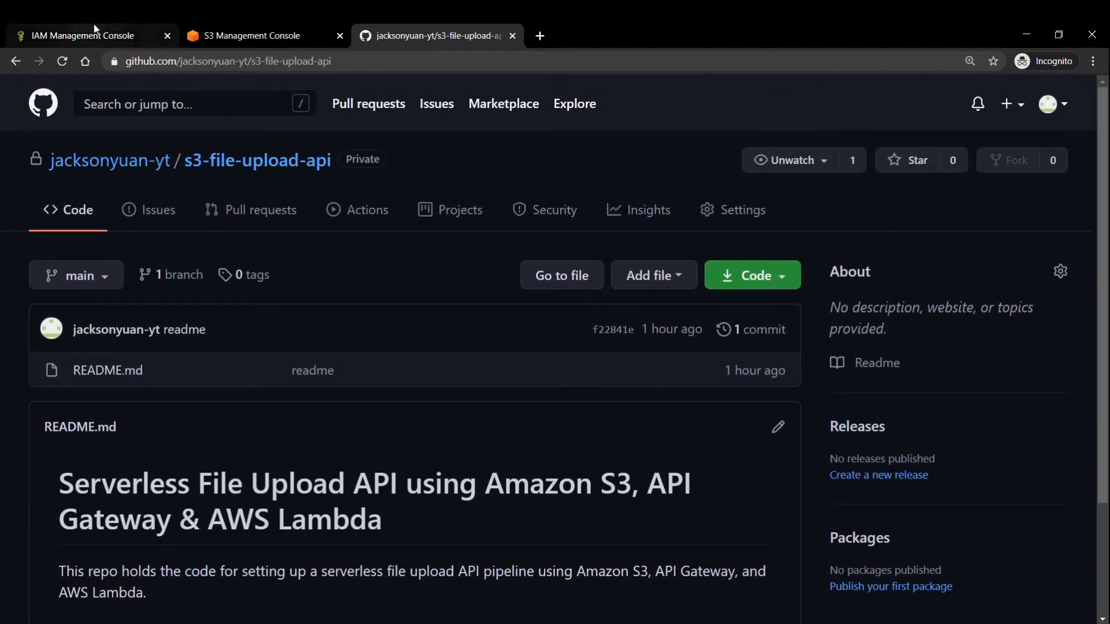
- Name the new IAM user s3-file-upload-user and give it Programmatic access
left_click(82, 36)
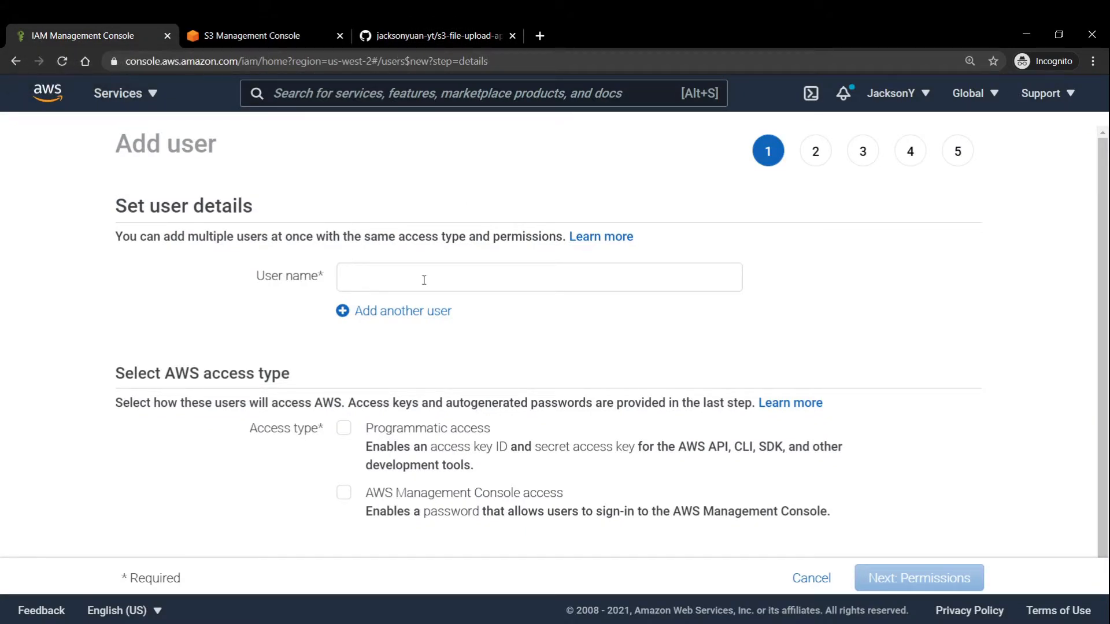
left_click(539, 277)
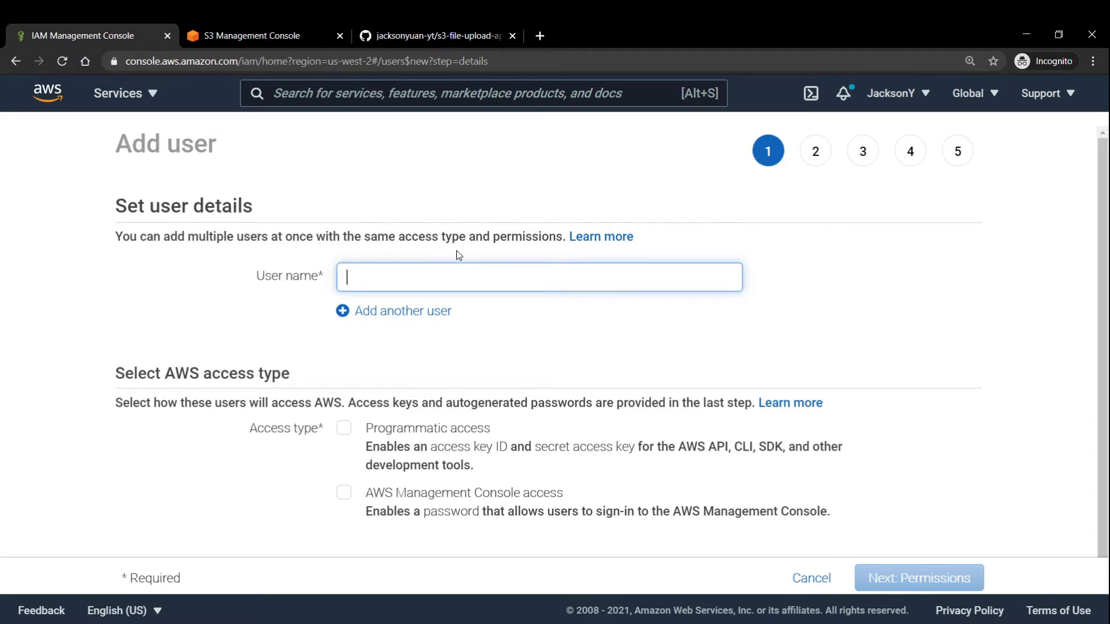
type("yt-")
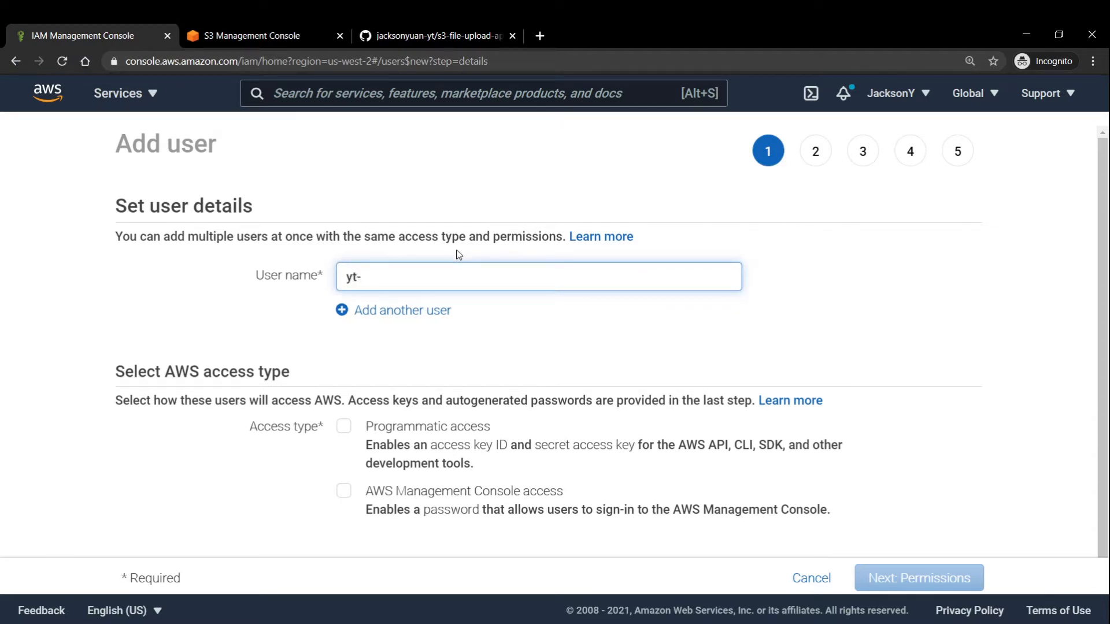
key("Backspace")
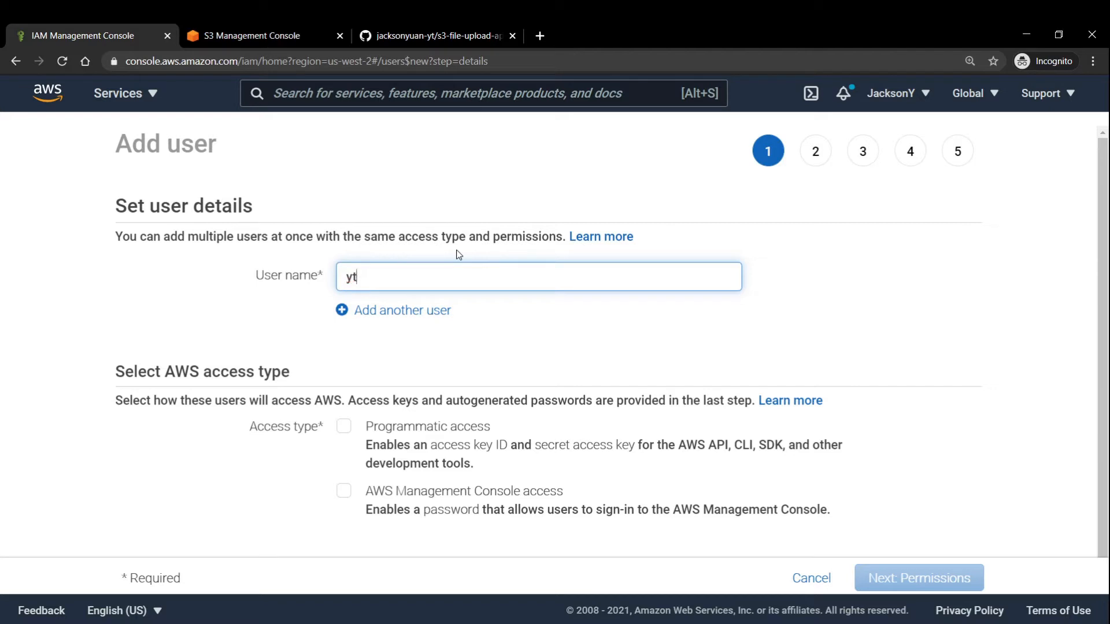
type("s")
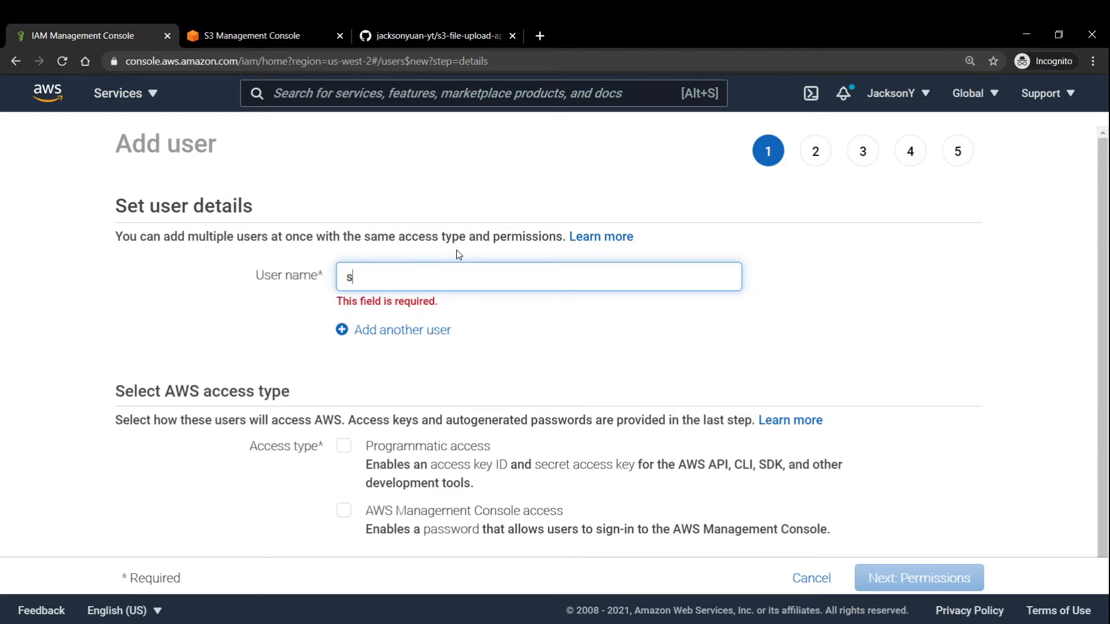
type("3-file-upload-user")
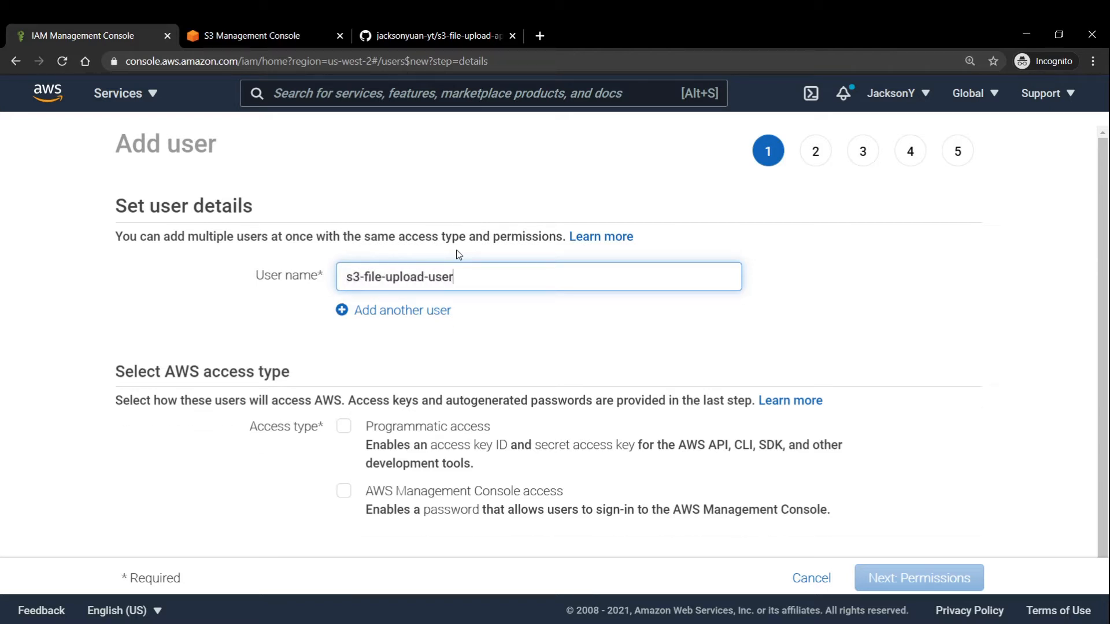
left_click(344, 426)
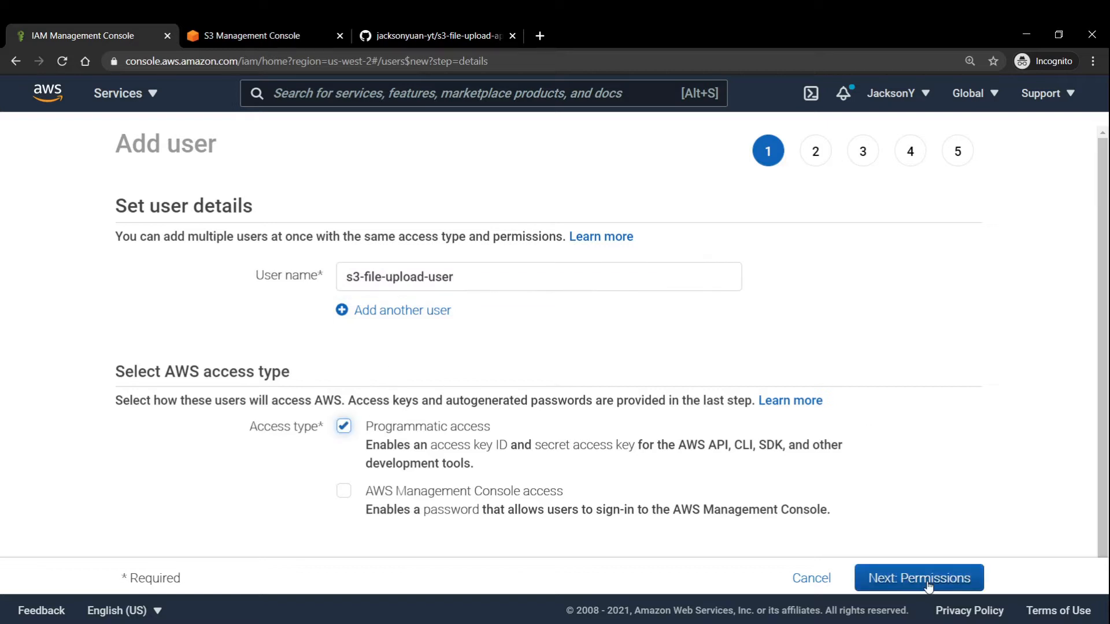
- Move to Permissions, attach existing policies directly and select AmazonS3FullAccess
left_click(918, 577)
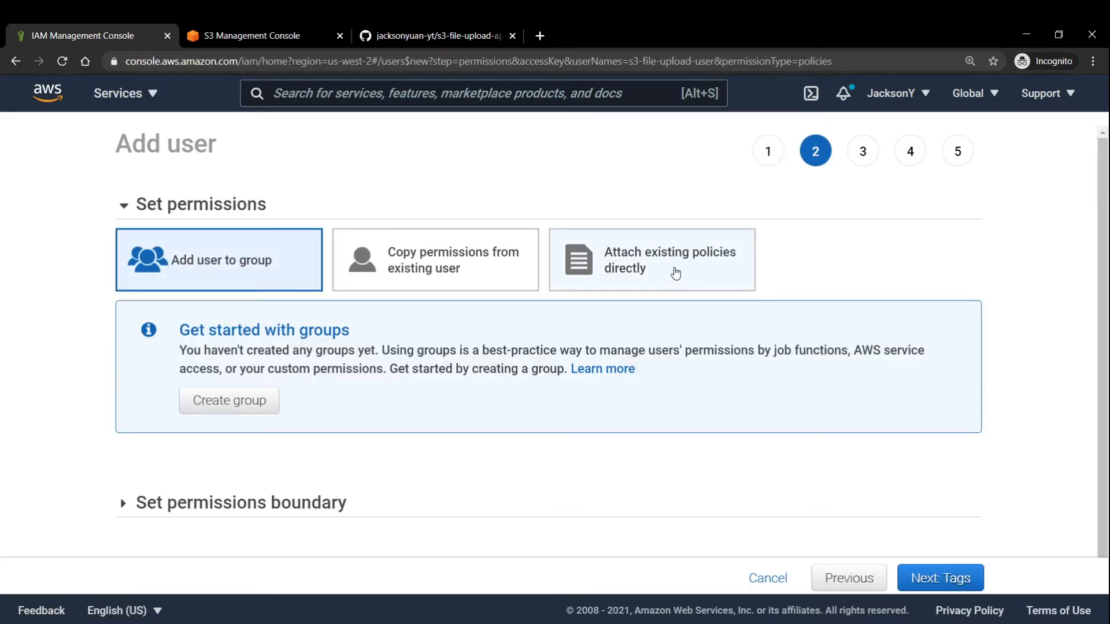
left_click(668, 259)
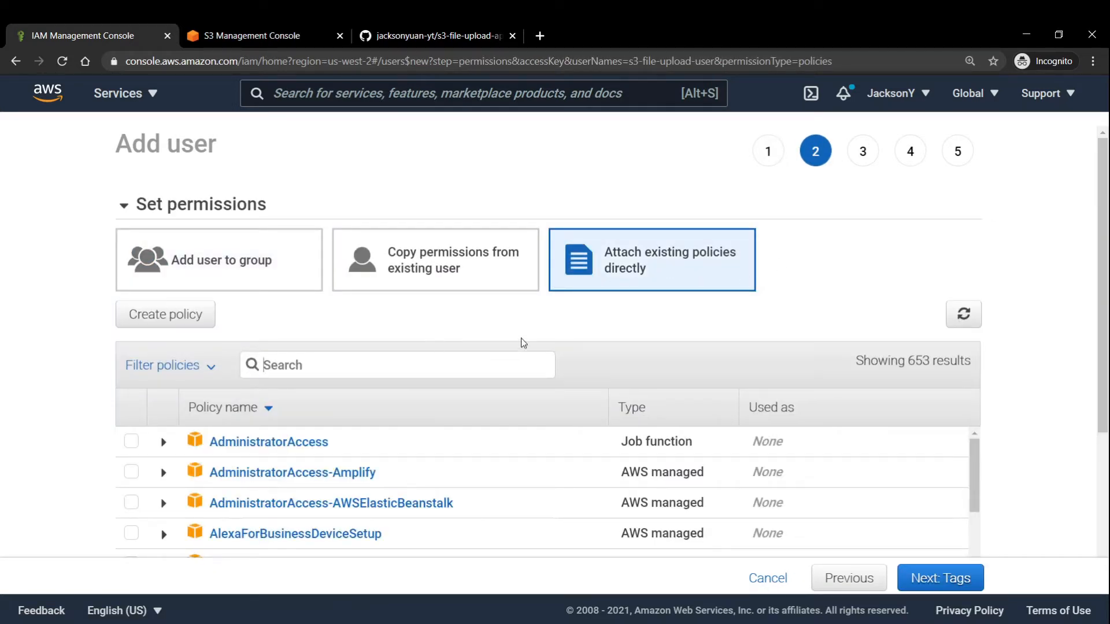
mouse_move(567, 335)
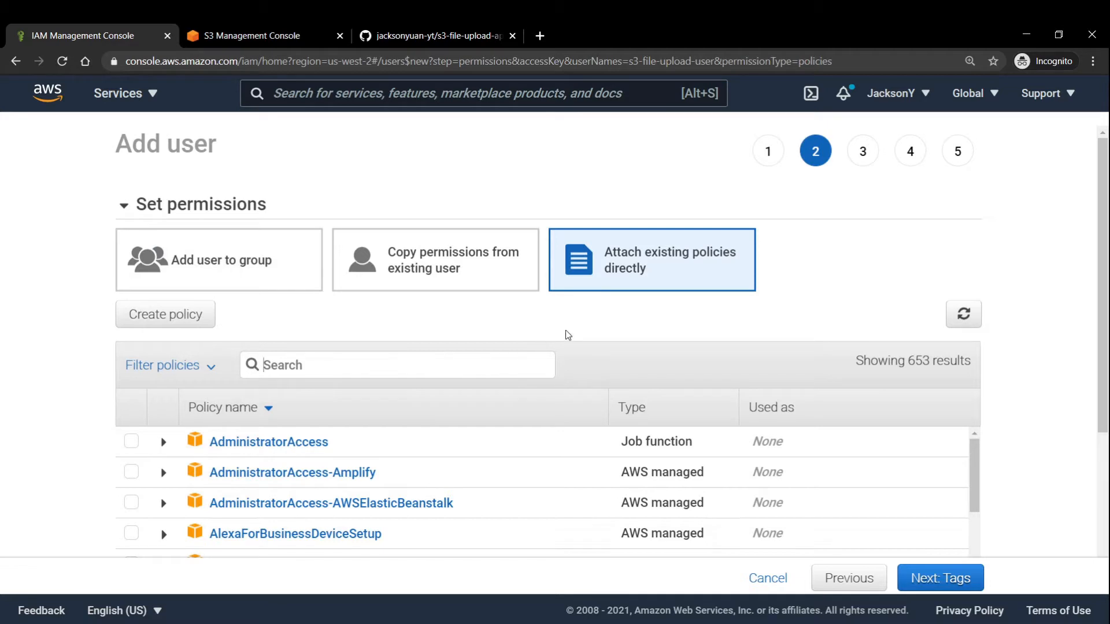
type("IAM")
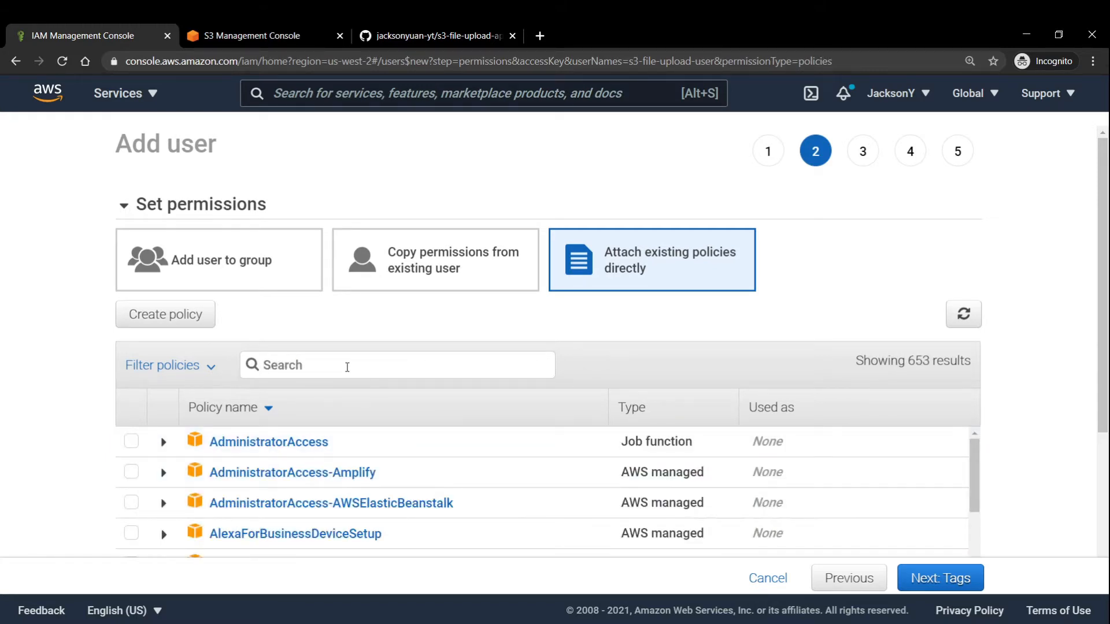
type("AM")
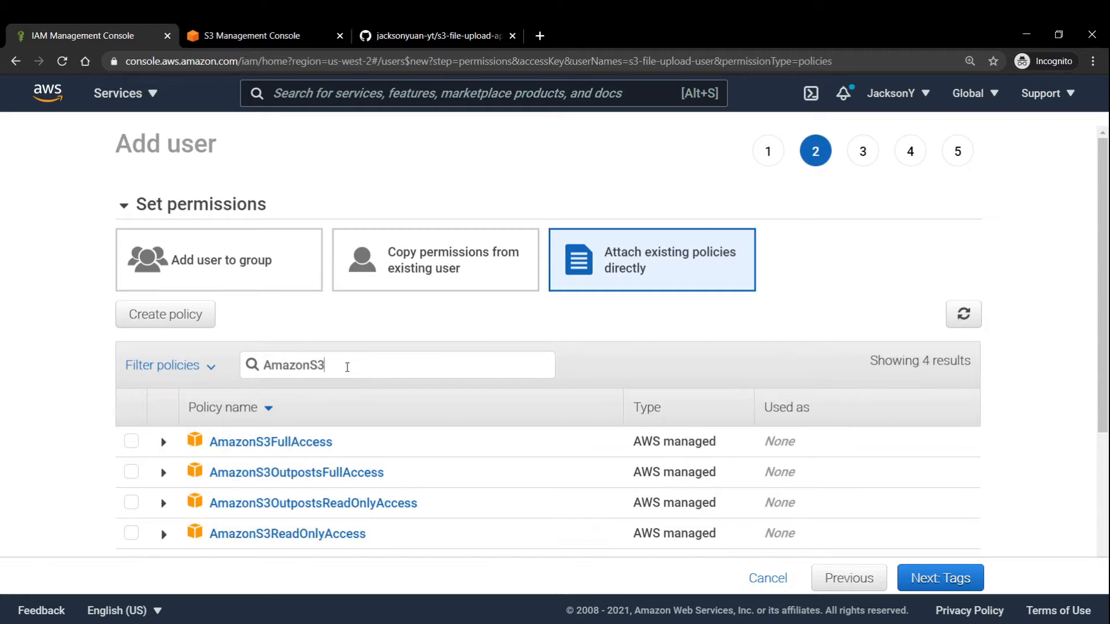
left_click(131, 441)
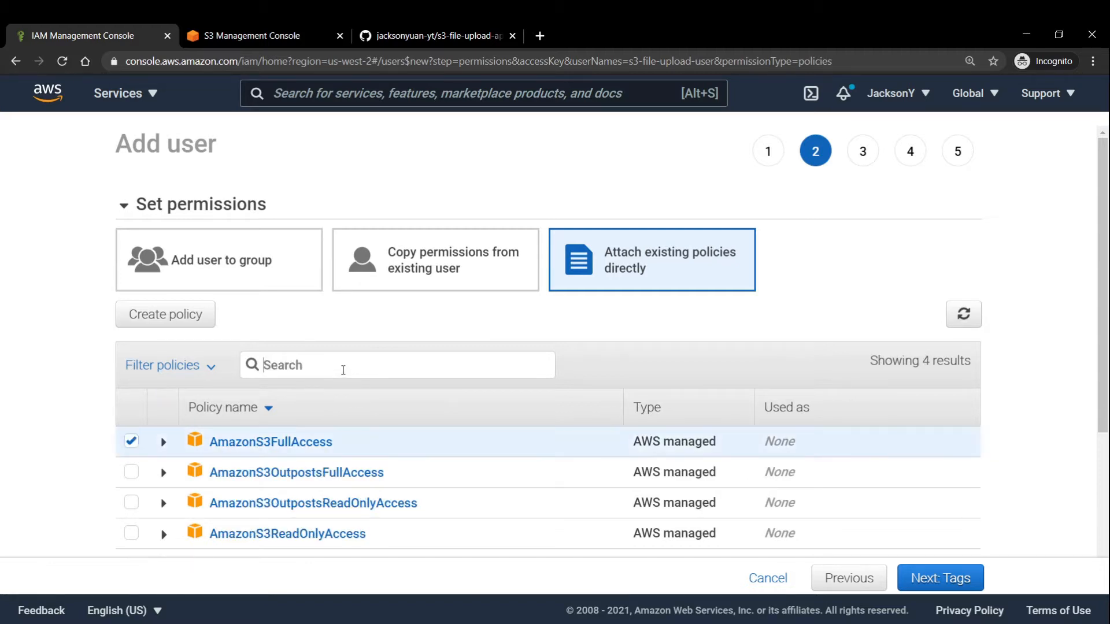
- Select AmazonAPIGatewayAdministrator, AmazonAPIGatewayPushToCloudWatchLogs and AWSLambda_FullAccess policies
type("A")
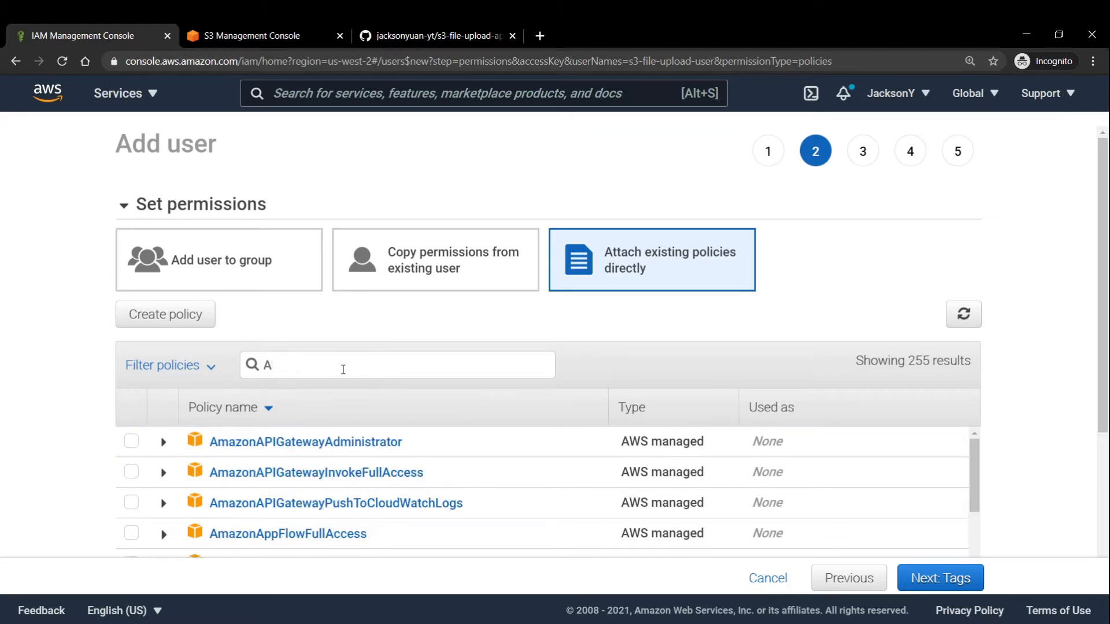
type("AmazonAPI")
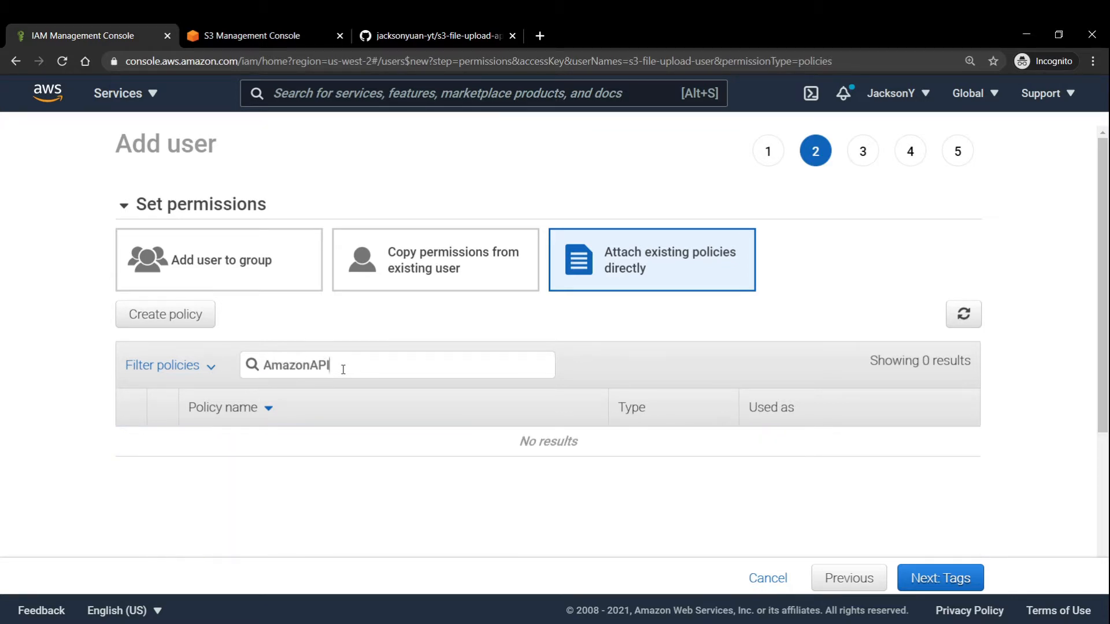
left_click(130, 441)
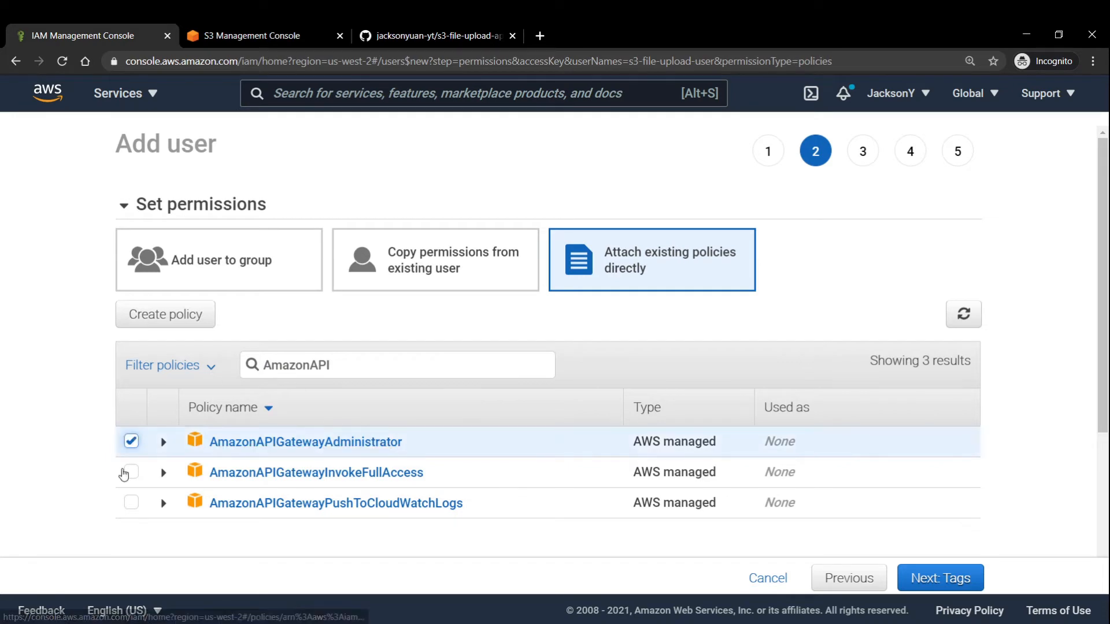
left_click(130, 502)
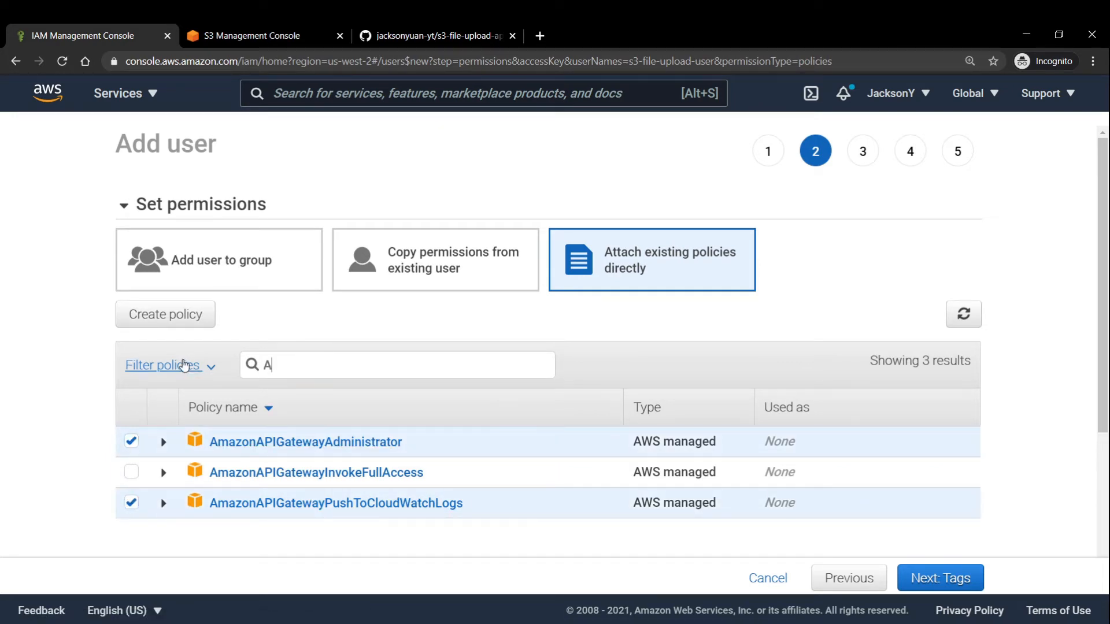
type("WSCloudForm")
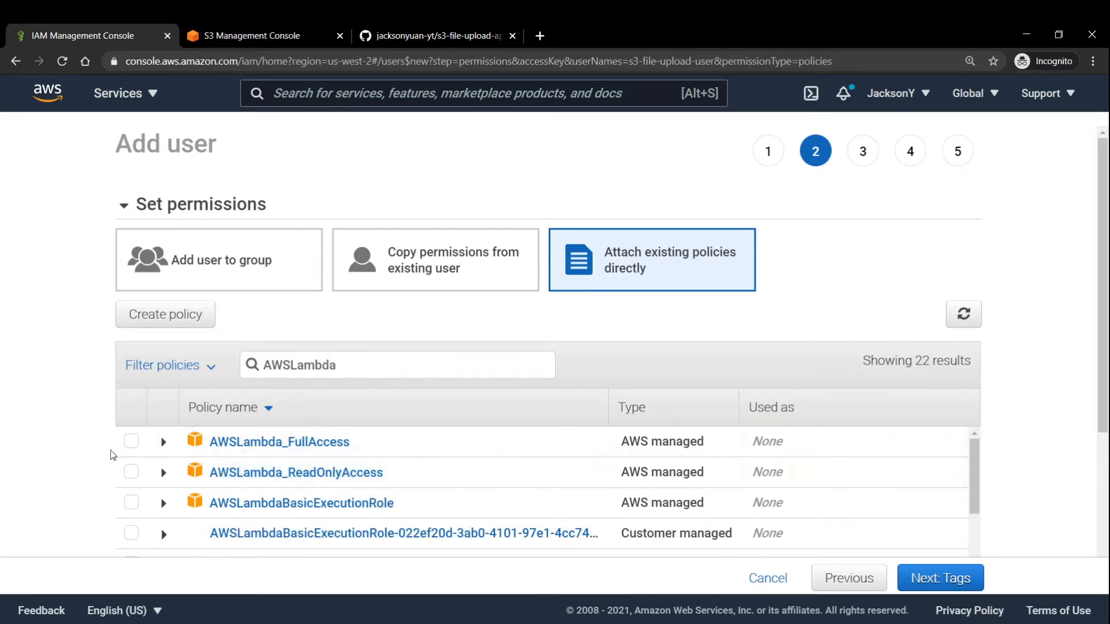
left_click(131, 441)
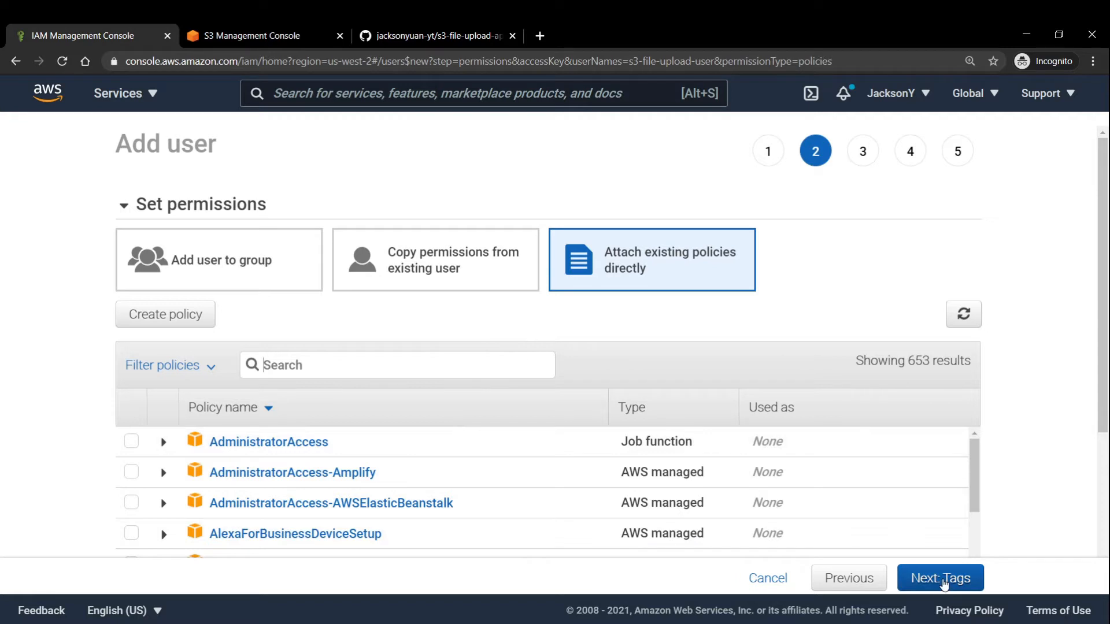
- Skip tags, review and create s3-file-upload-user, then reveal its secret access key
left_click(940, 578)
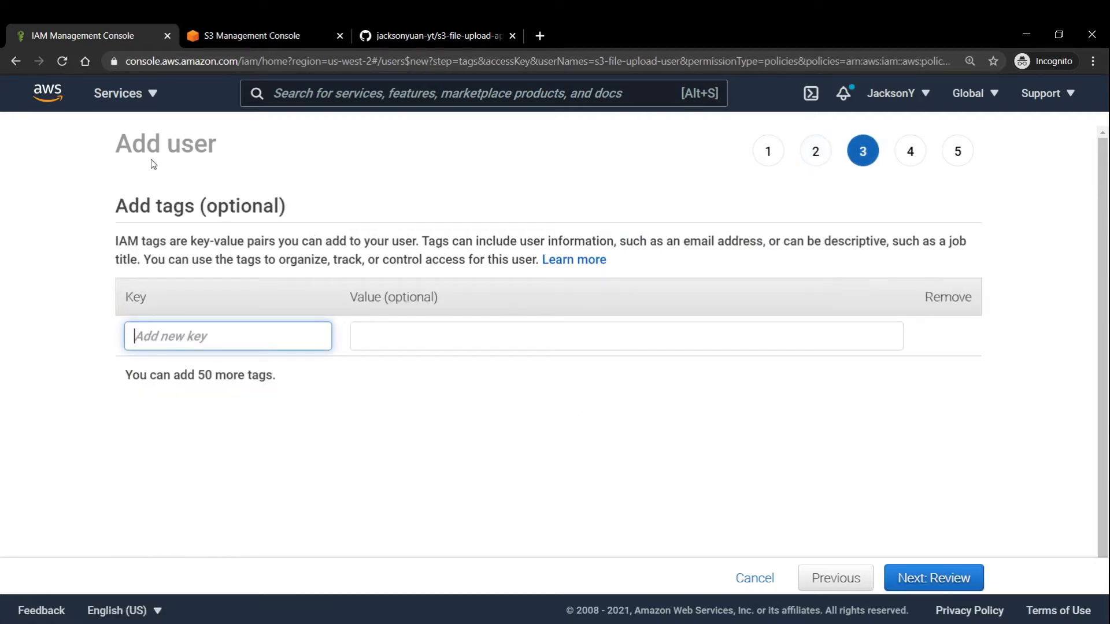
left_click(933, 577)
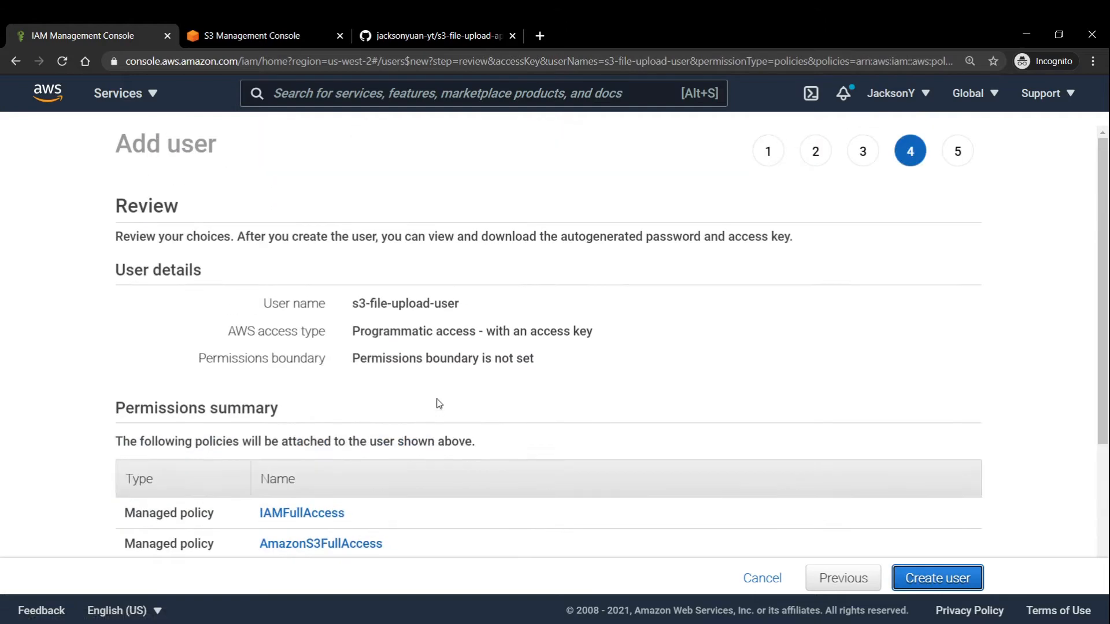
scroll("down", 3)
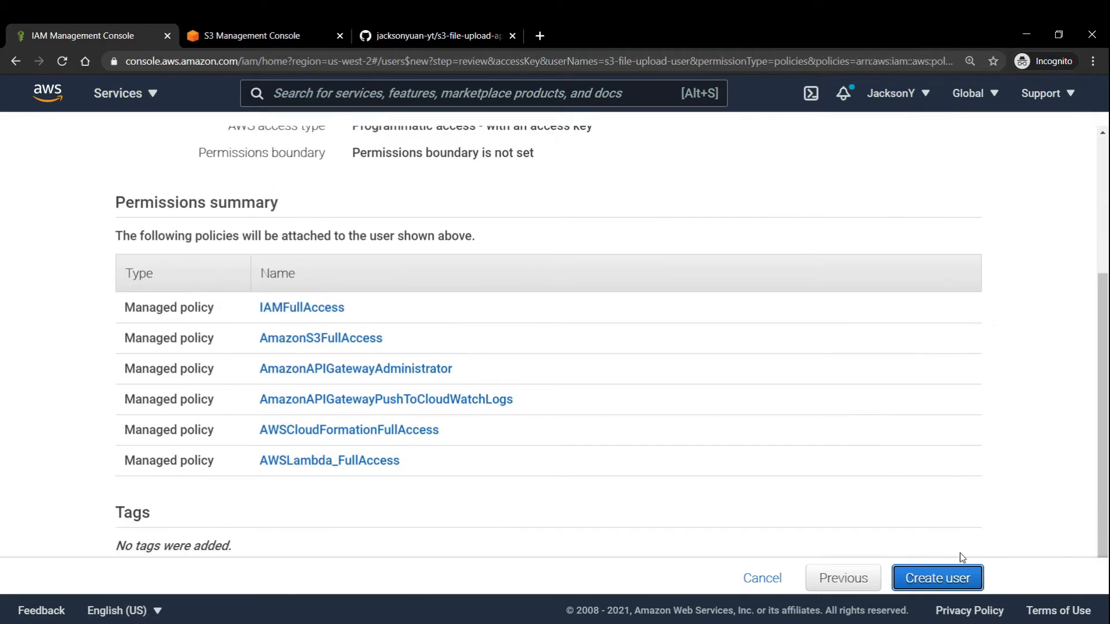
left_click(937, 578)
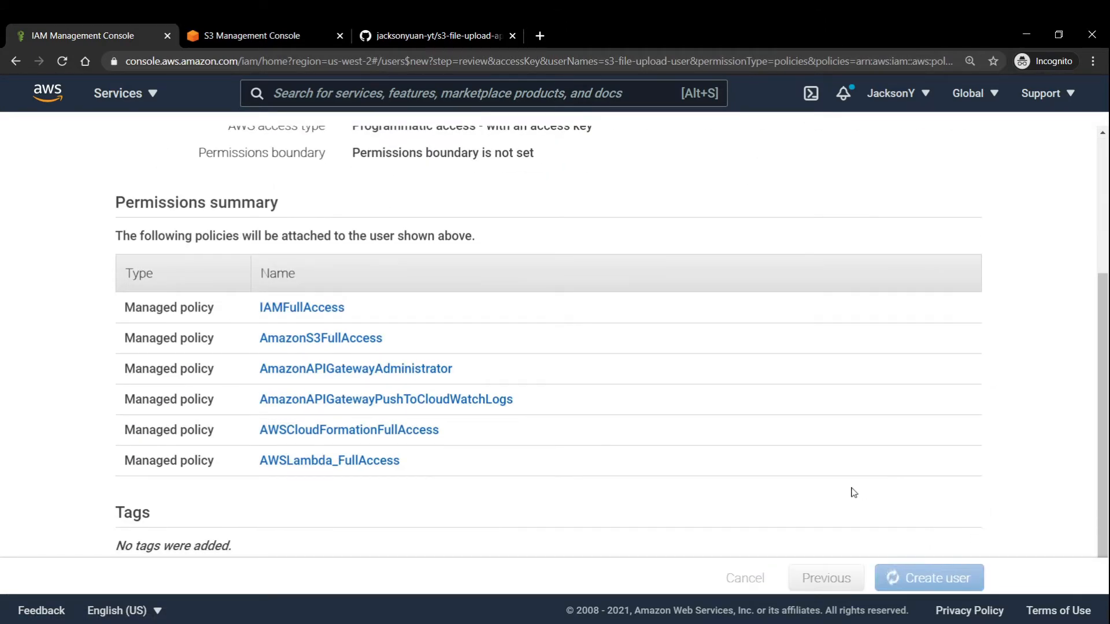
left_click(928, 576)
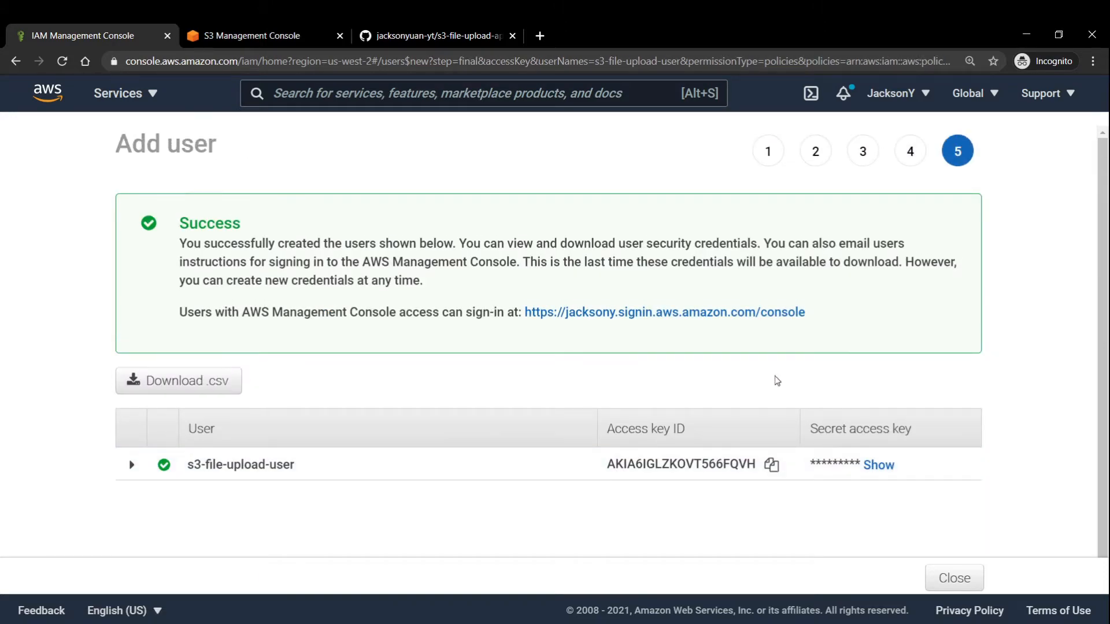
left_click(878, 464)
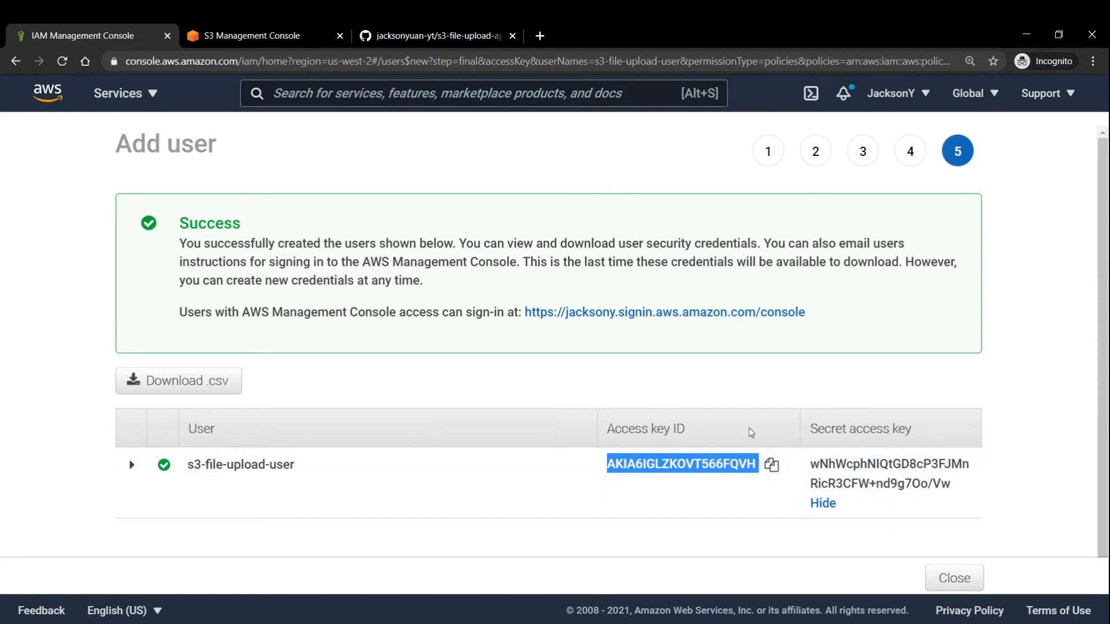
mouse_move(787, 455)
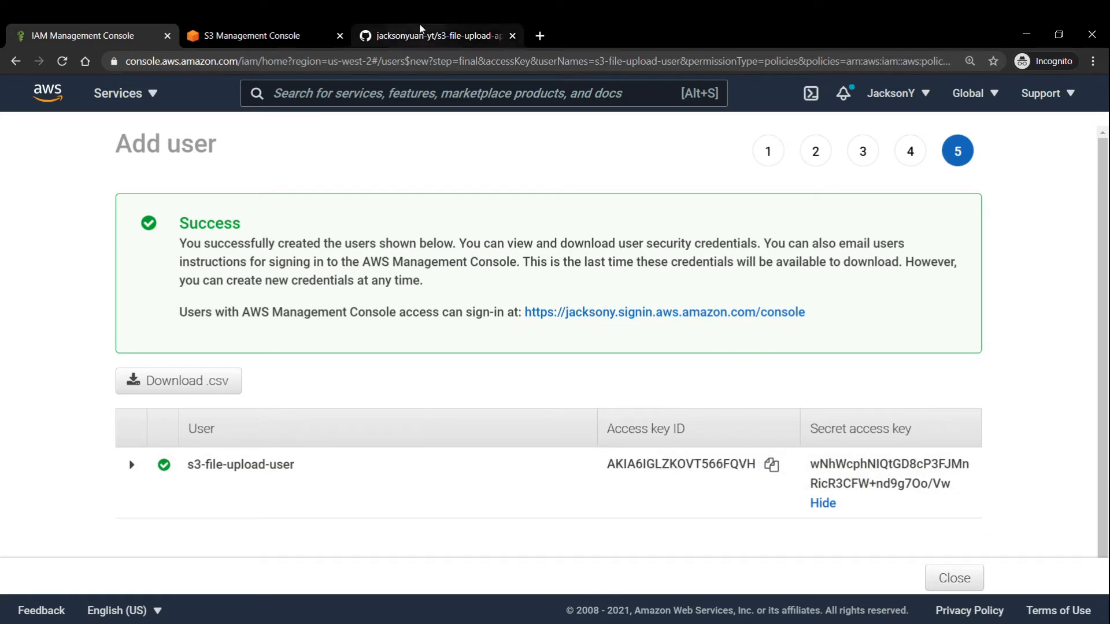
- Add repository Actions secret AWS_ACCESS_KEY_ID holding the IAM access key ID
left_click(437, 35)
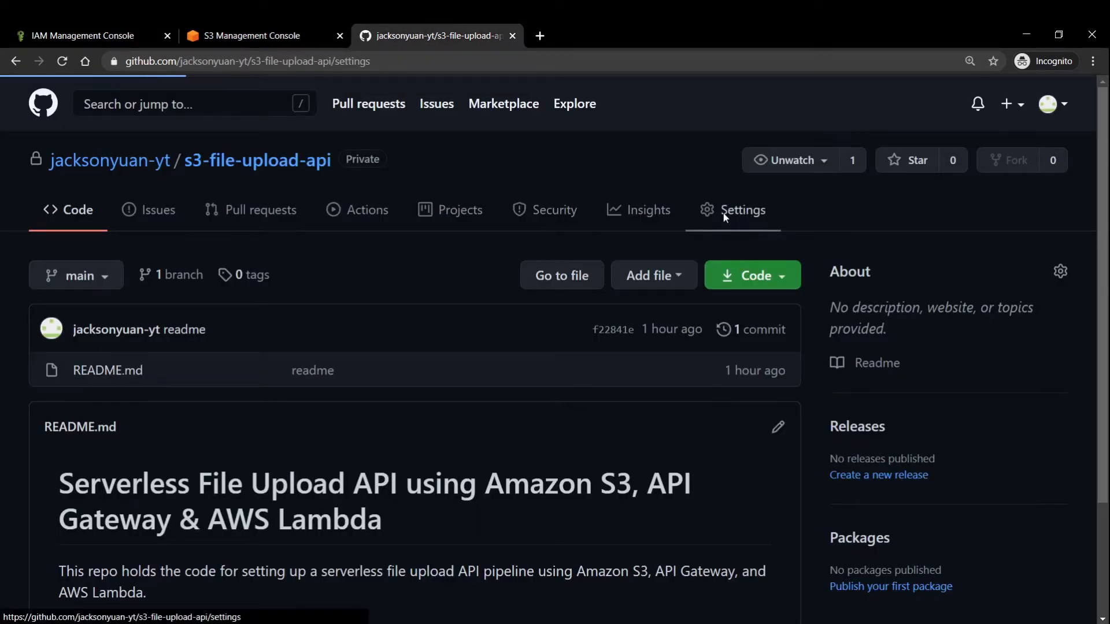
left_click(742, 210)
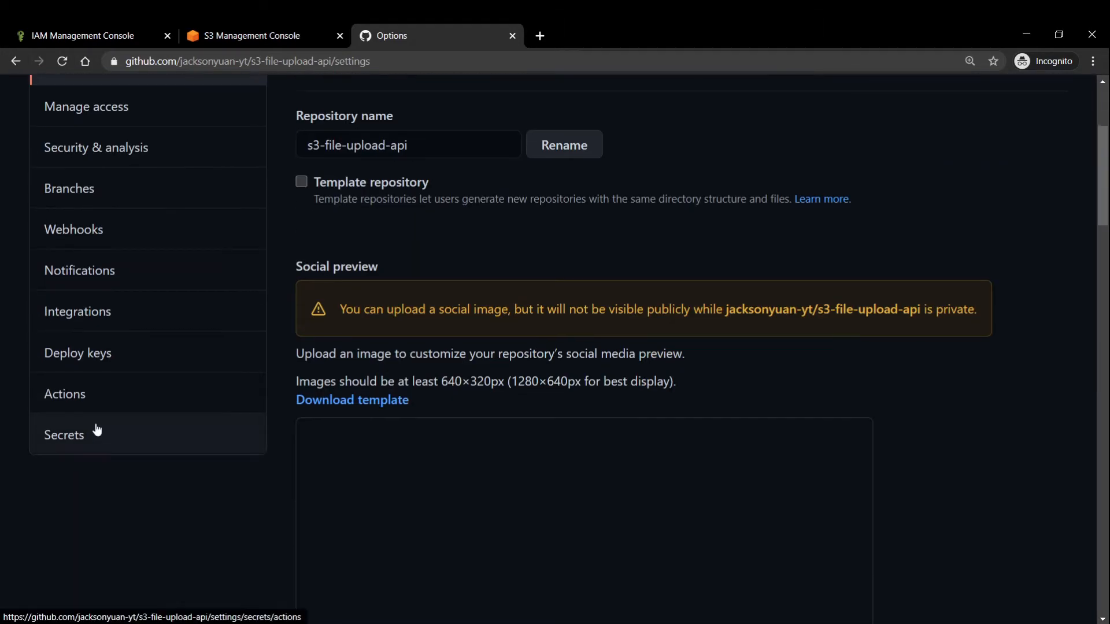
left_click(64, 435)
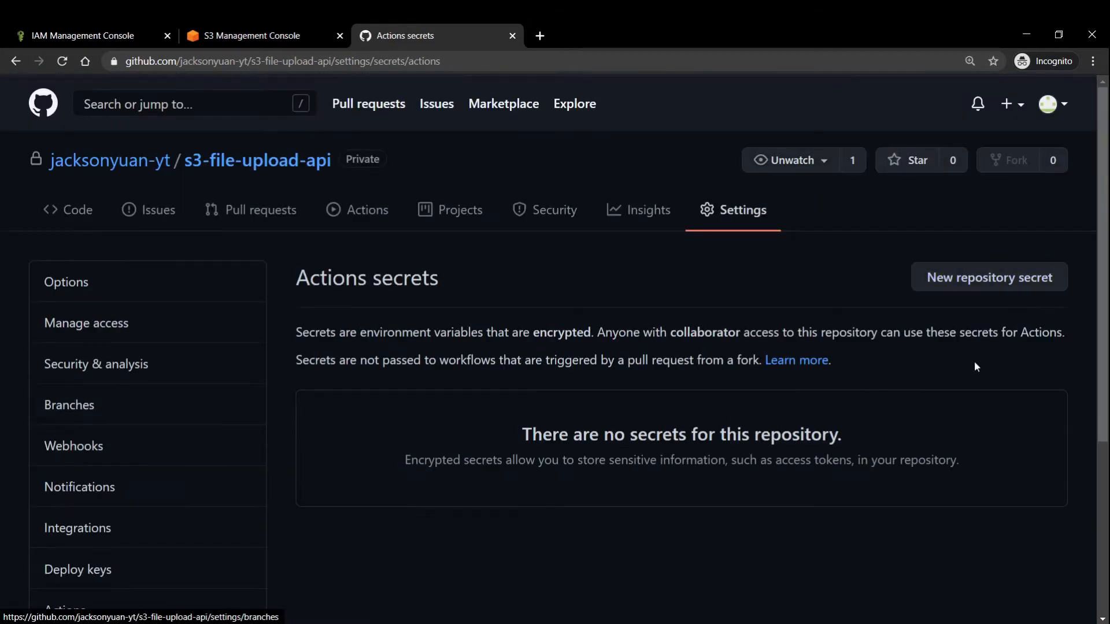
type("a")
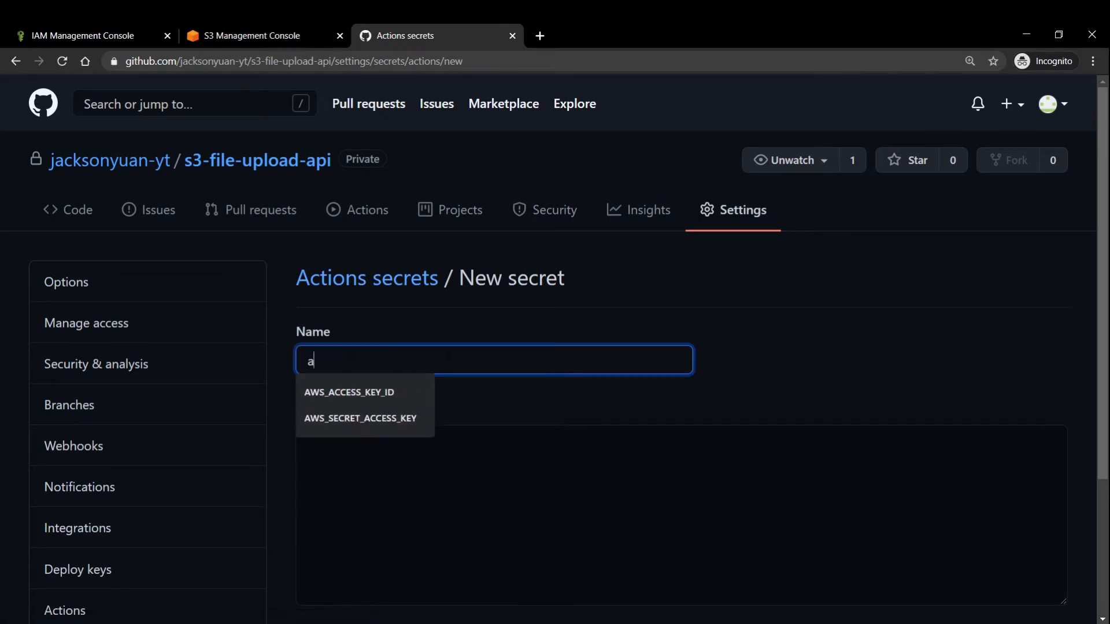
left_click(347, 392)
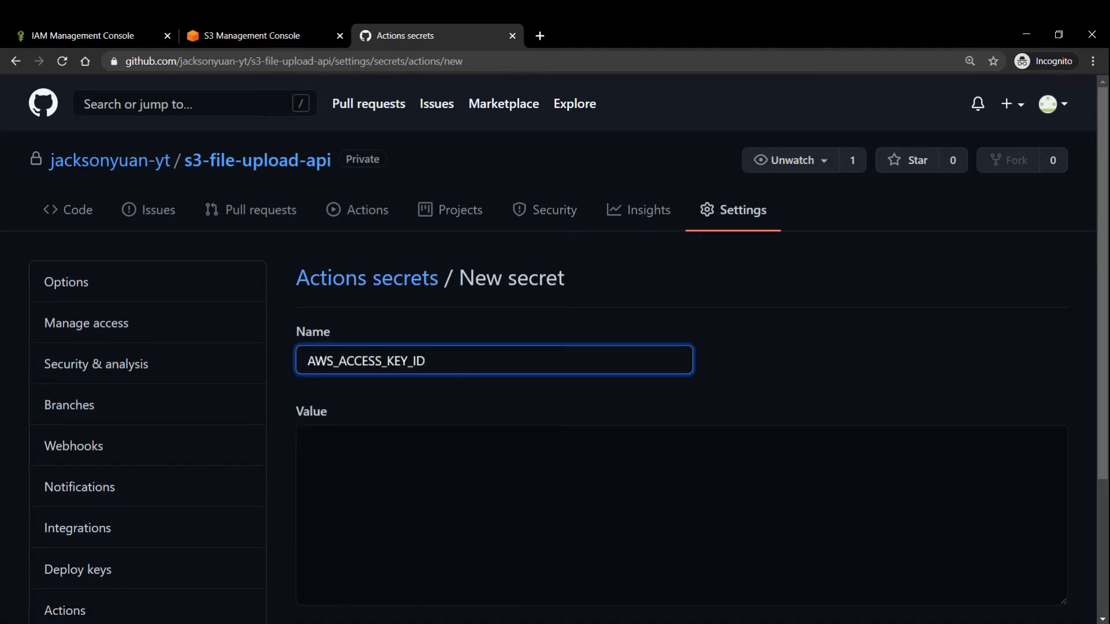
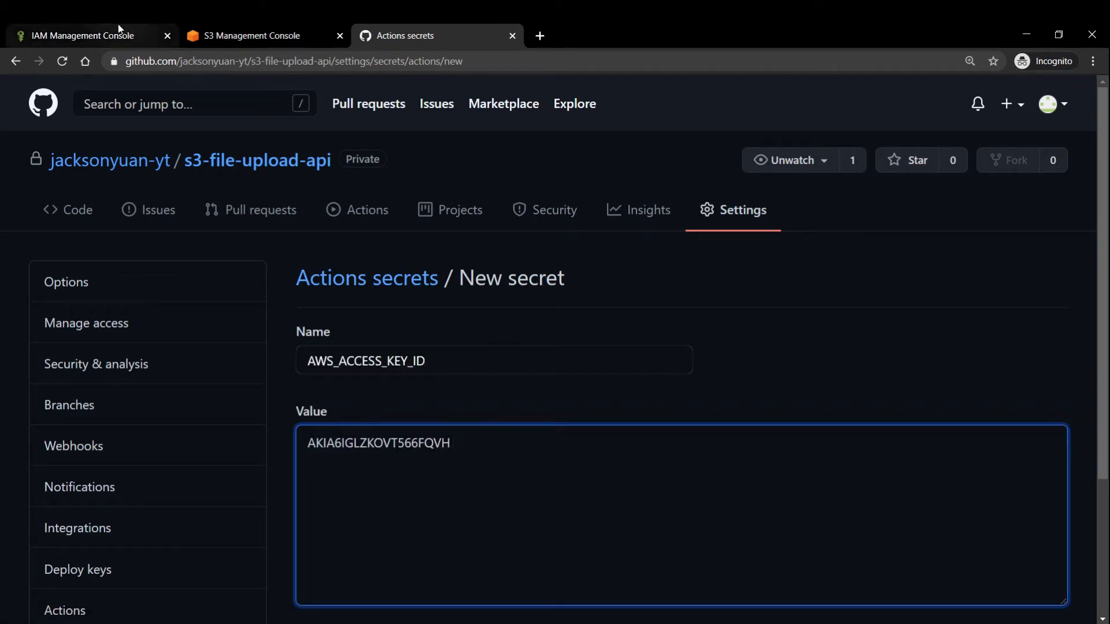
left_click(337, 459)
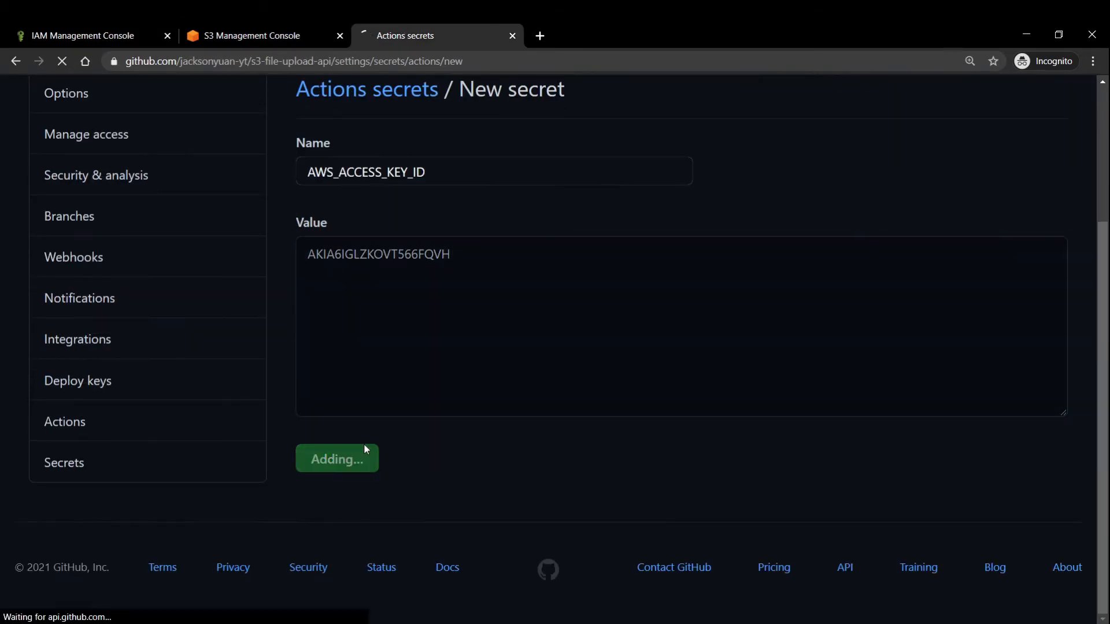
- Add secret AWS_SECRET_ACCESS_KEY with the IAM secret key copied from the console
left_click(337, 459)
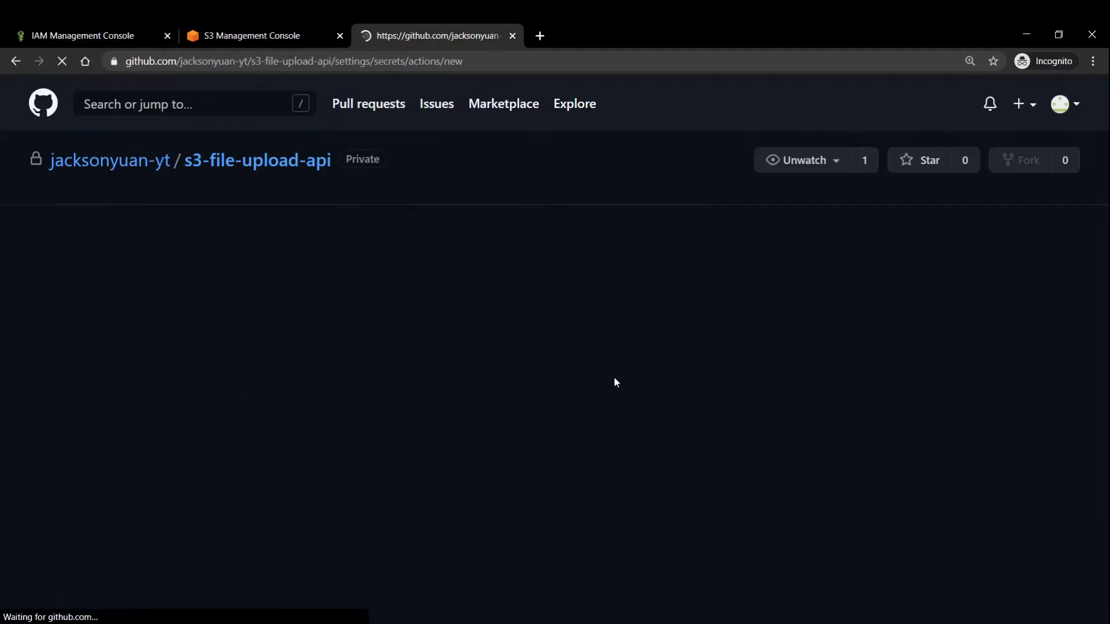
type("aw")
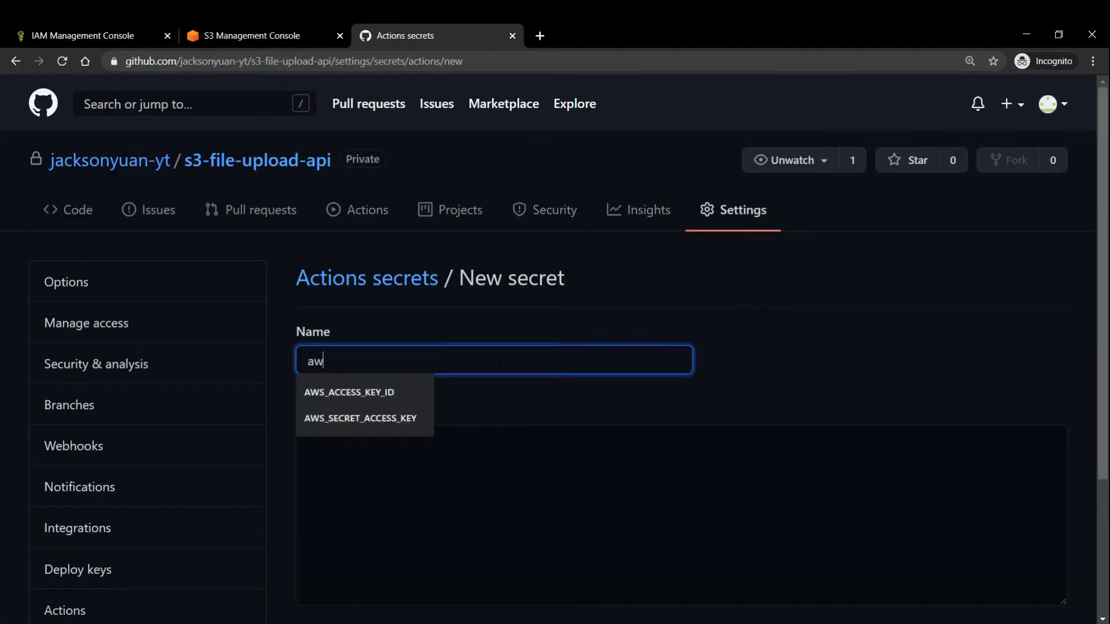
key("Backspace")
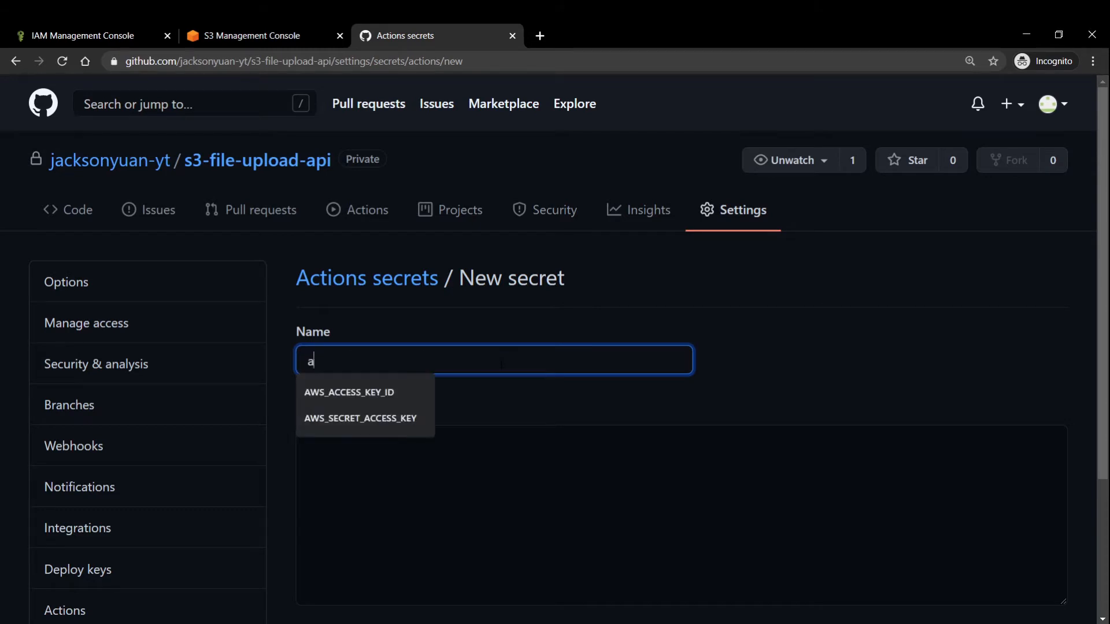
left_click(359, 419)
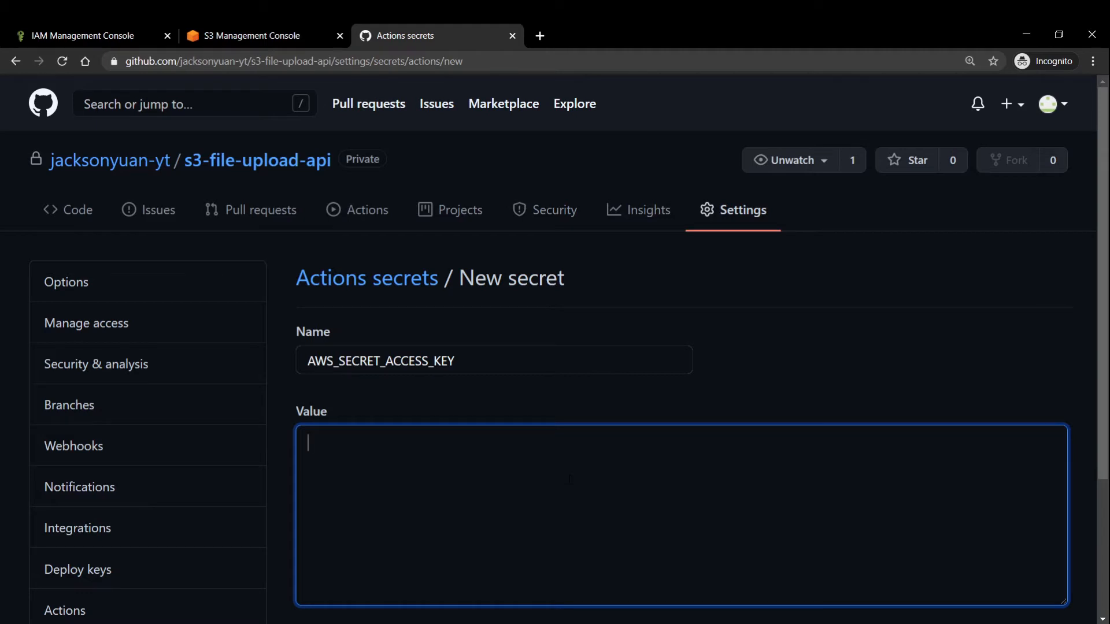
left_click(83, 35)
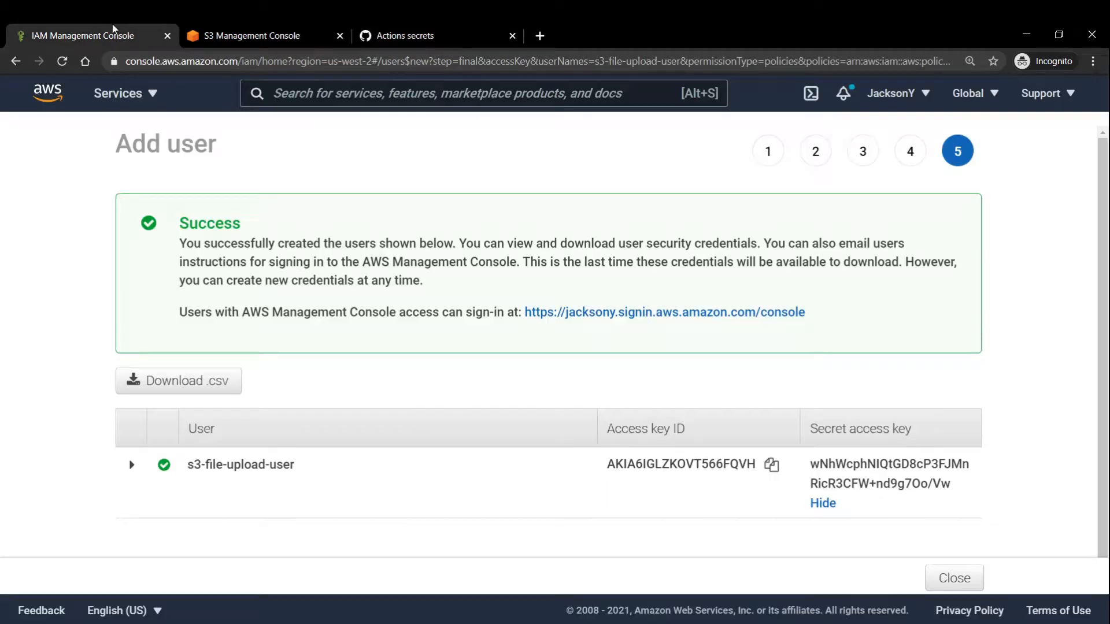
left_click(405, 35)
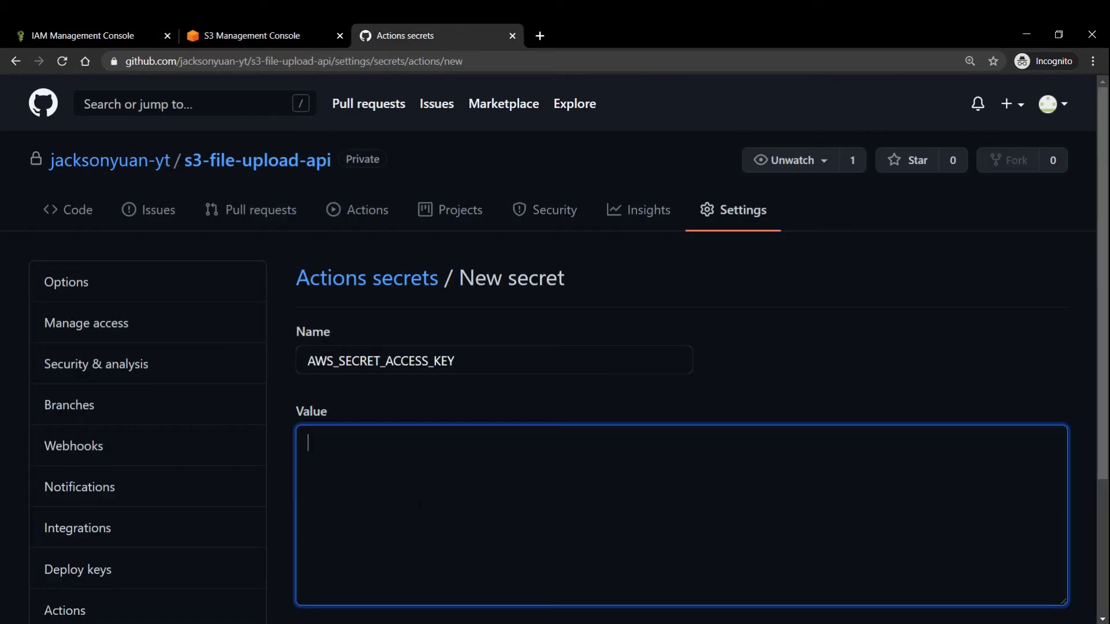
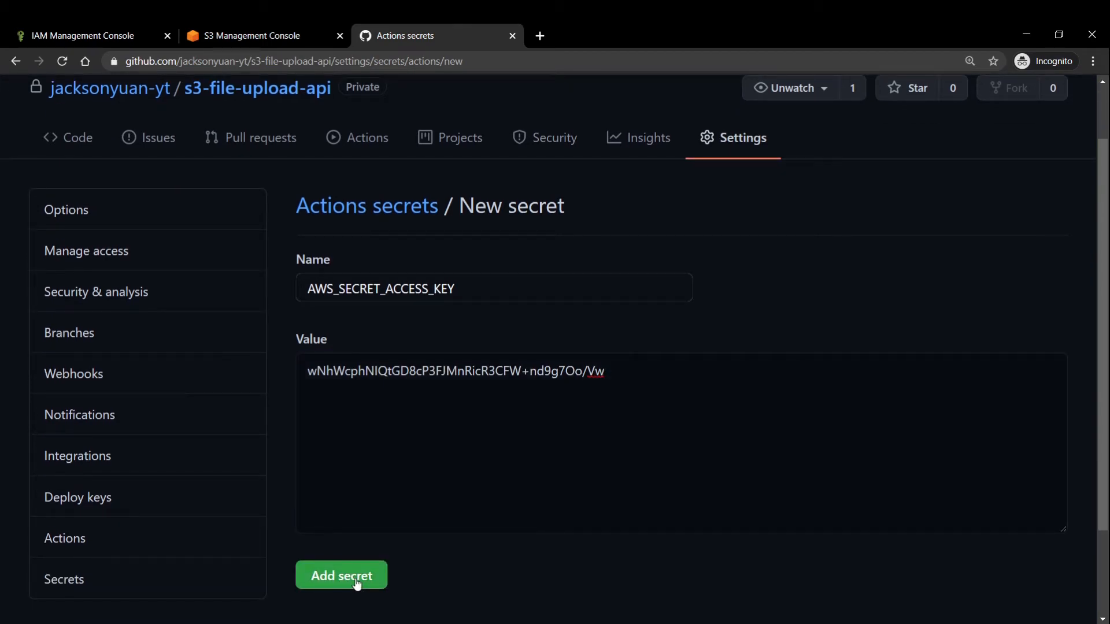
left_click(341, 574)
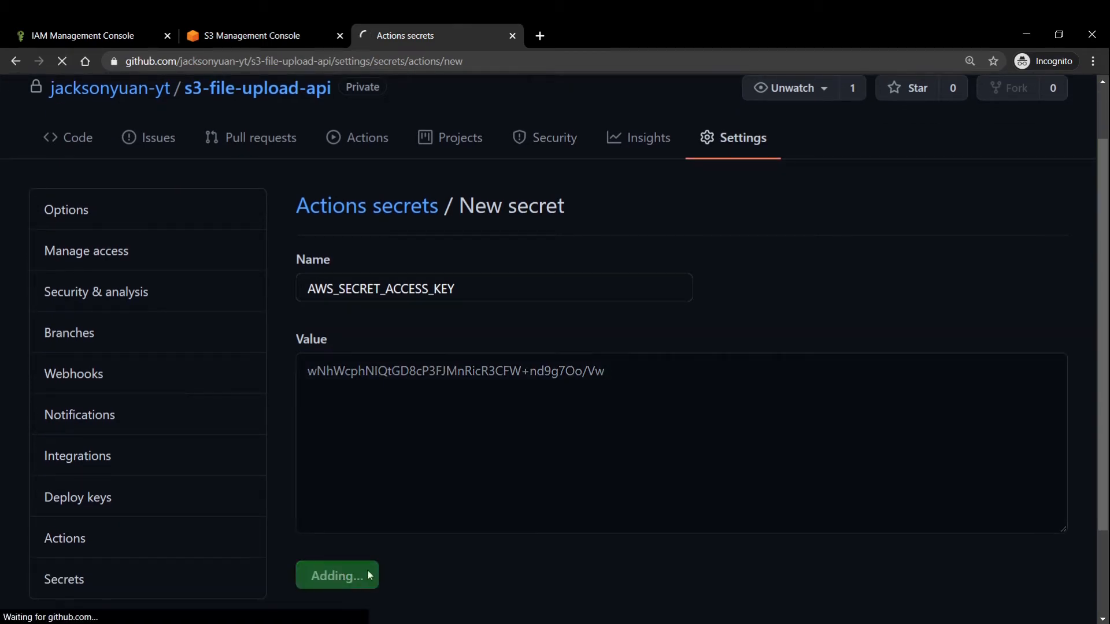
left_click(337, 574)
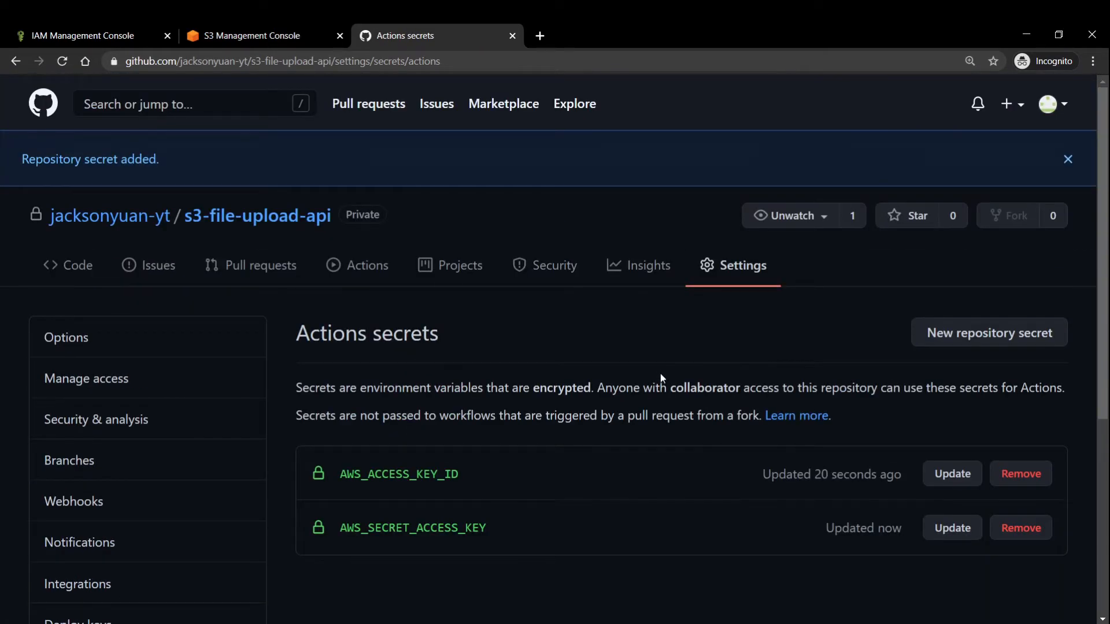
scroll("down", 3)
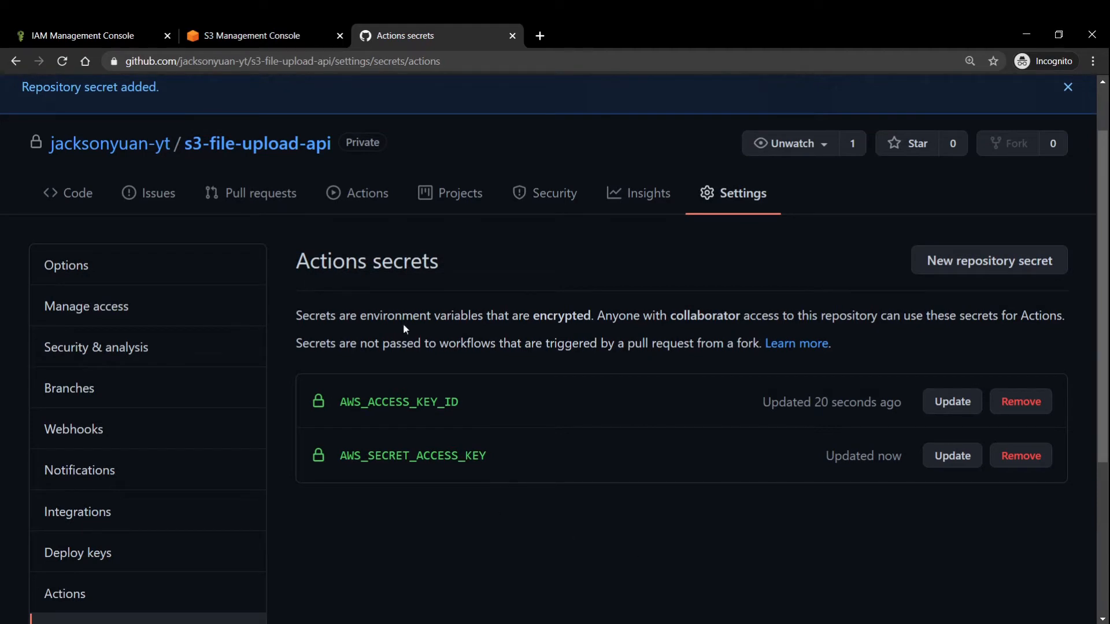
left_click(67, 192)
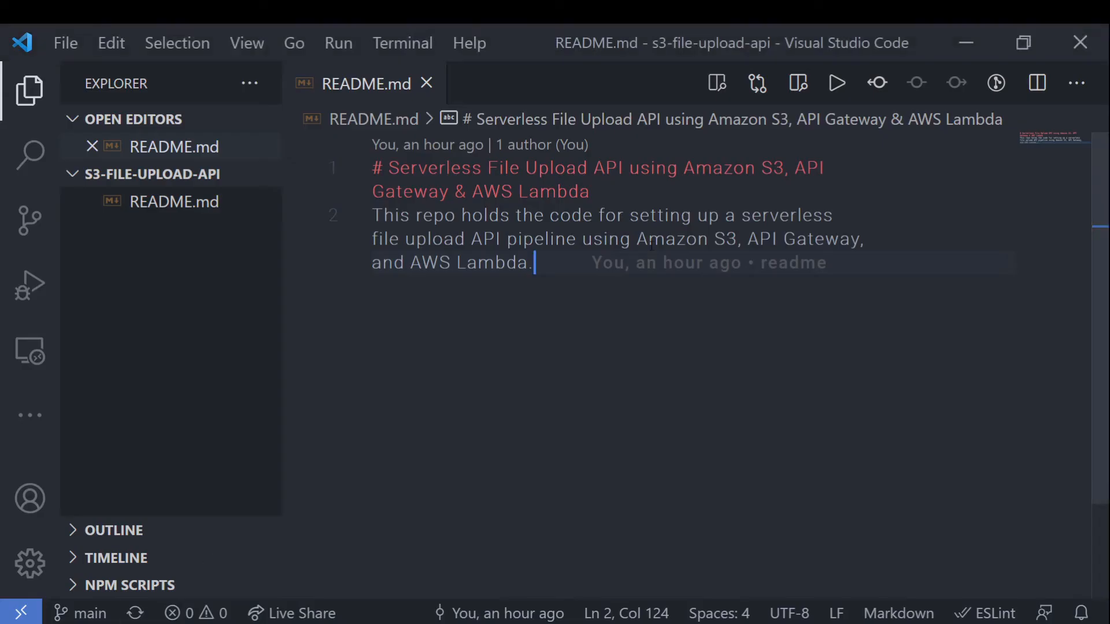
mouse_move(717, 318)
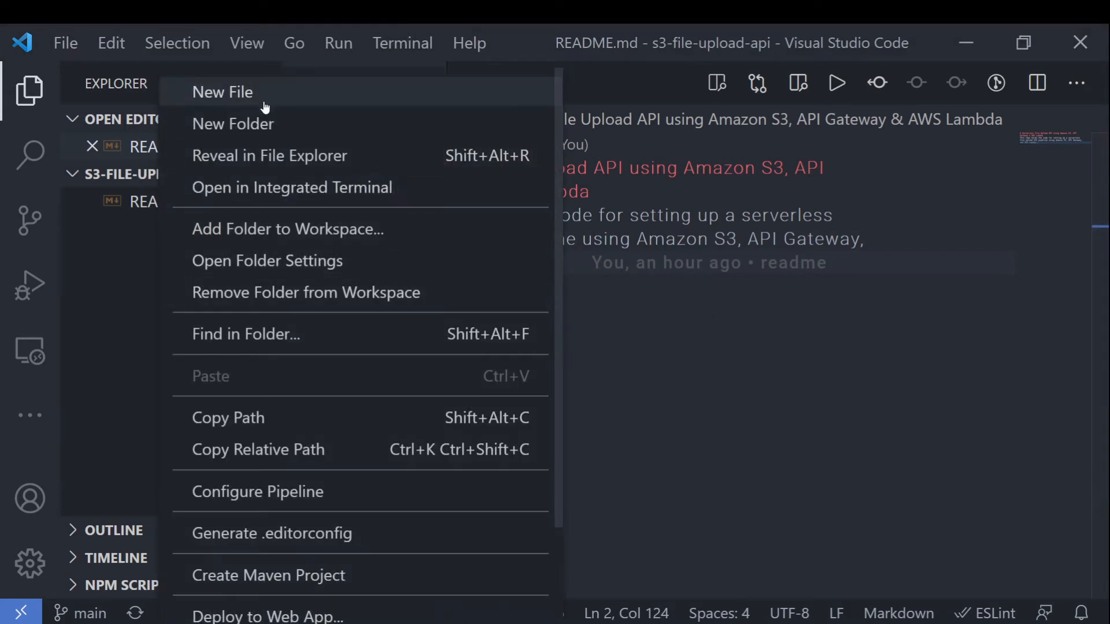
- Create .github/workflows/main.yml, deleting the misnamed workflows file made first
left_click(223, 91)
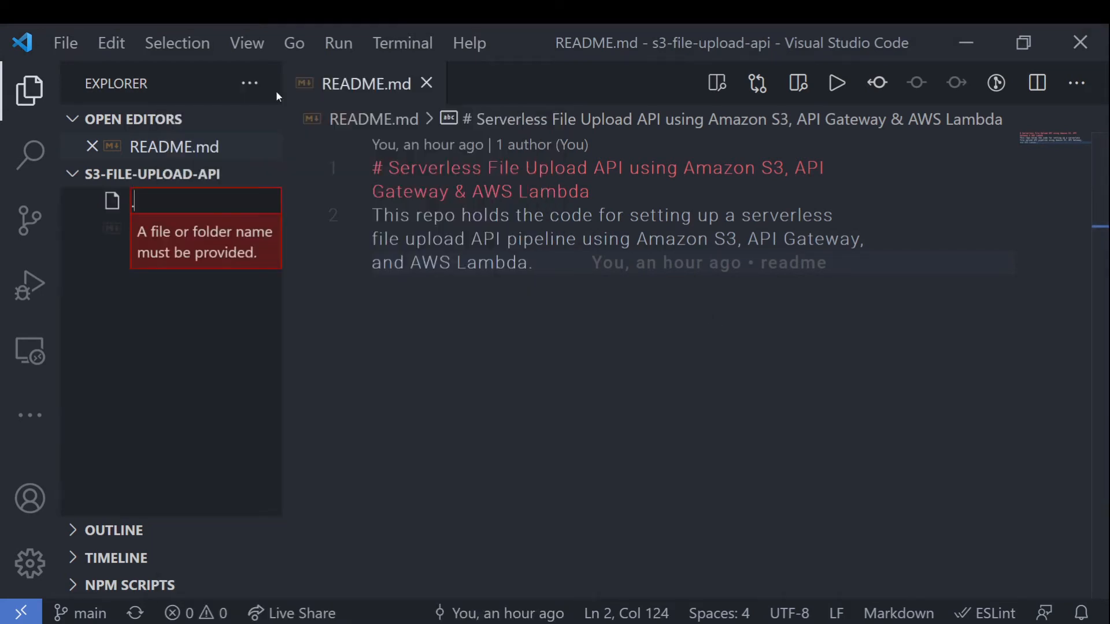
type(".github/")
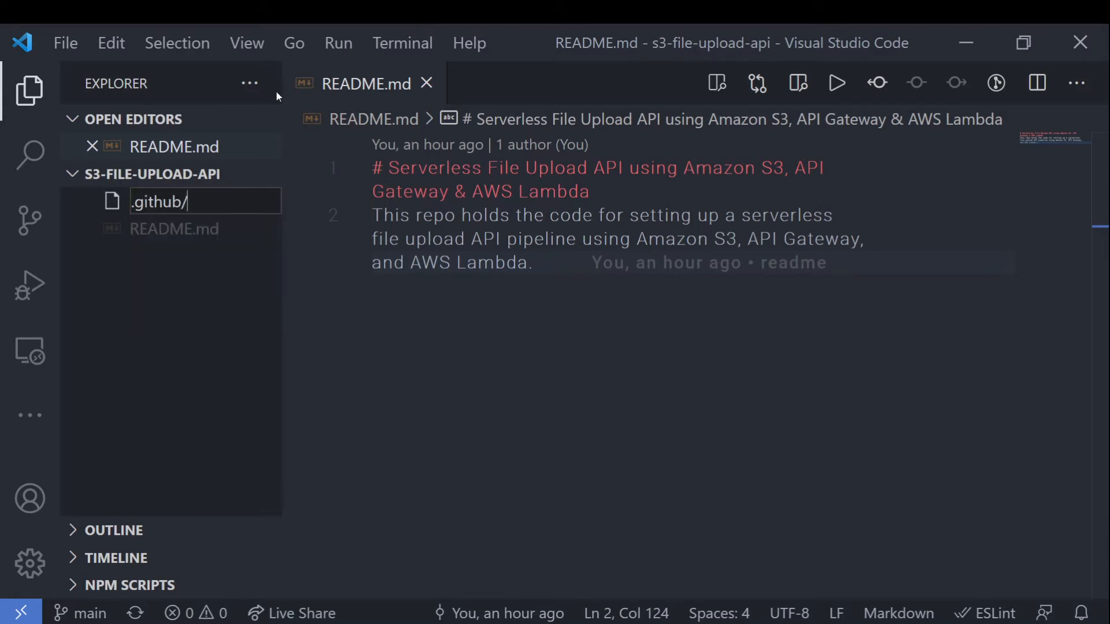
type("workl")
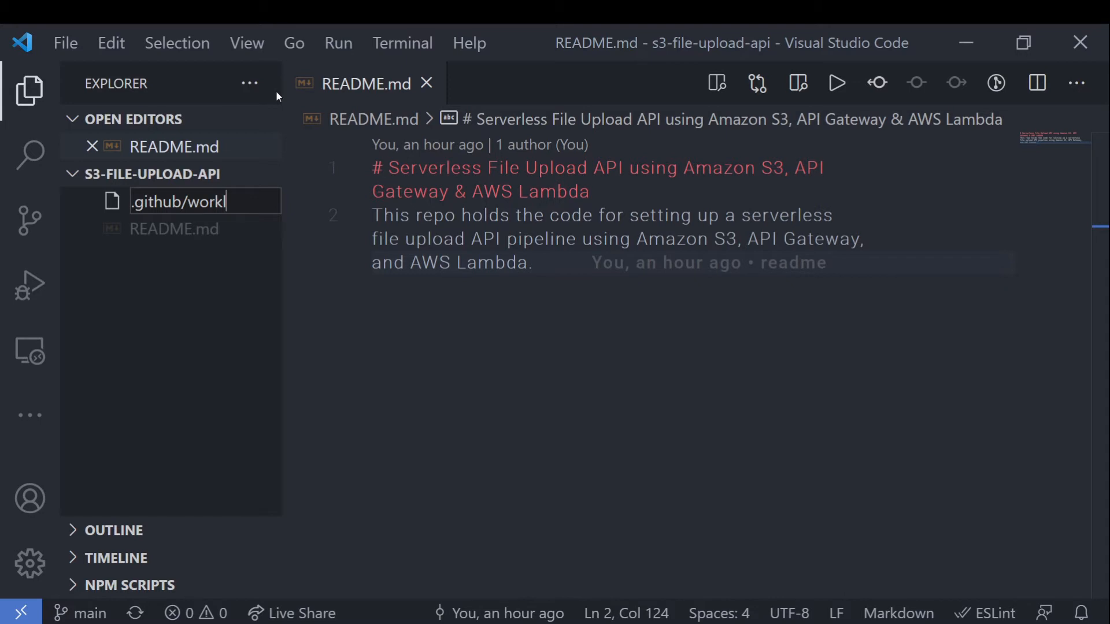
key("Enter")
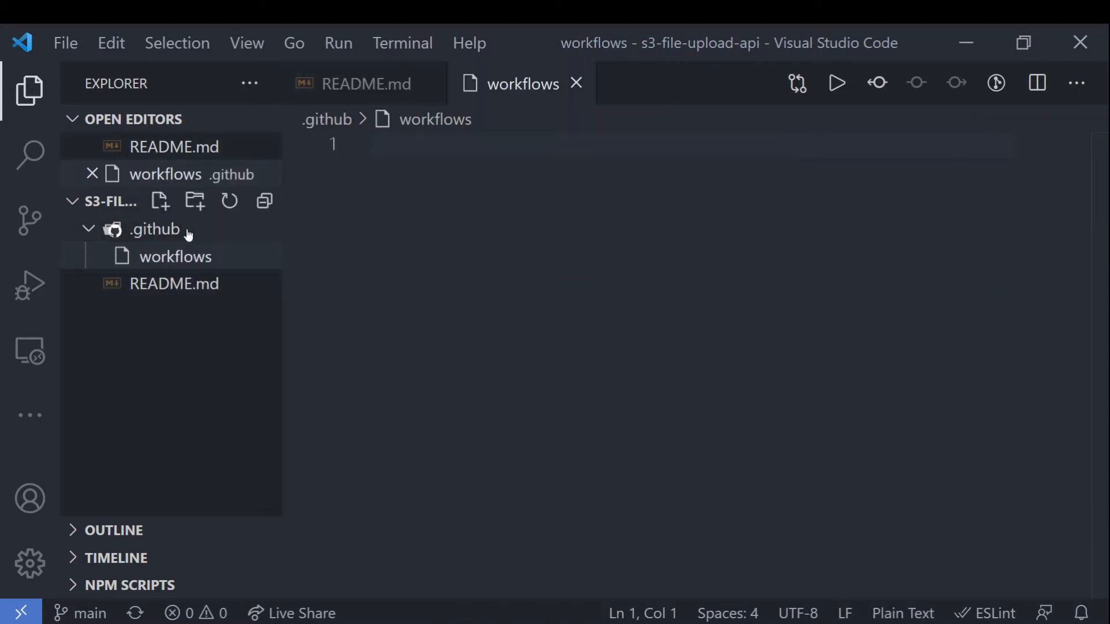
right_click(175, 256)
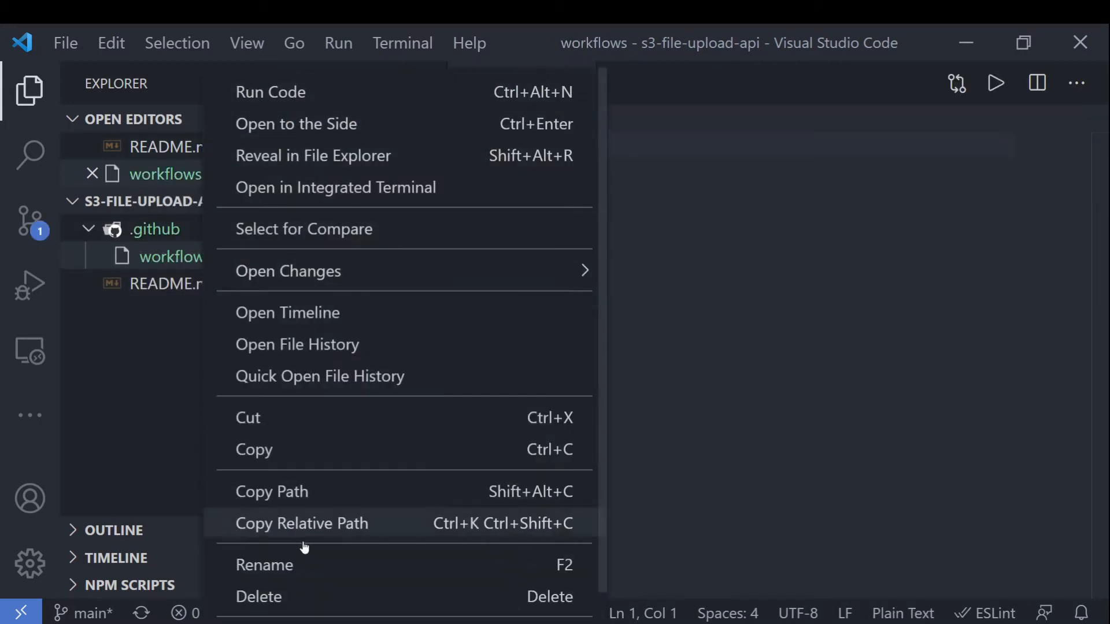
left_click(259, 596)
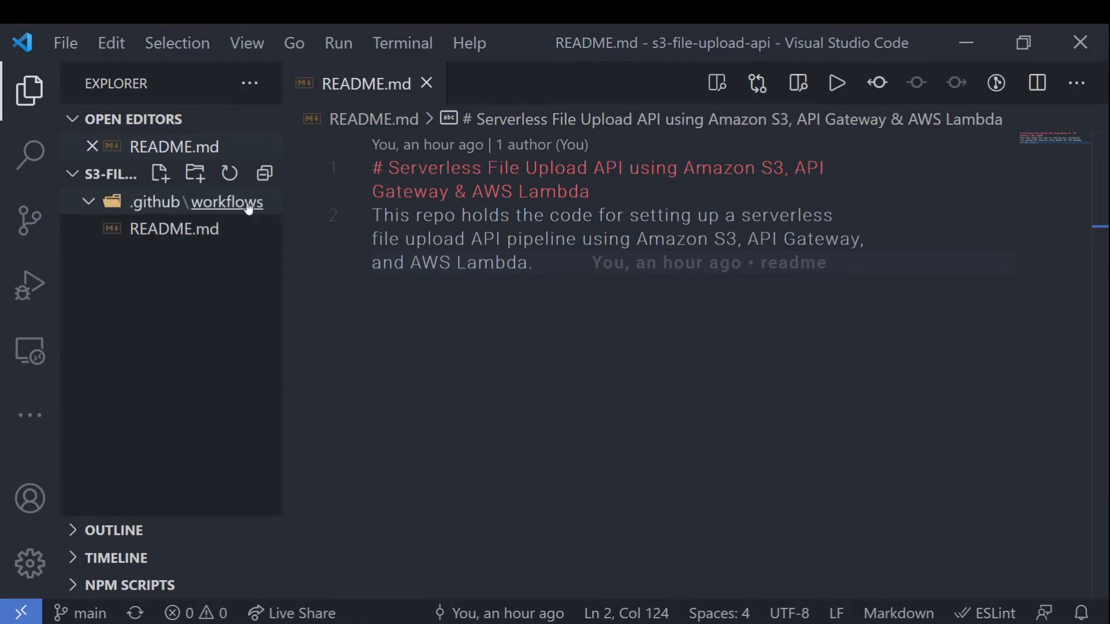
type("m")
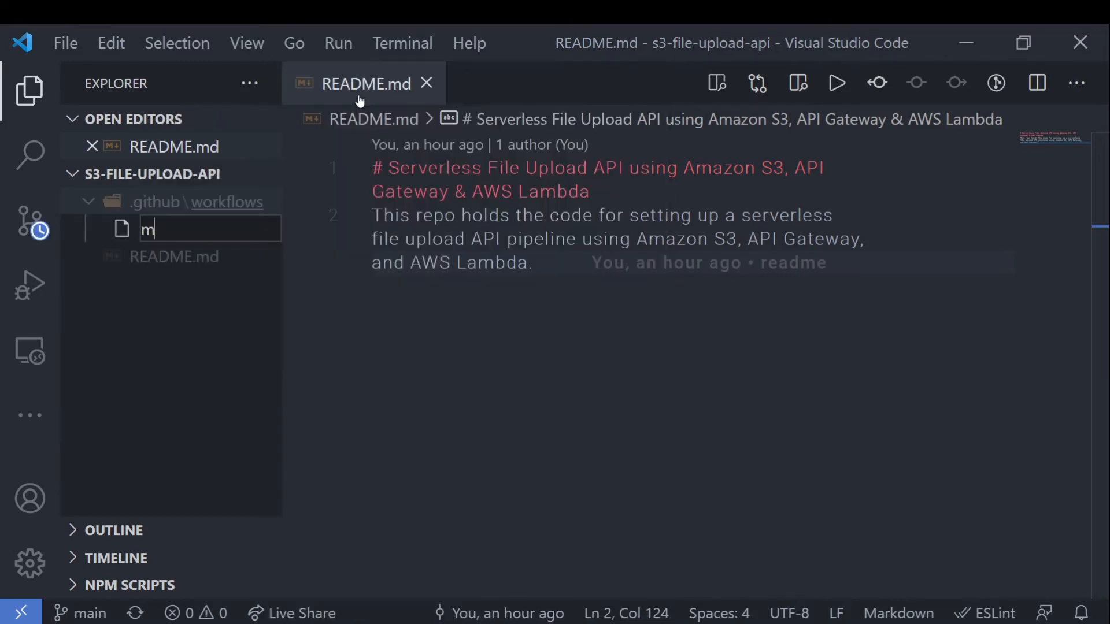
type("ain.yml")
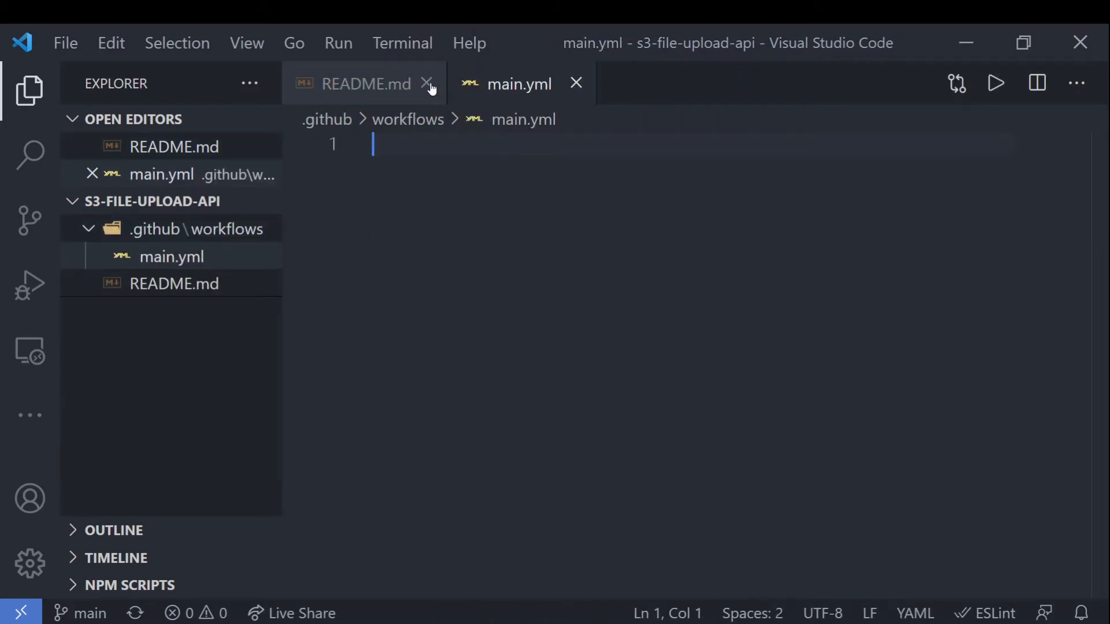
- Close README, collapse the Explorer and review main.yml's install and serverless deploy steps
left_click(427, 83)
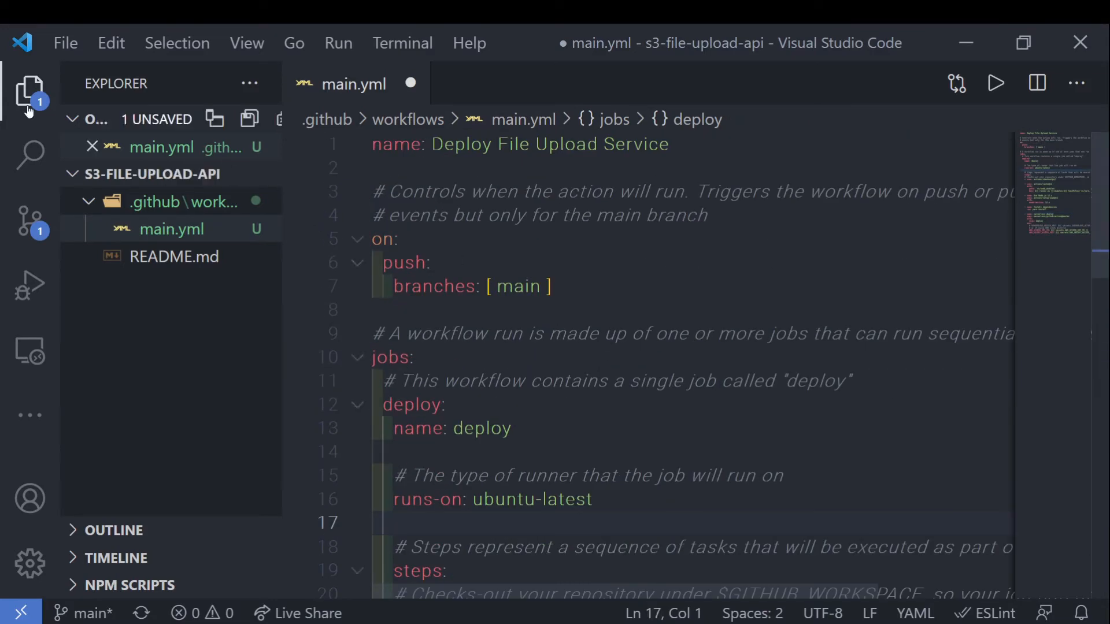
left_click(29, 92)
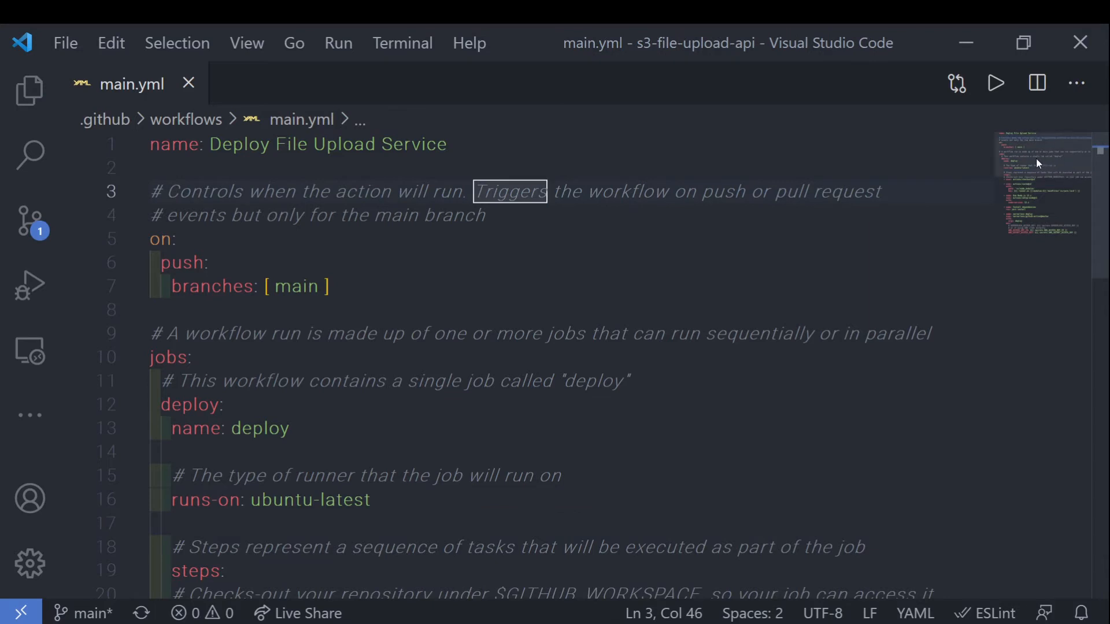
scroll("down", 3)
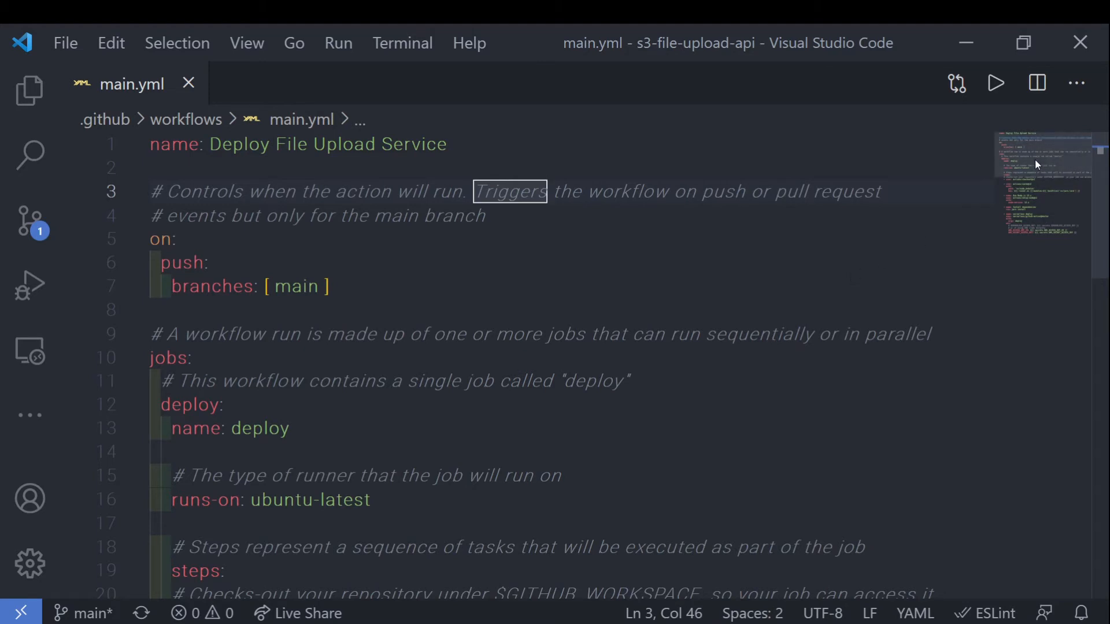
scroll("down", 3)
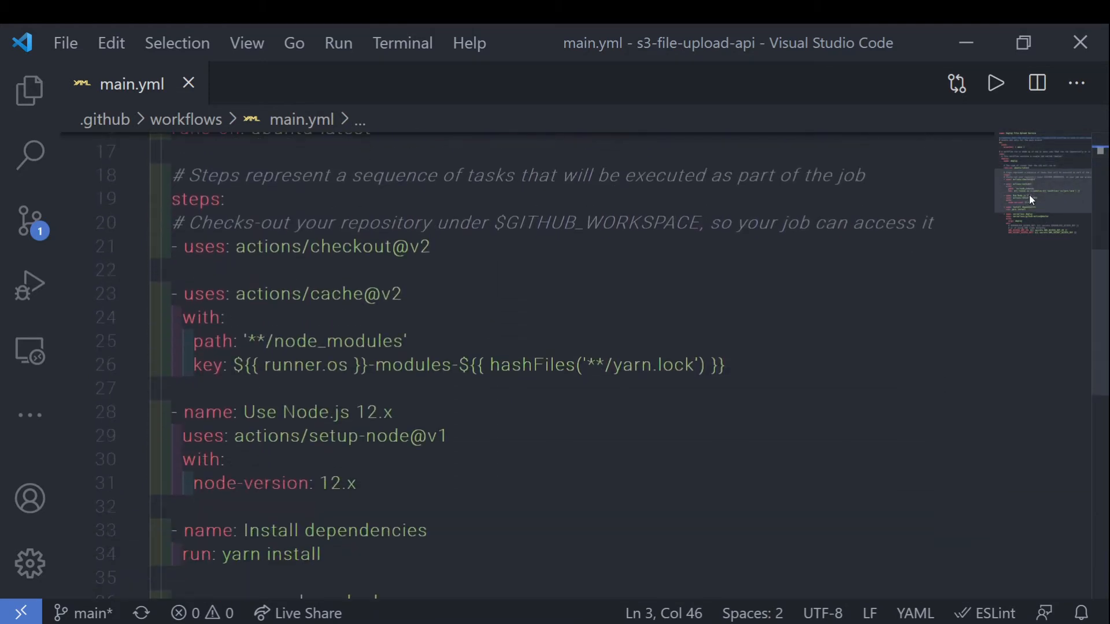
scroll("down", 3)
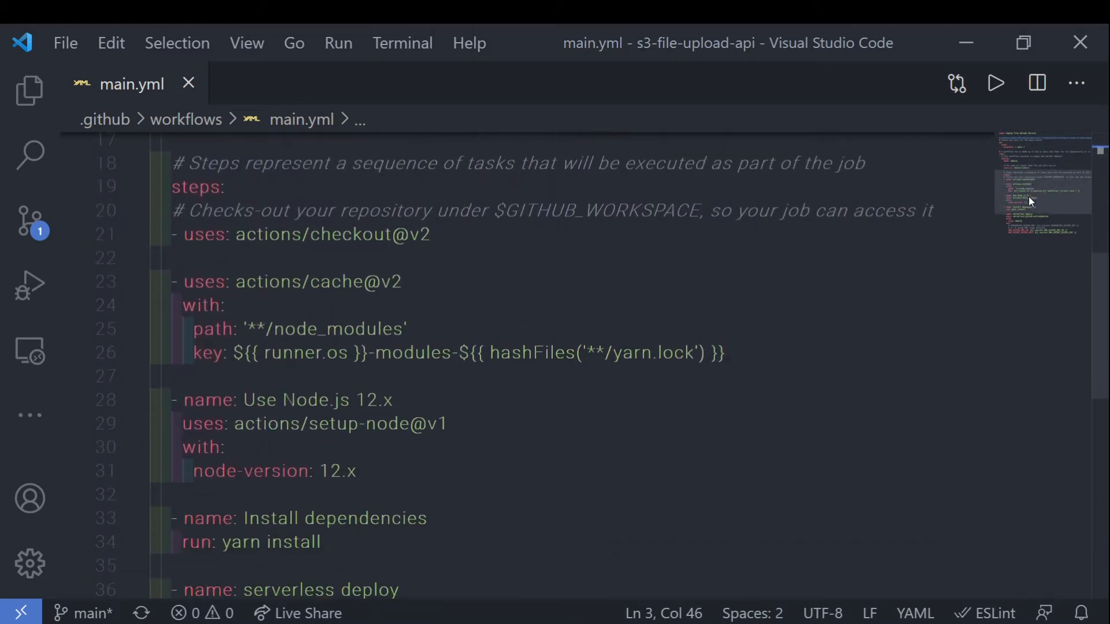
scroll("down", 3)
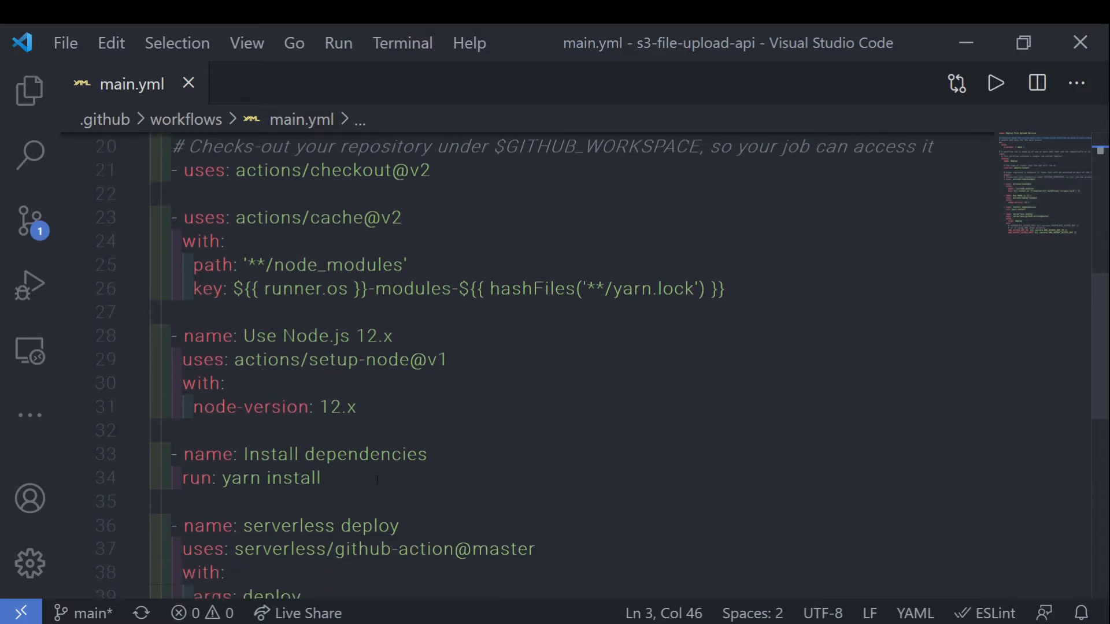
scroll("down", 3)
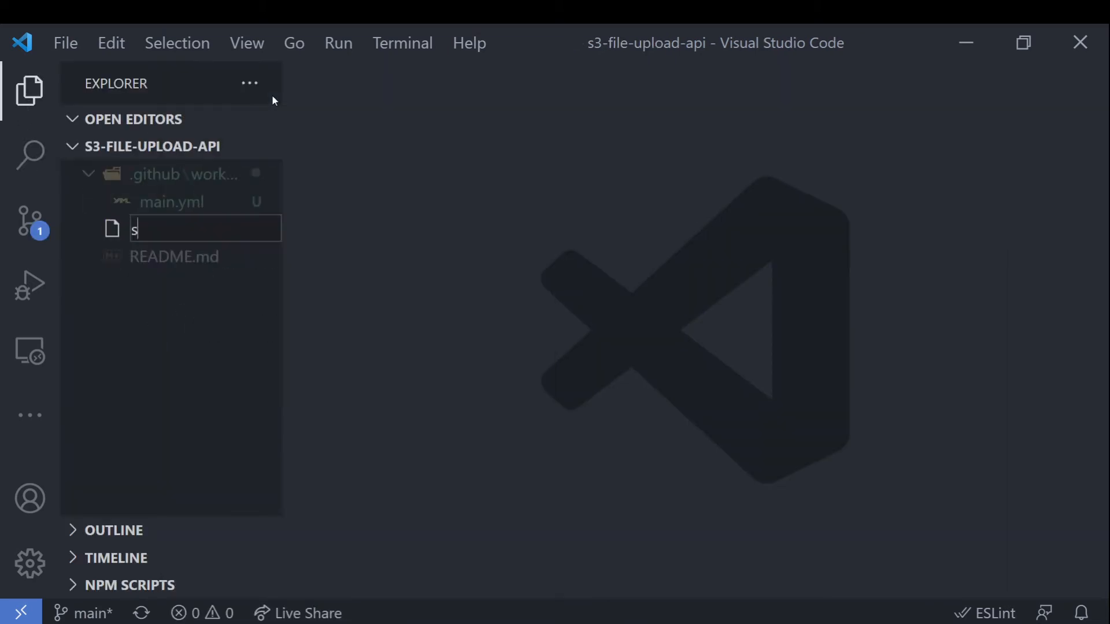
- Create serverless.yml and define service: s3-file-uploader
type("erverless.")
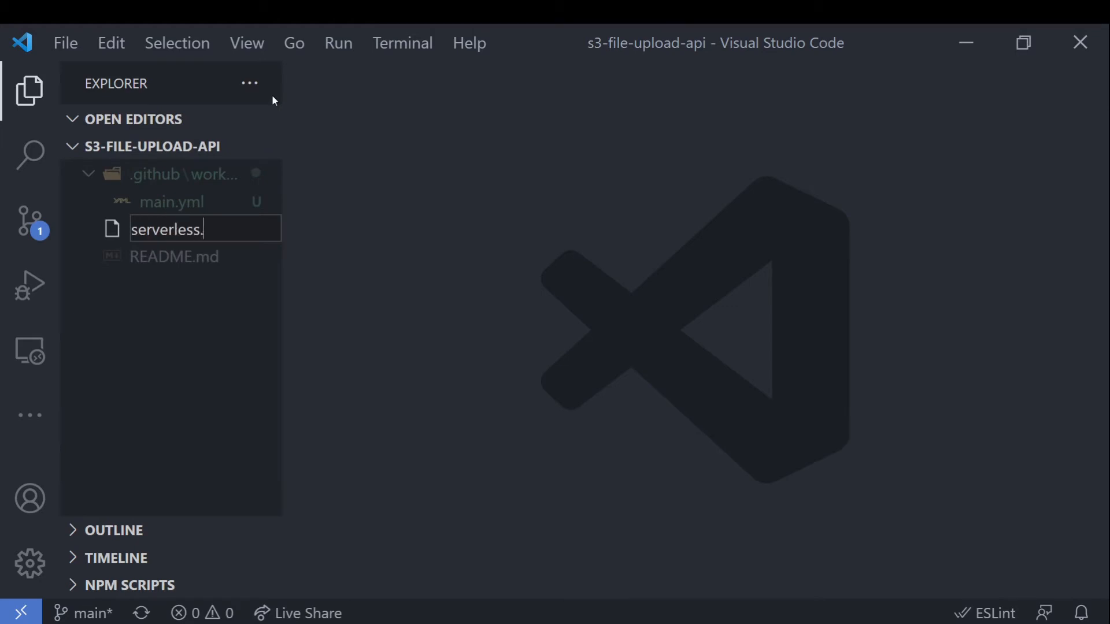
key("Enter")
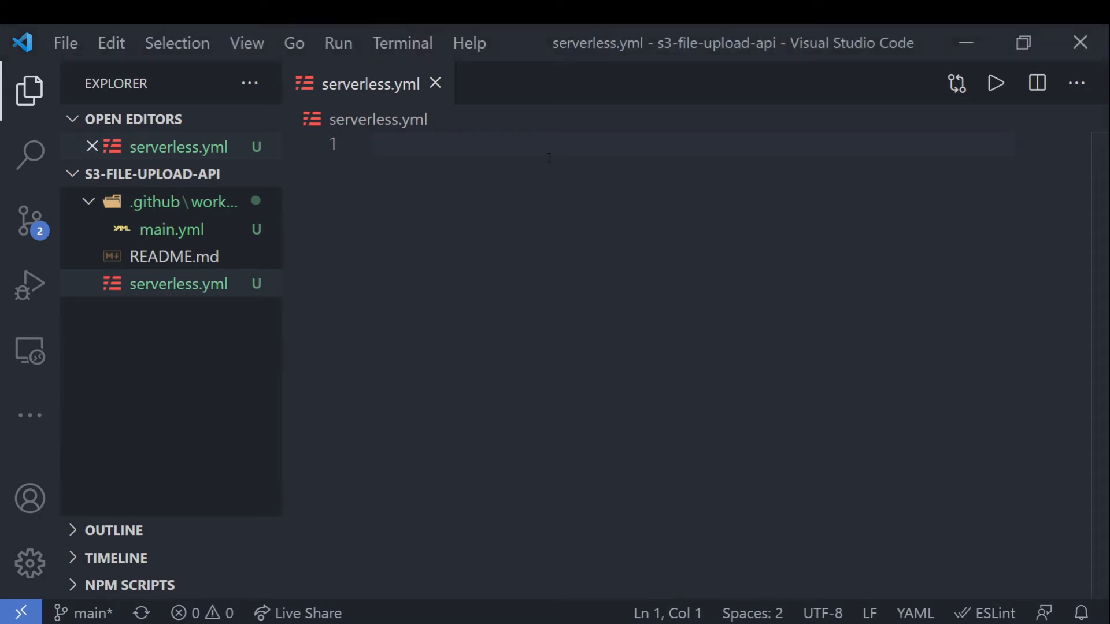
type("service:")
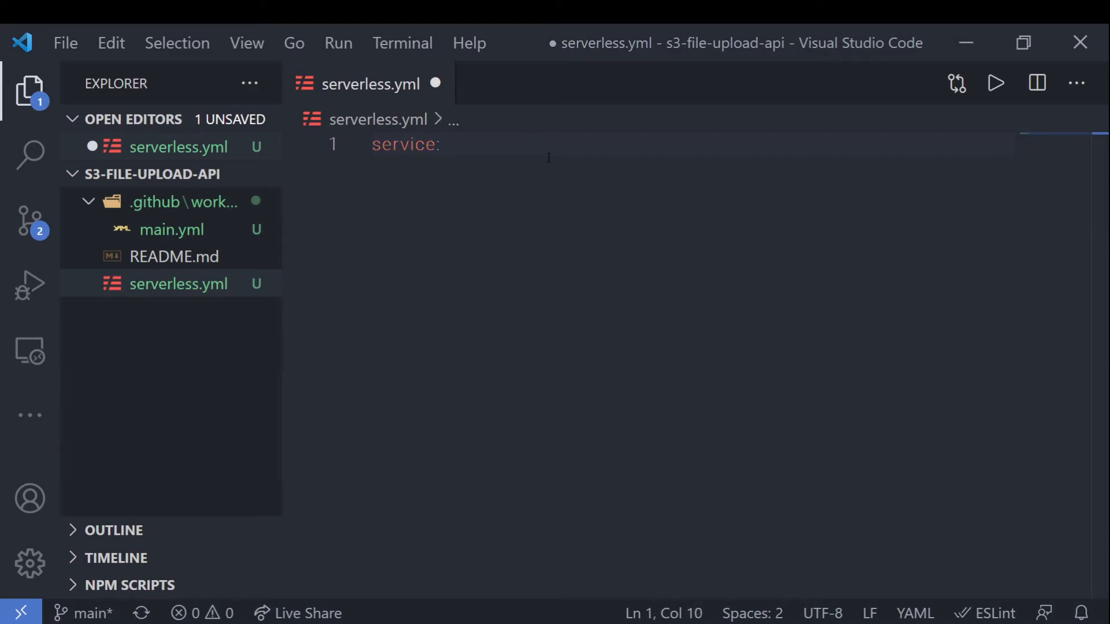
type("s3-")
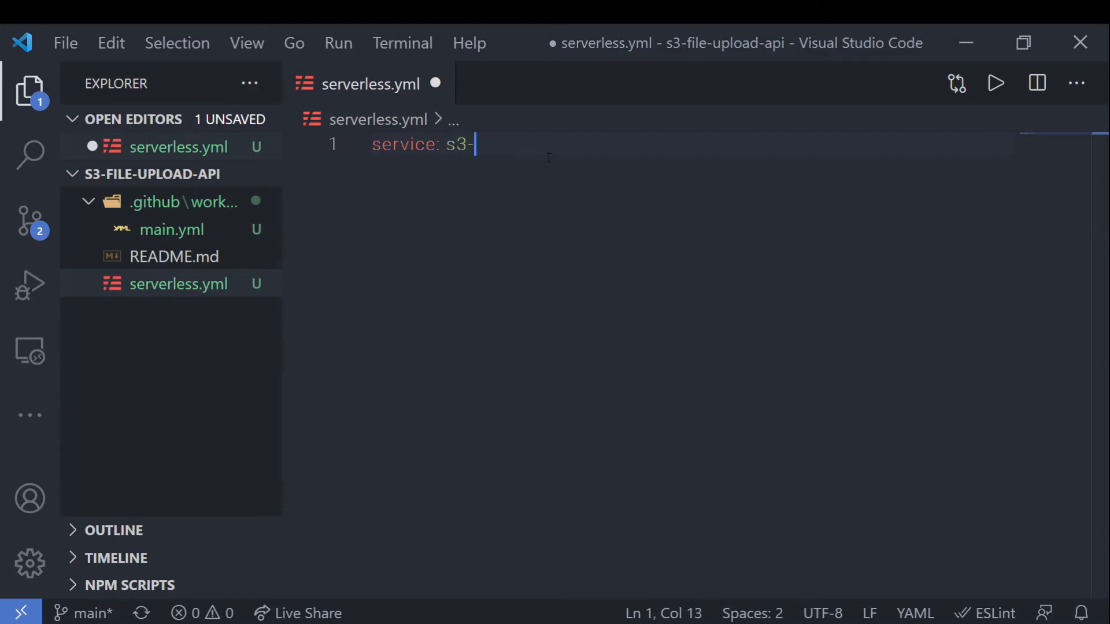
type("file-u")
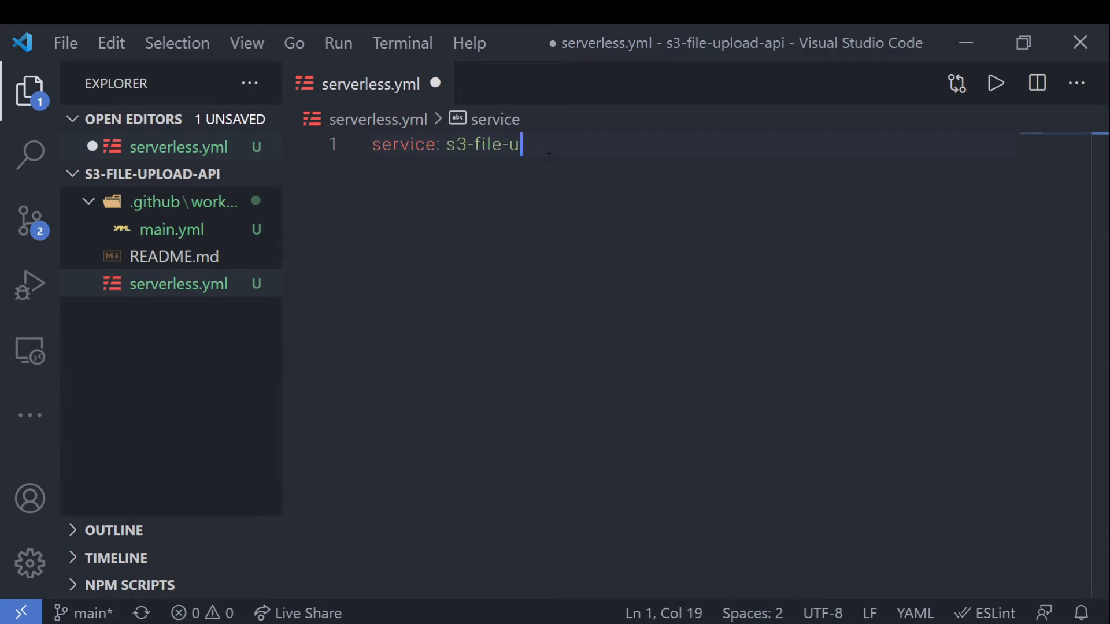
type("ploader")
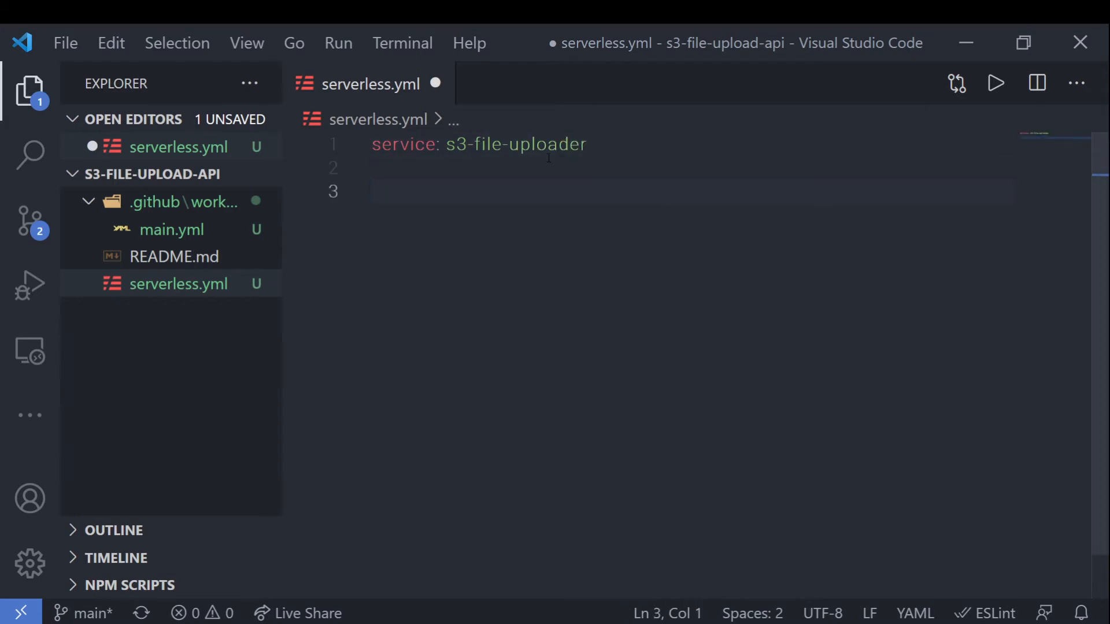
- Add provider block with name aws, runtime nodejs12.x, stage dev and region us-west-1
type("provider:")
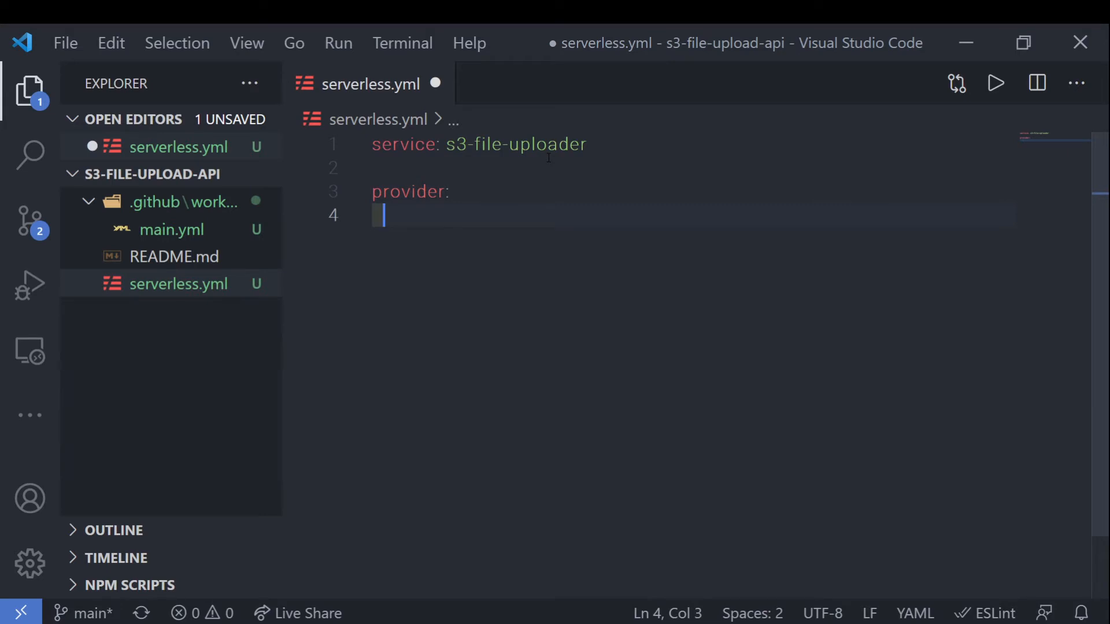
type("name:")
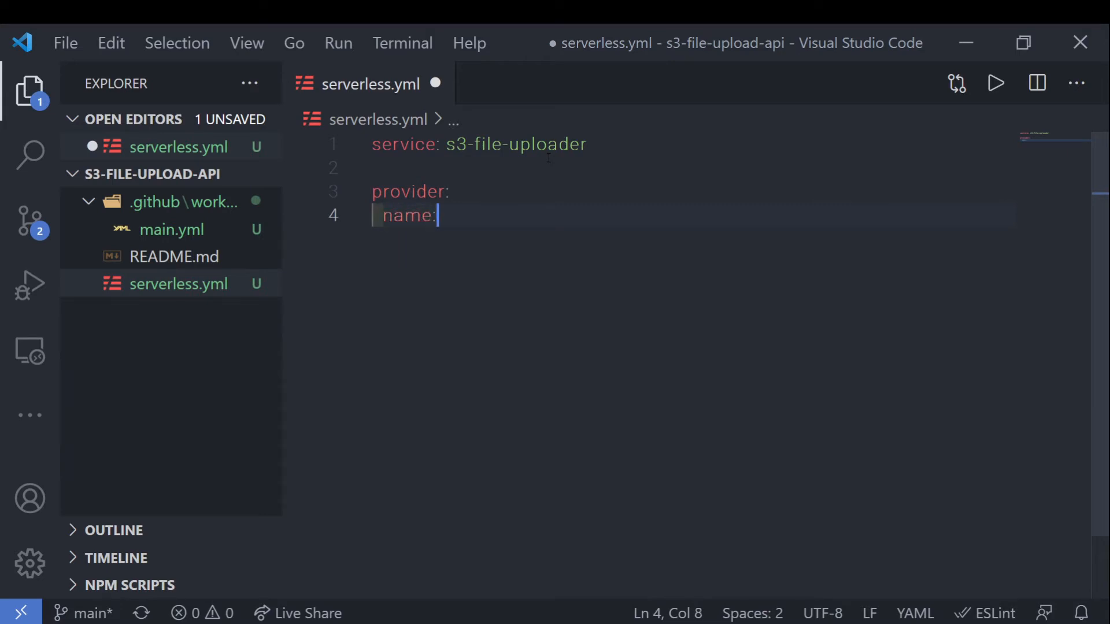
type("aws")
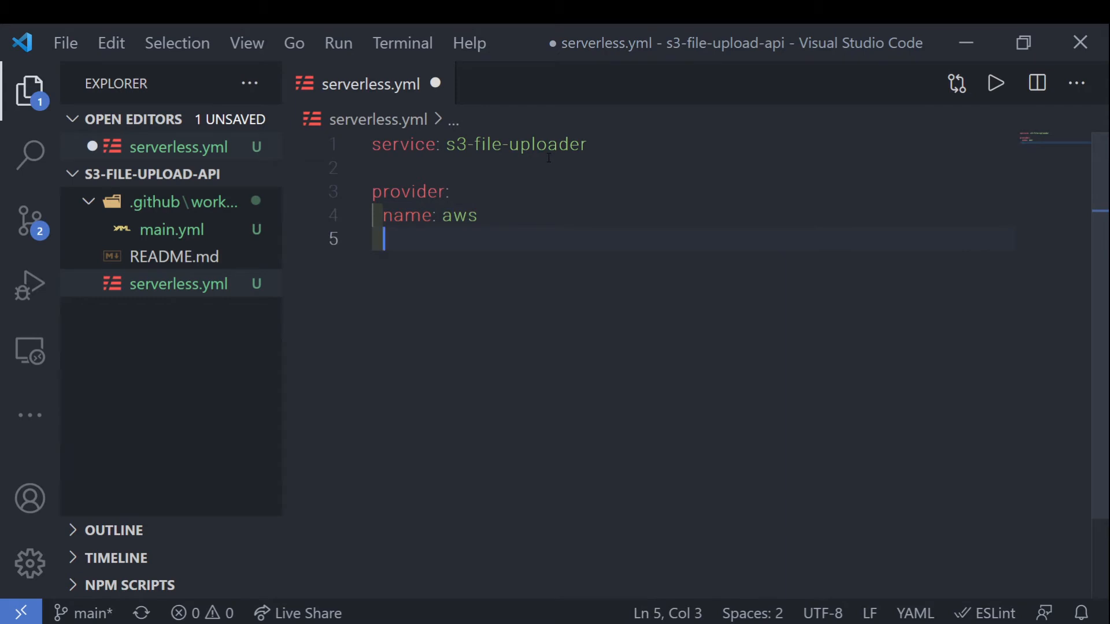
type("runtime: nod")
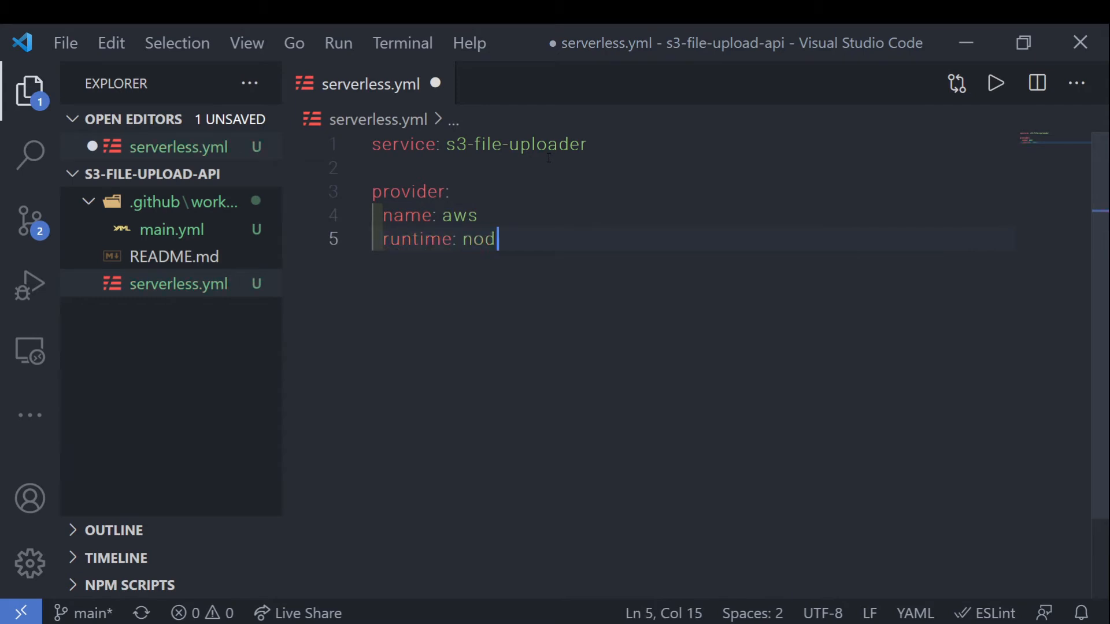
type("ejs12.")
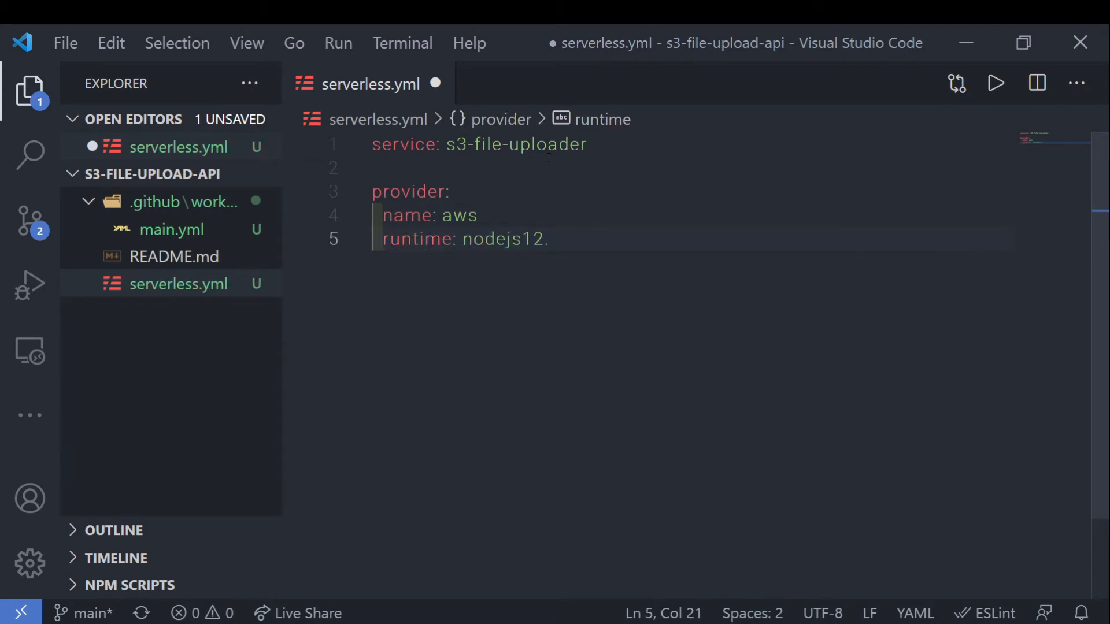
type("x")
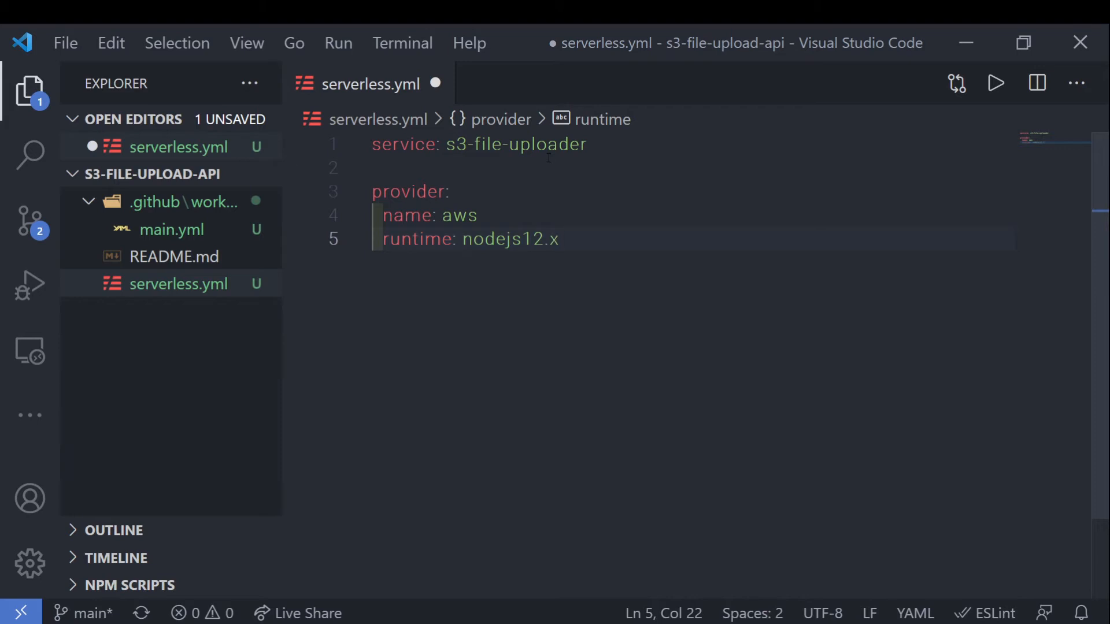
key("enter")
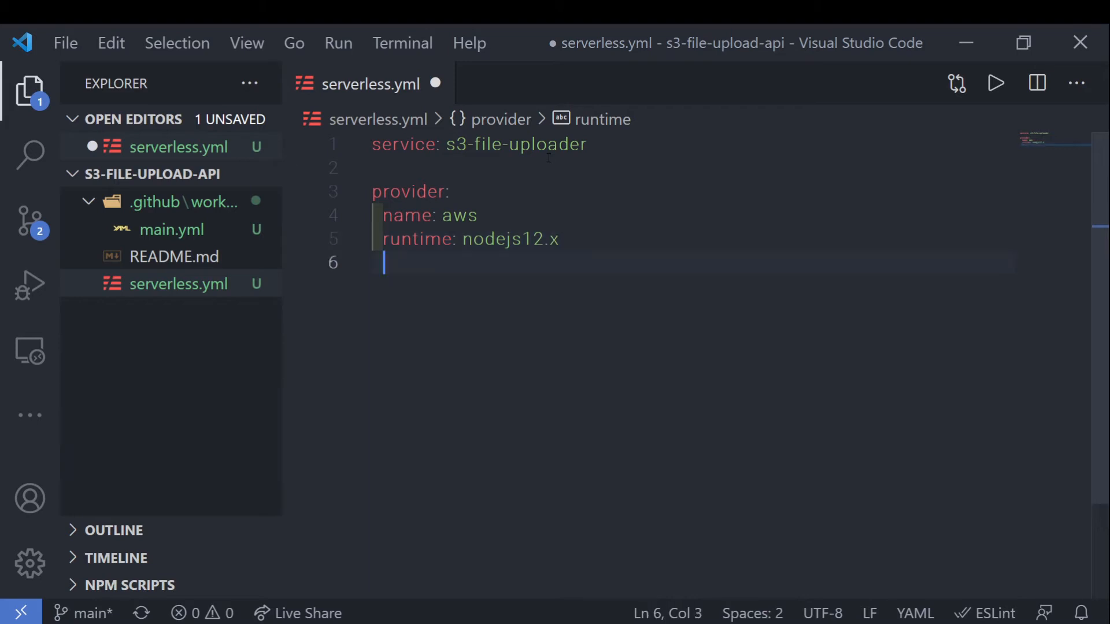
type("stage:")
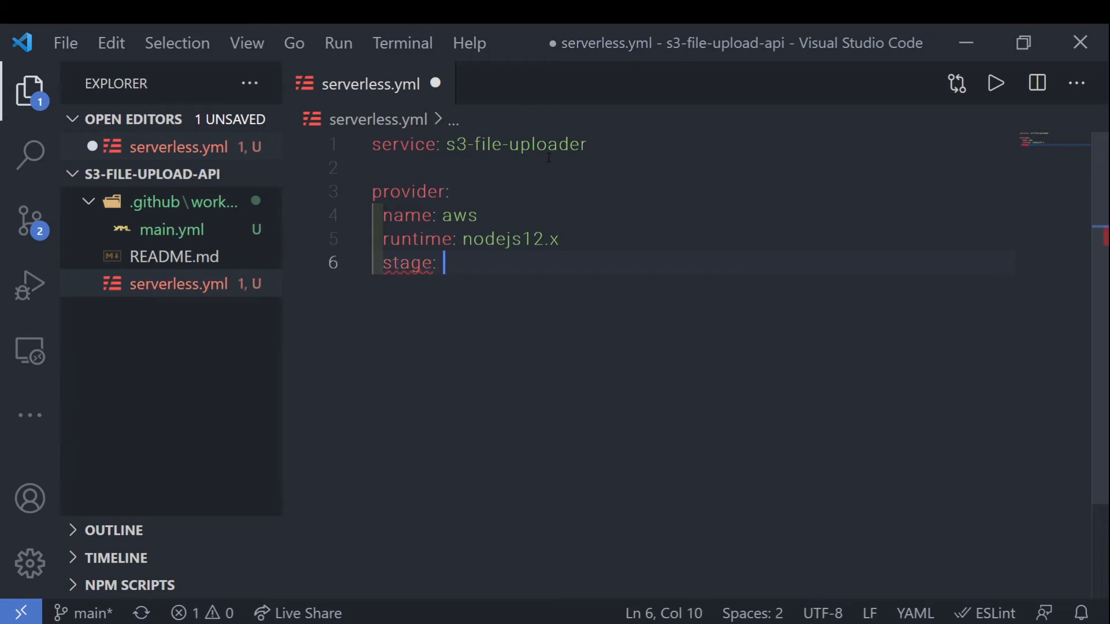
type("dev")
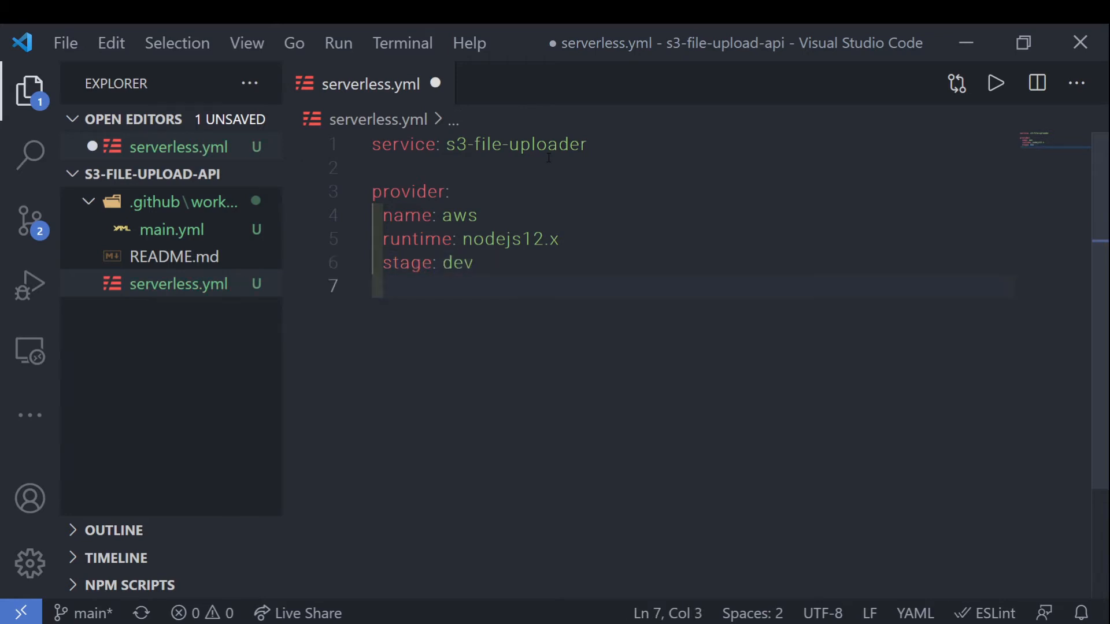
type("region: u")
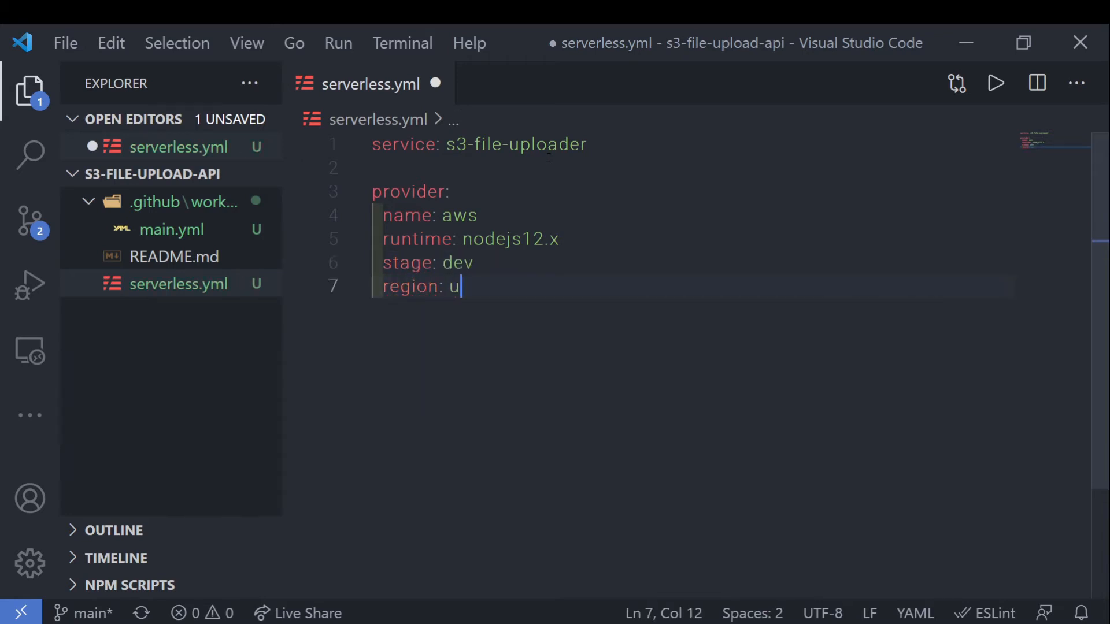
type("s-west-1")
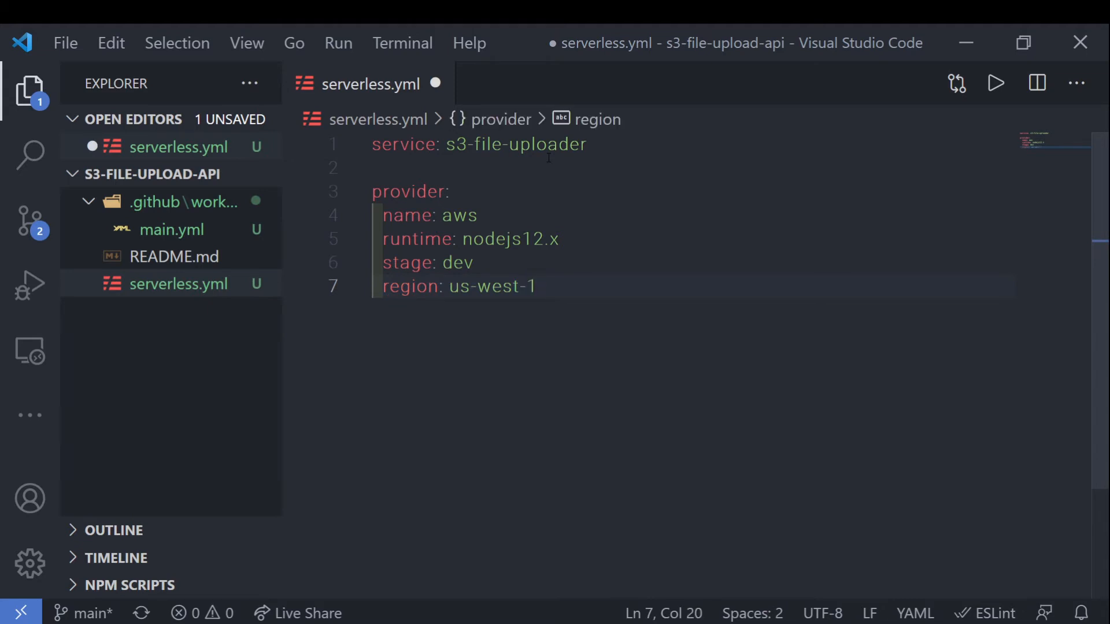
key("Enter")
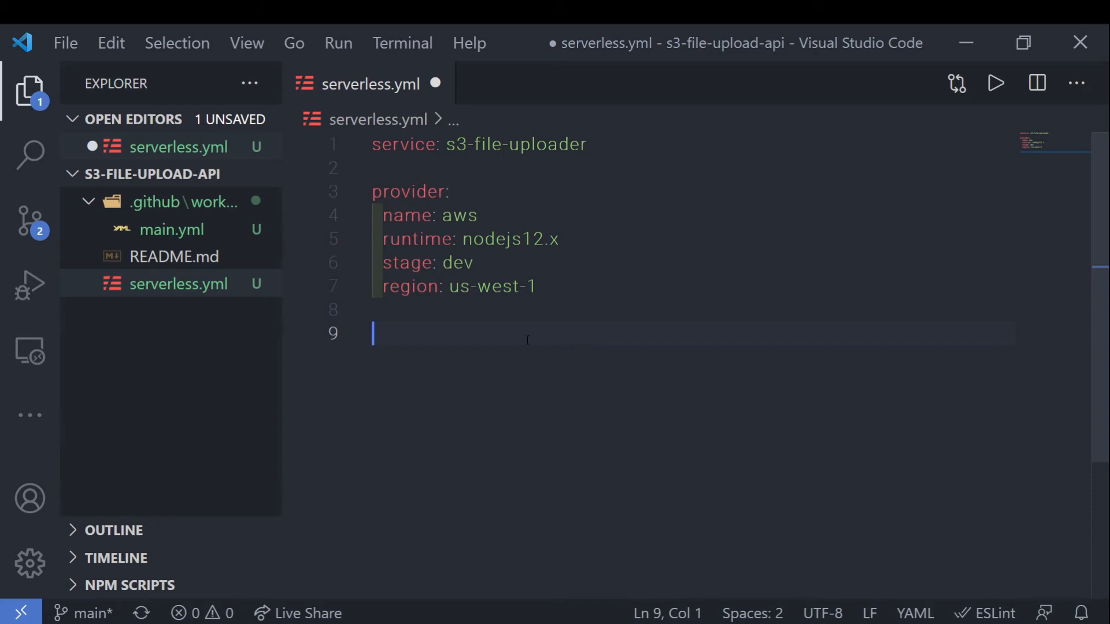
- Under custom set fileUploadBucketName: ${self:service}-bucket-${self:provider.stage} and save
type("custom:")
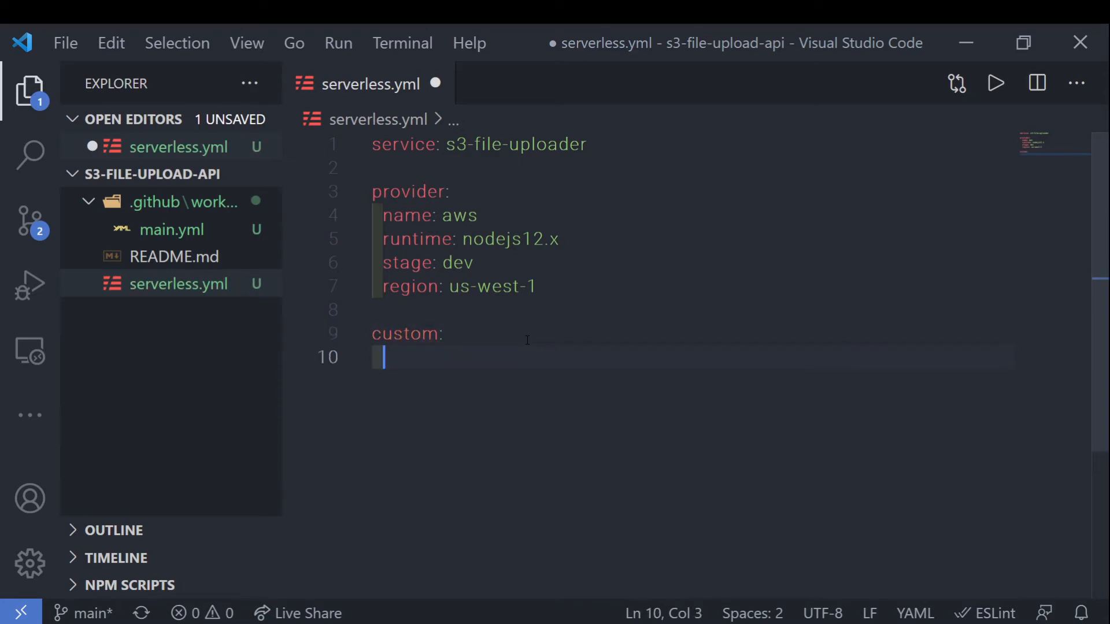
type("file")
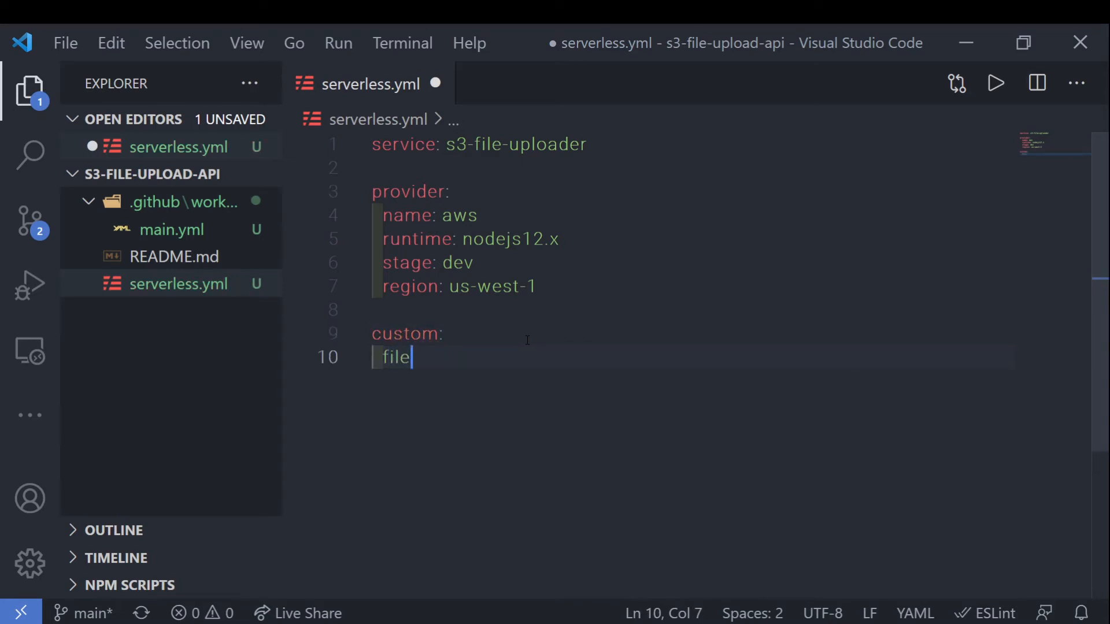
type("Upload")
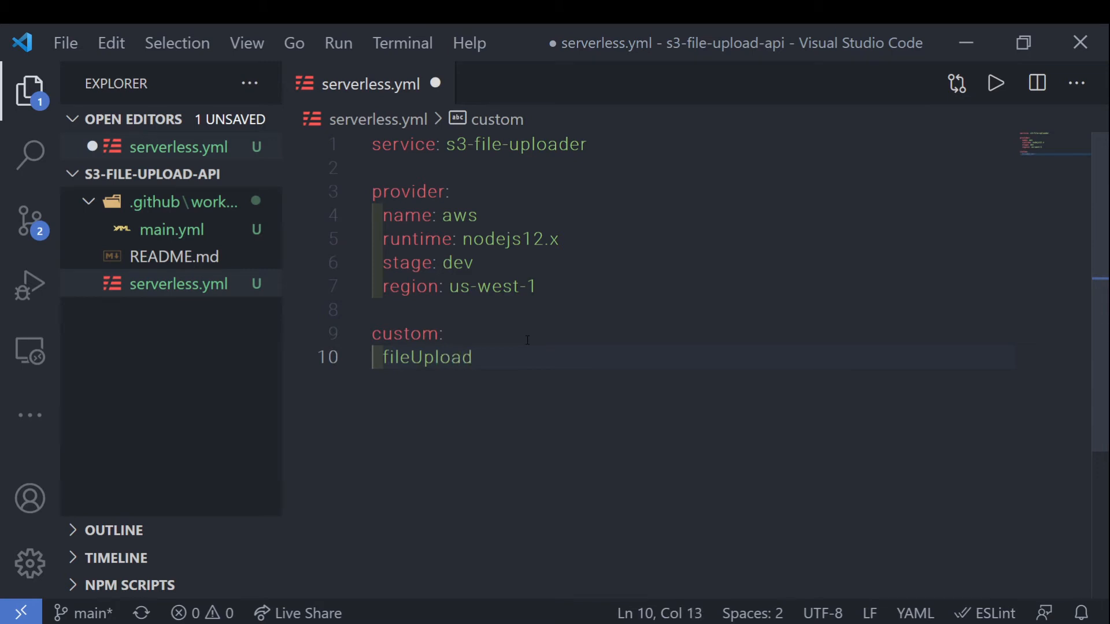
type("BucketName:")
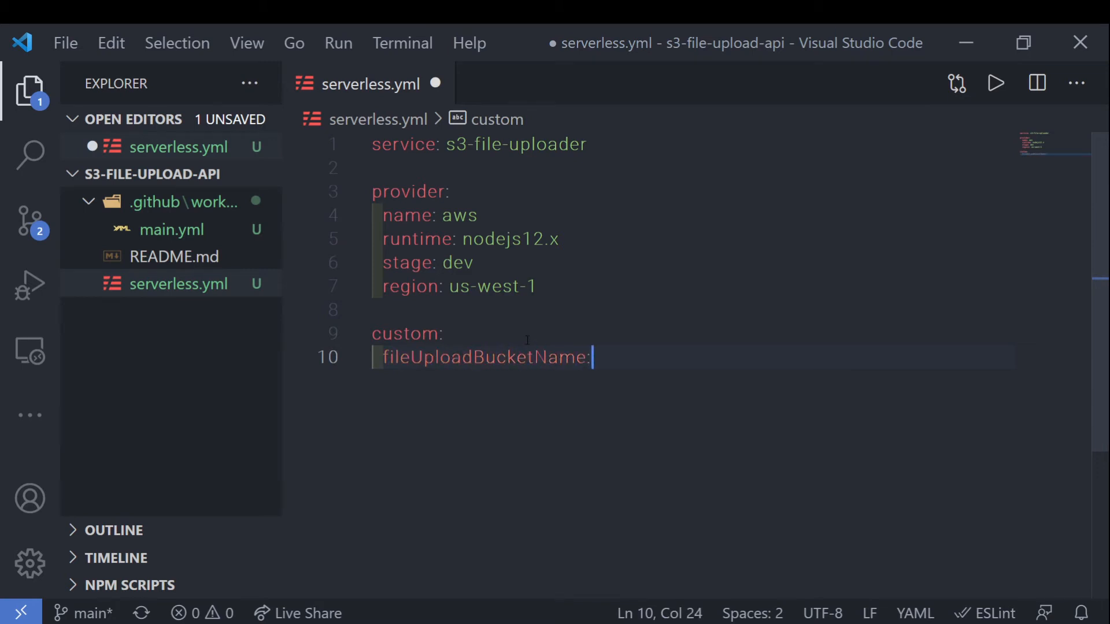
type("$")
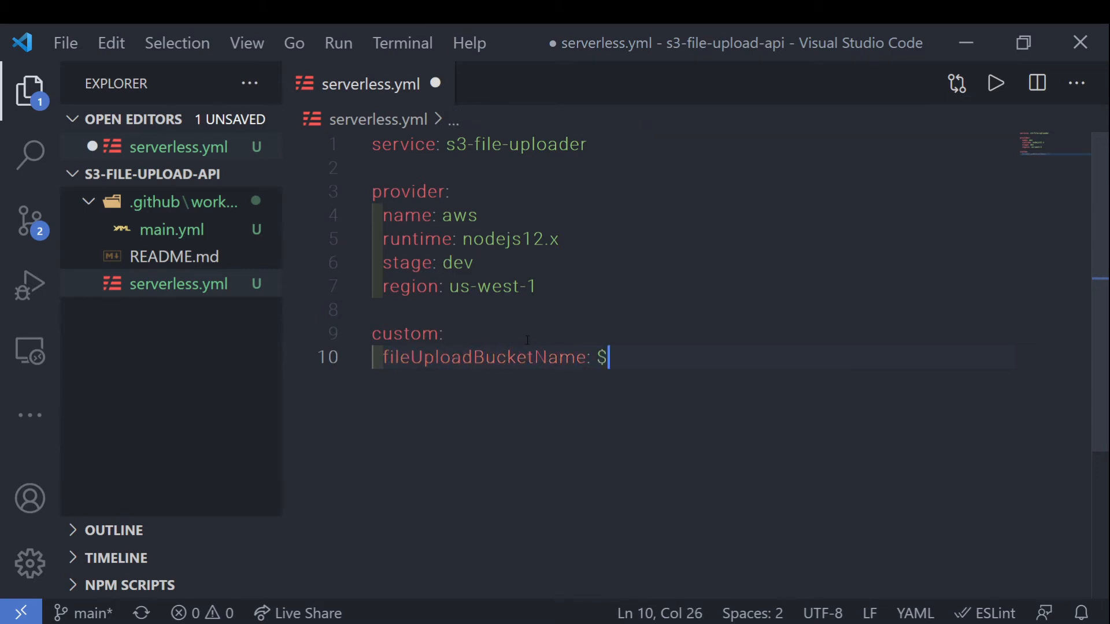
type("{self}")
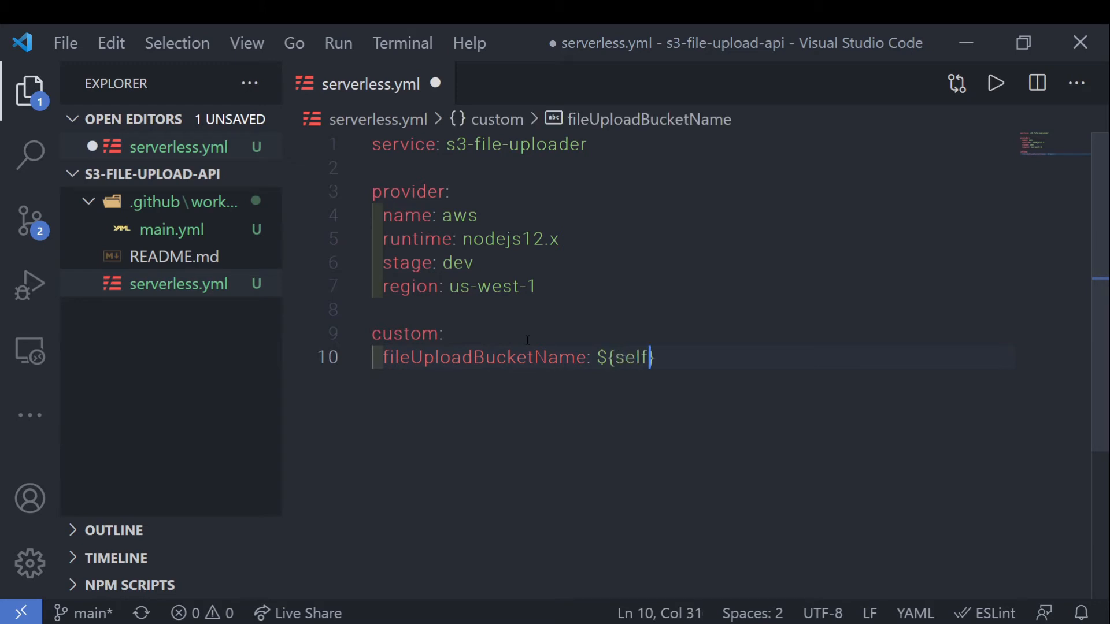
type(":service")
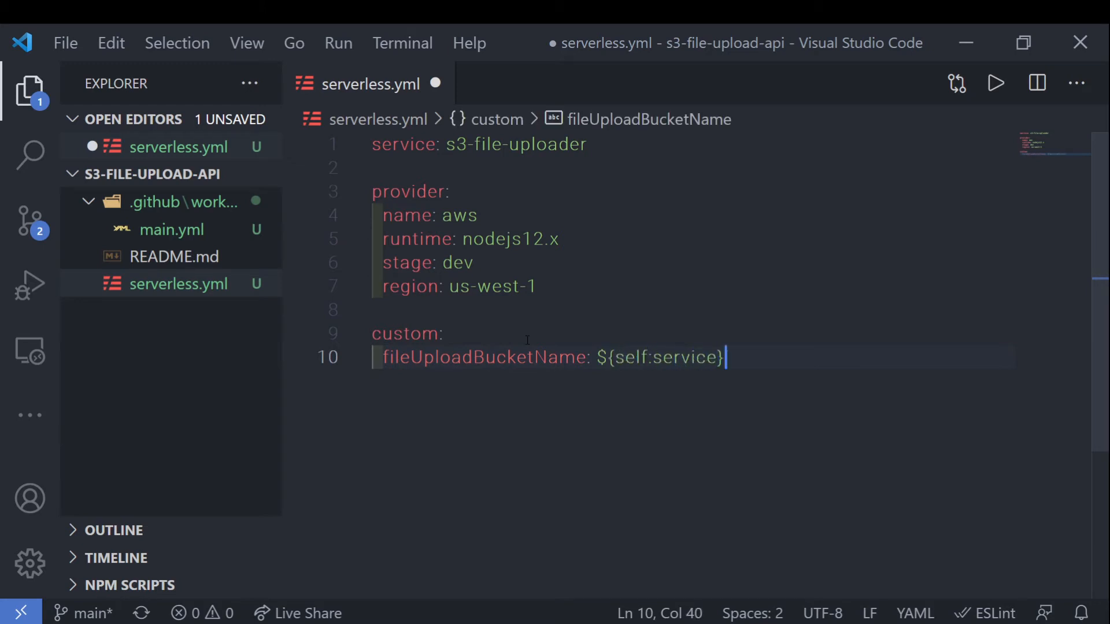
type("-bucket")
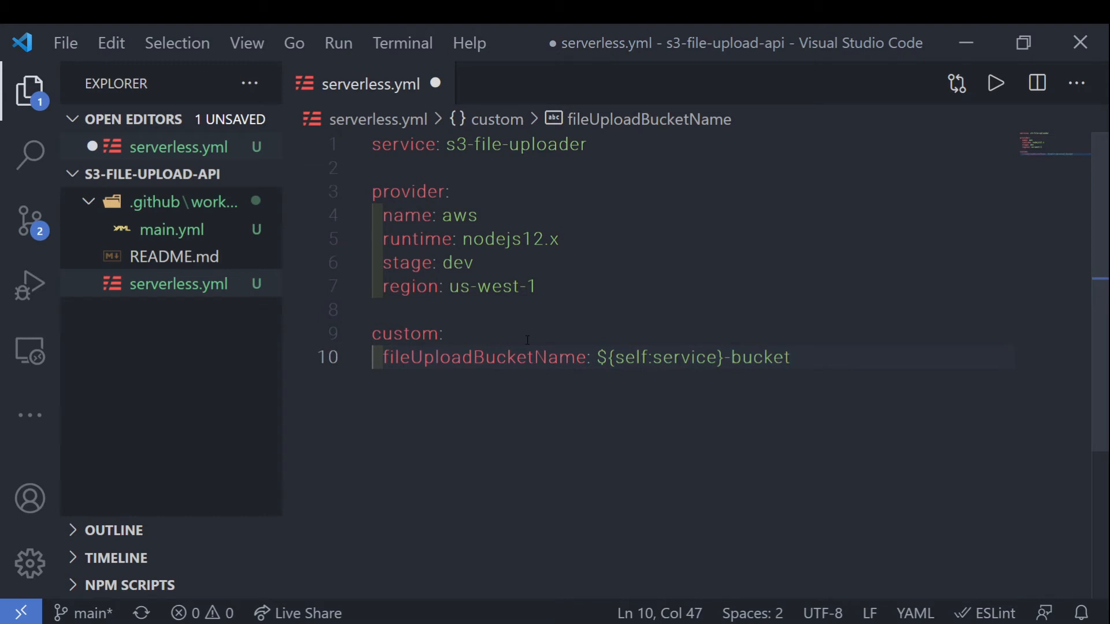
type("-${")
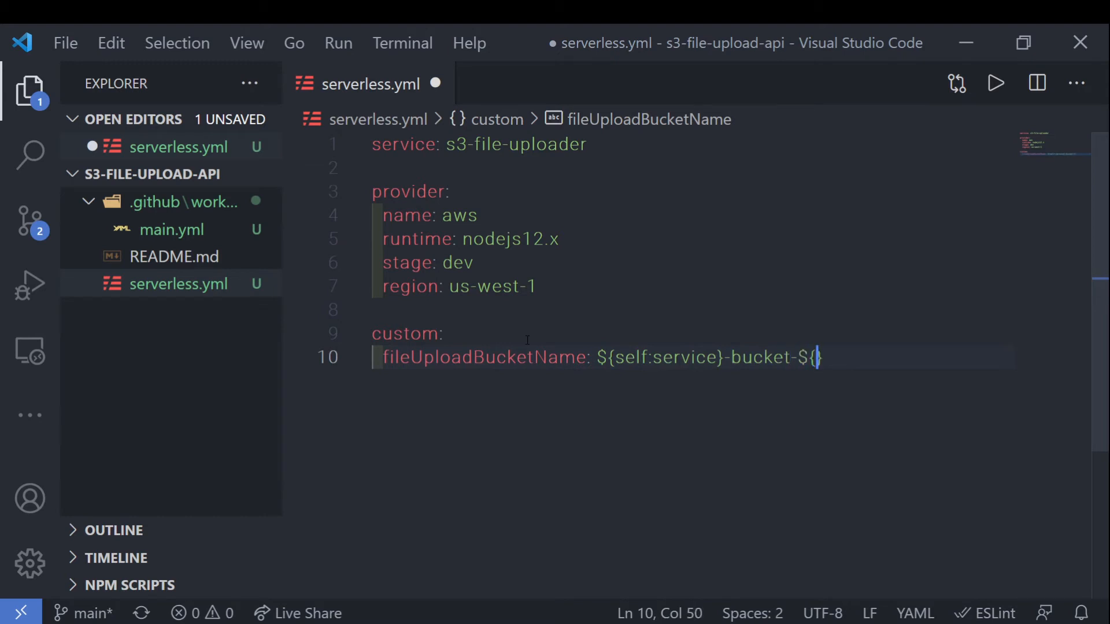
type("self:provider.")
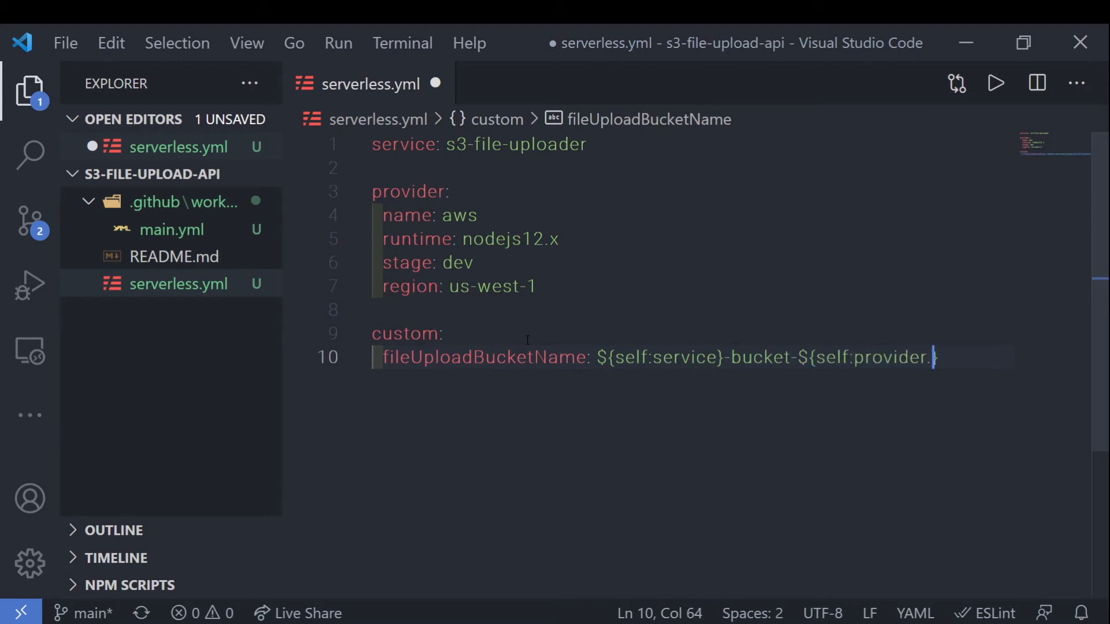
type("stage")
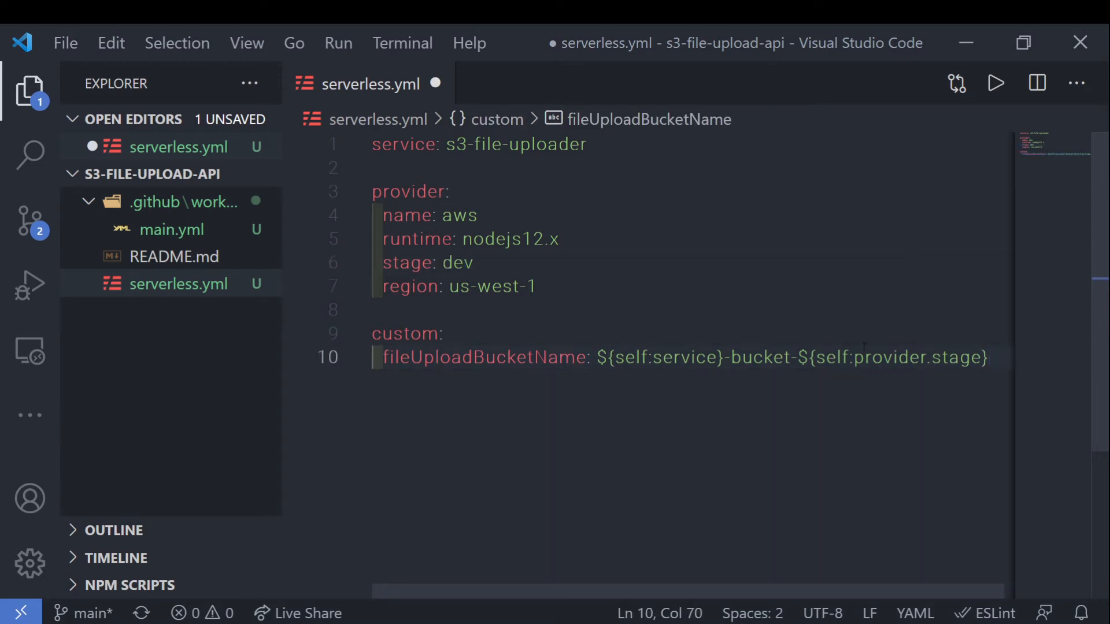
key("ctrl+s")
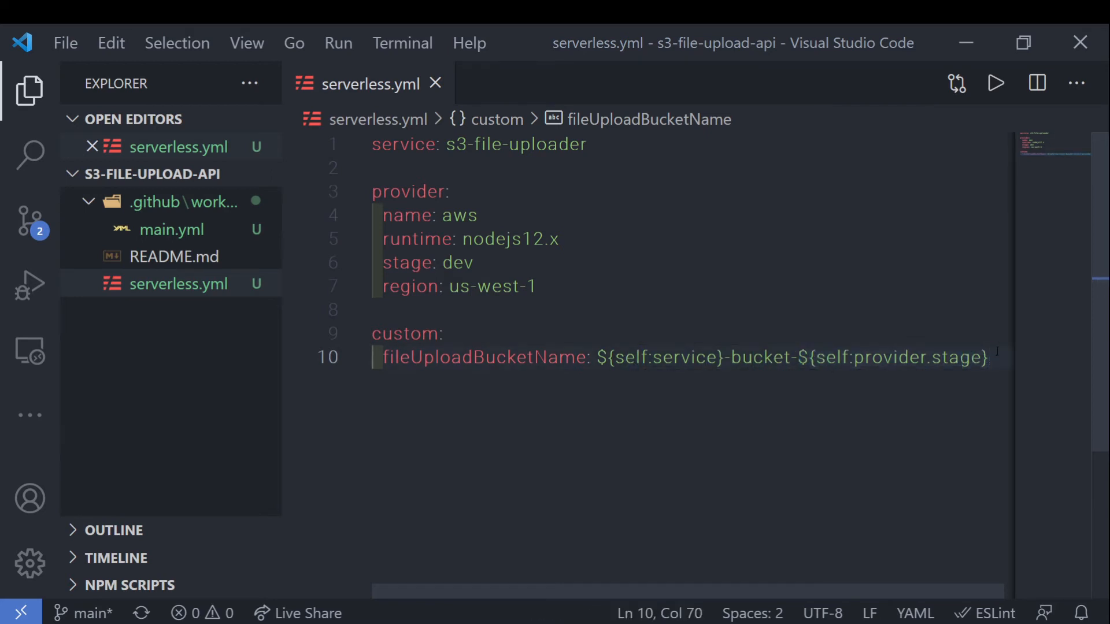
key("enter")
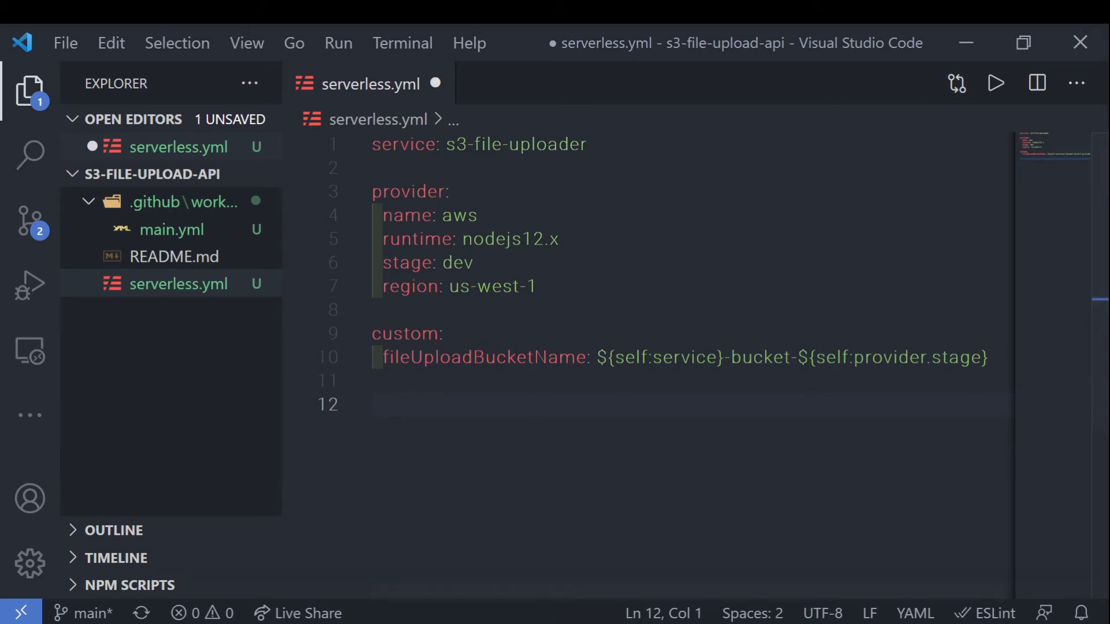
- Add resources: with Resources: and a nested FileBucket: entry on line 12 onward
left_click(461, 404)
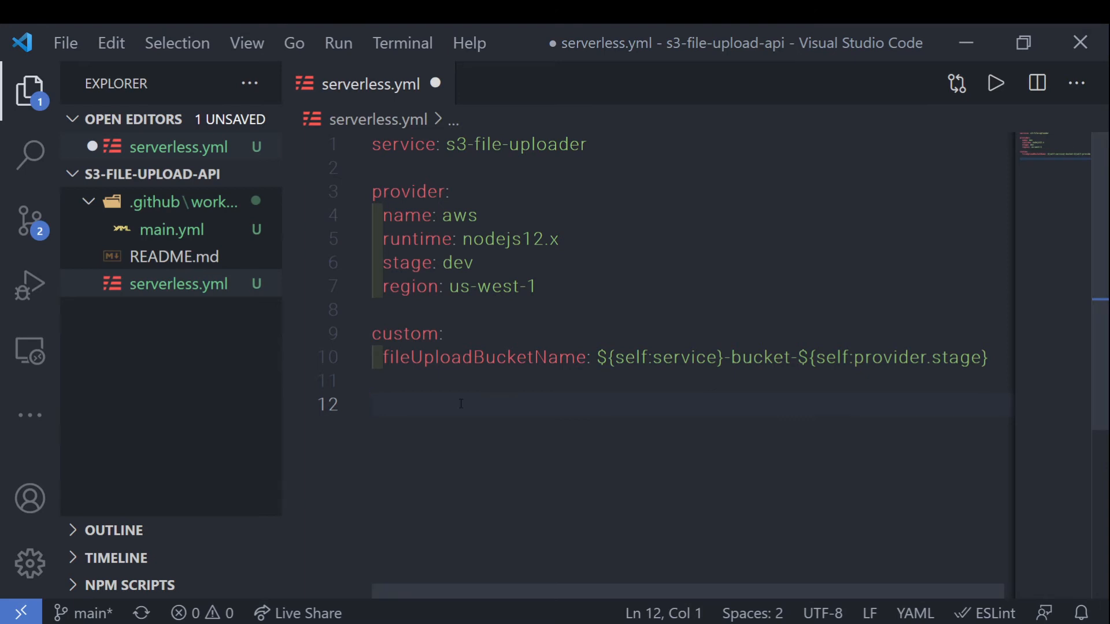
type("resources")
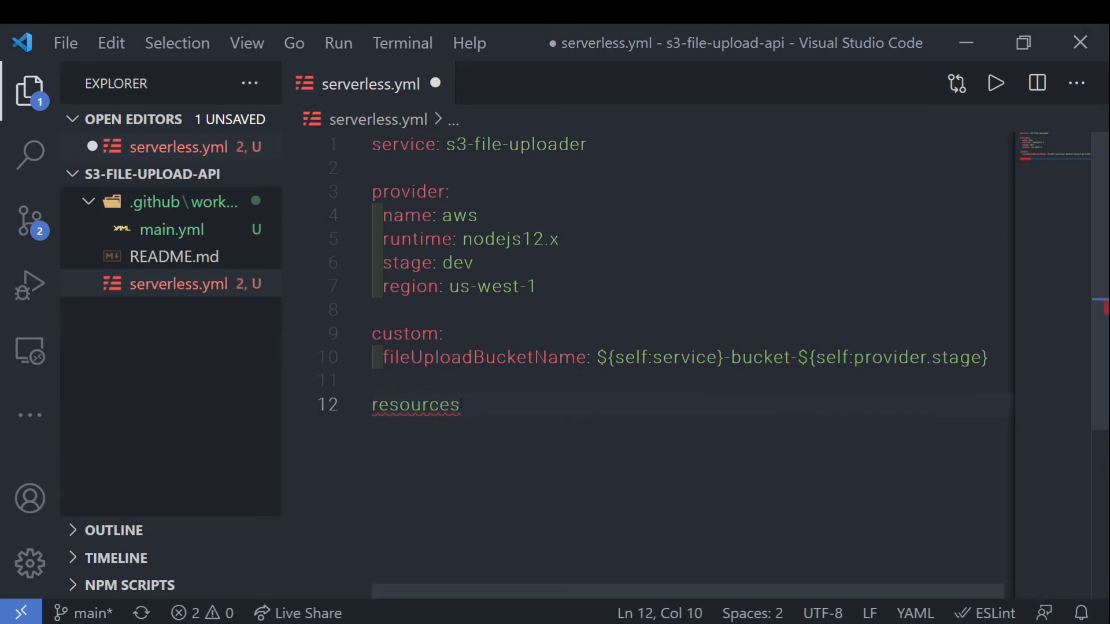
type(":")
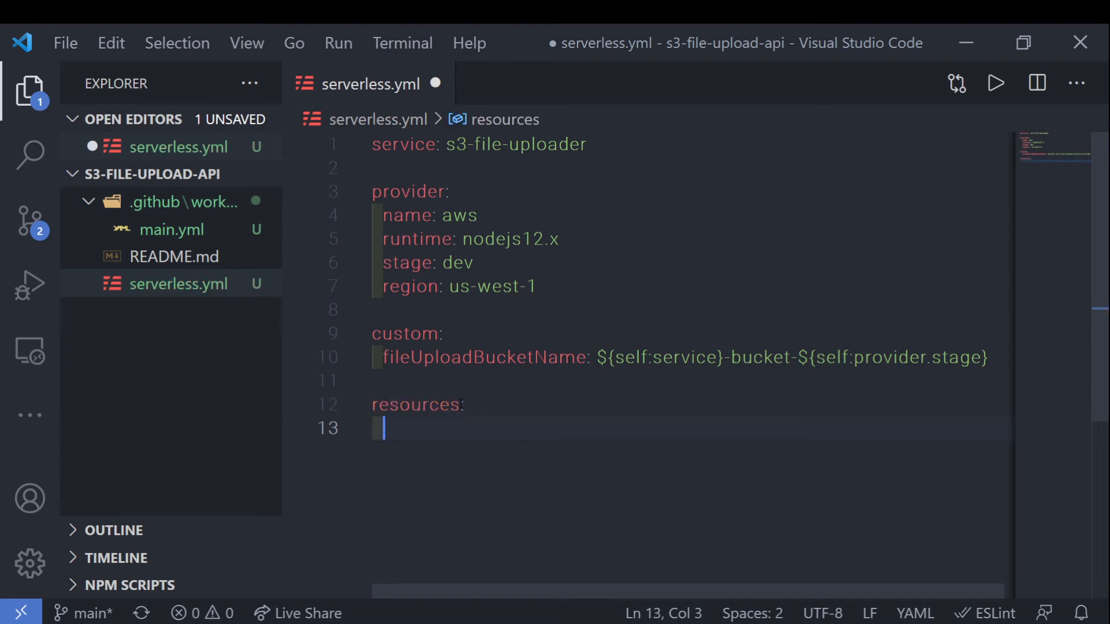
type("Resources:")
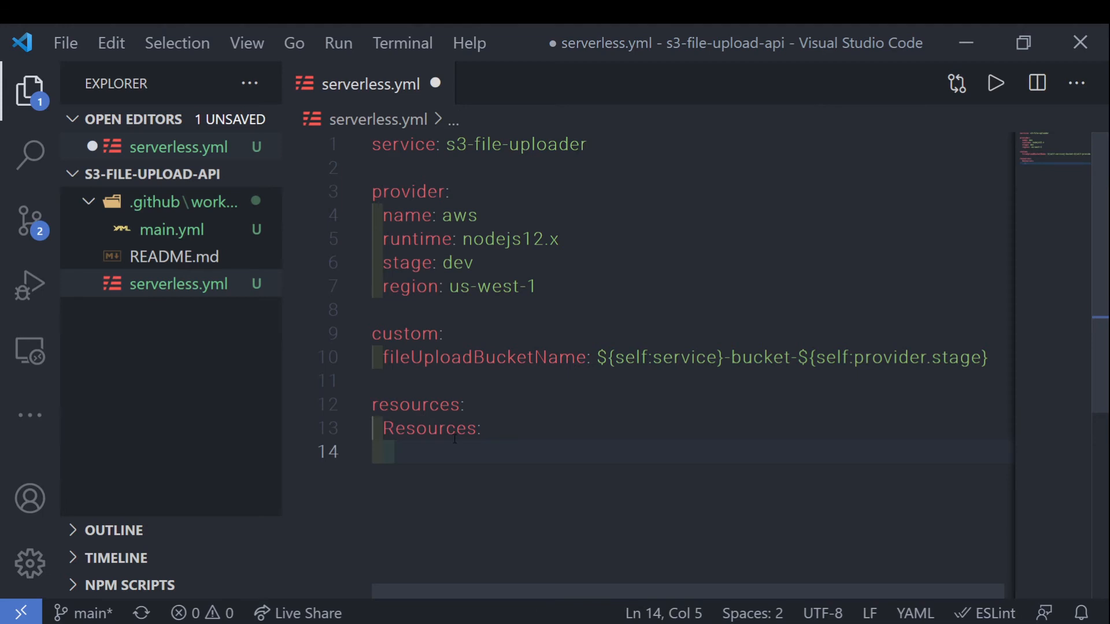
type("FileB")
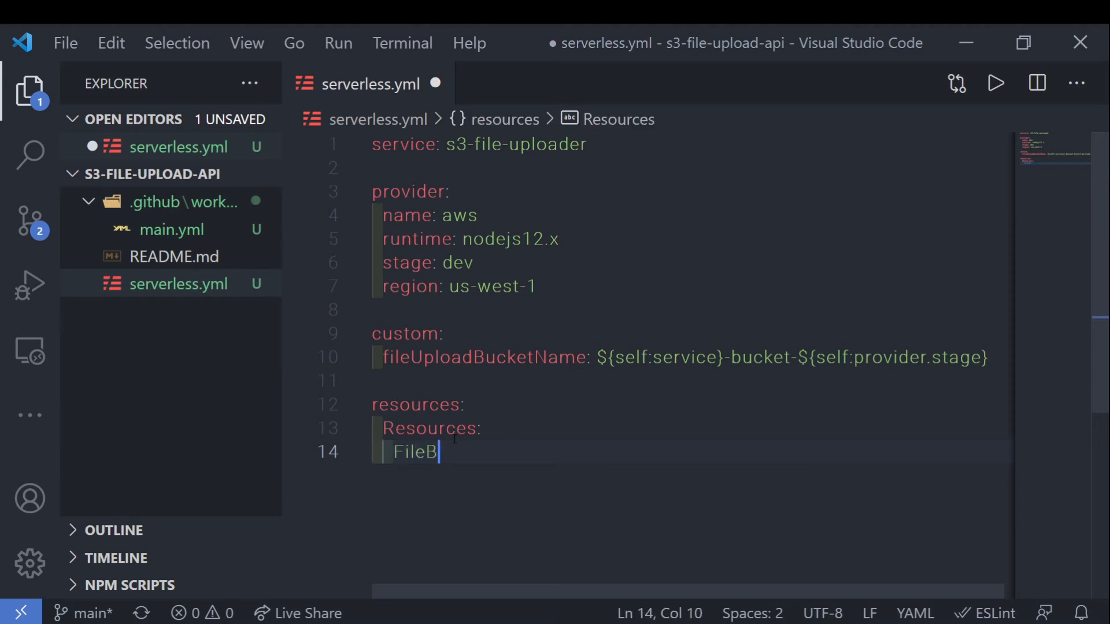
type("ucket:")
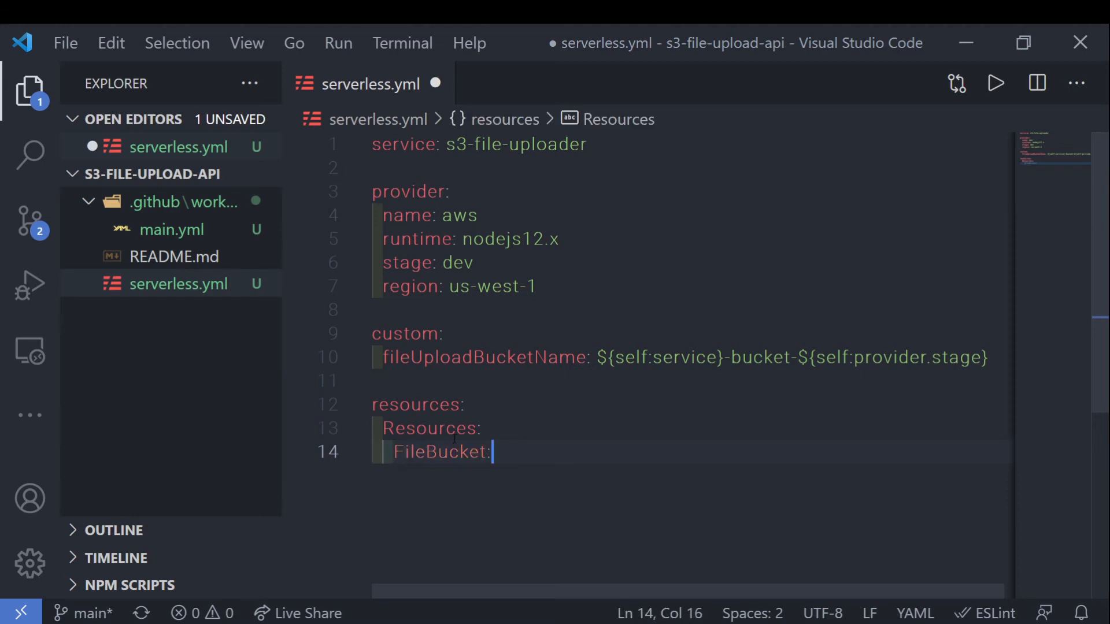
key("enter")
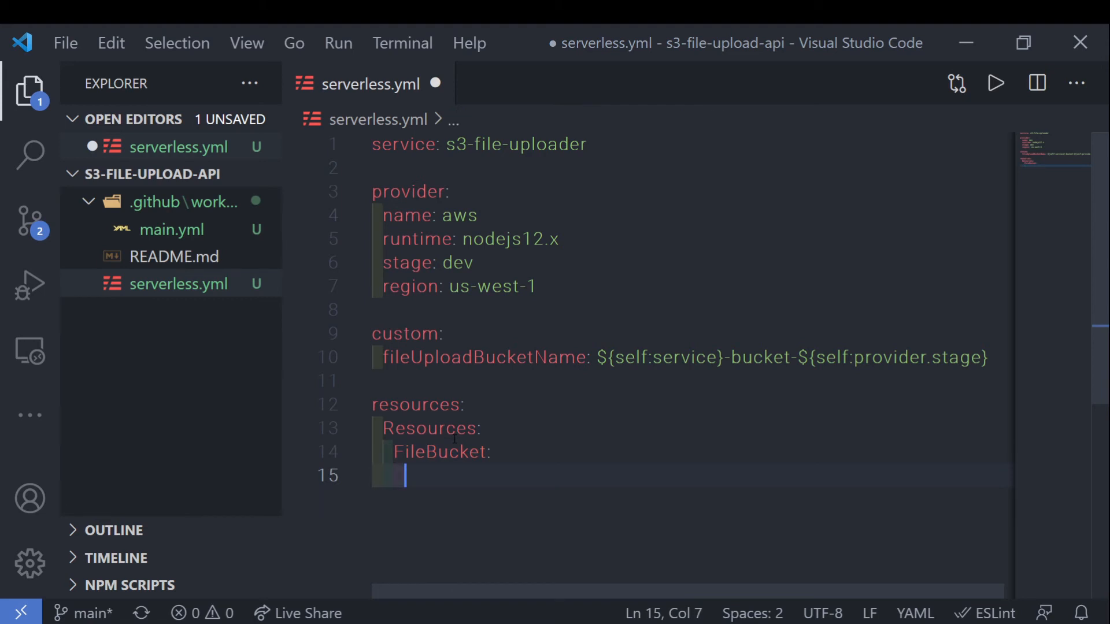
type("T")
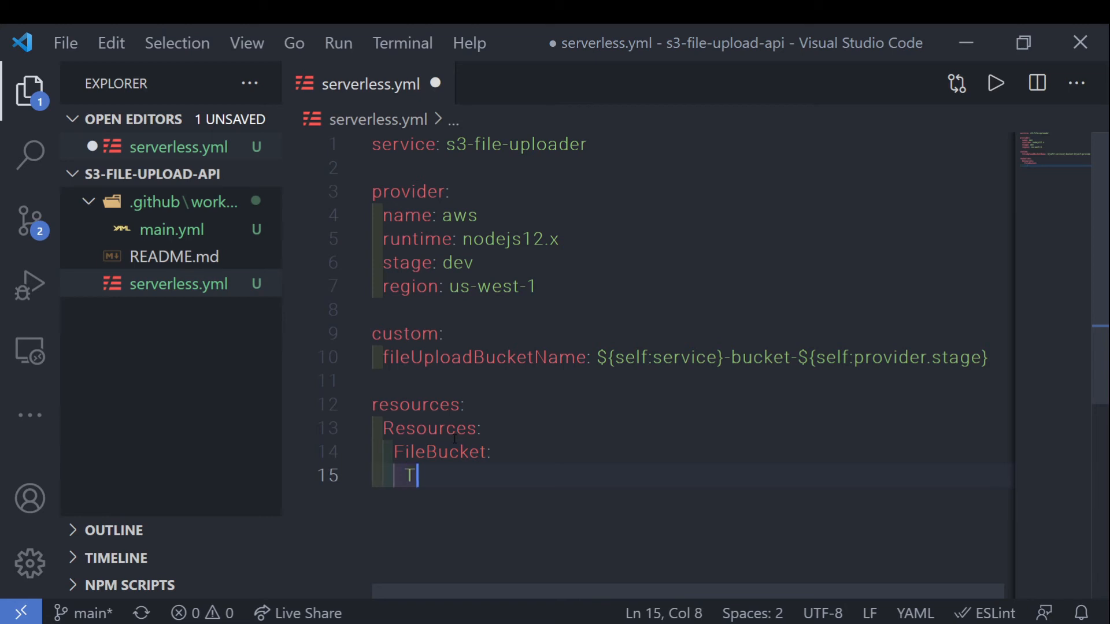
- Give FileBucket Type: AWS::S3::Bucket and a Properties: line
type("ype:")
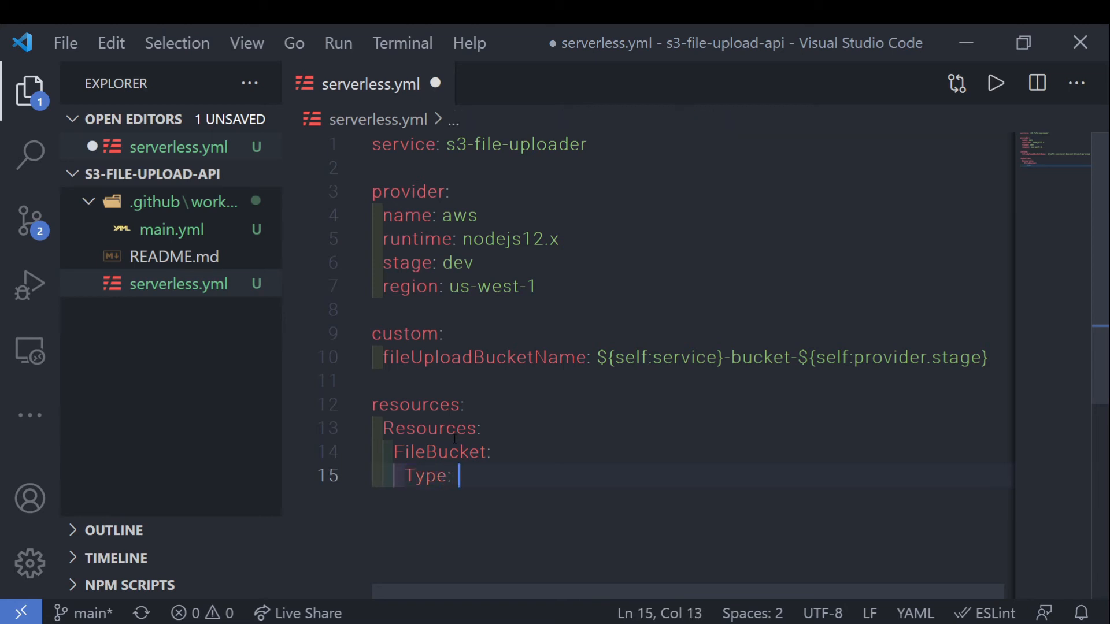
type("AWS:")
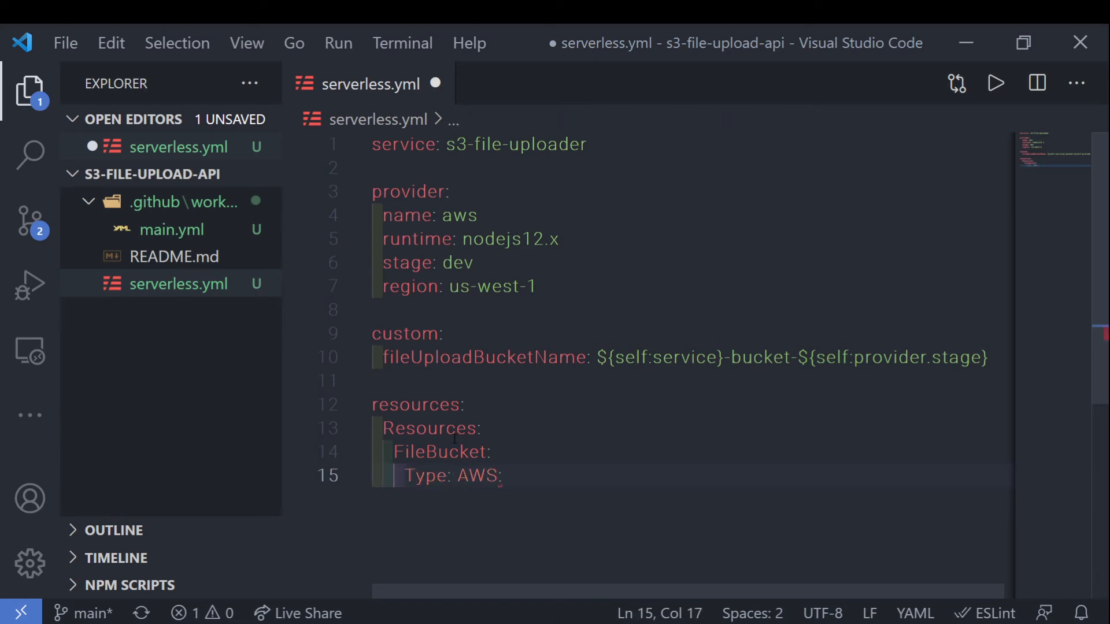
type(":S3::")
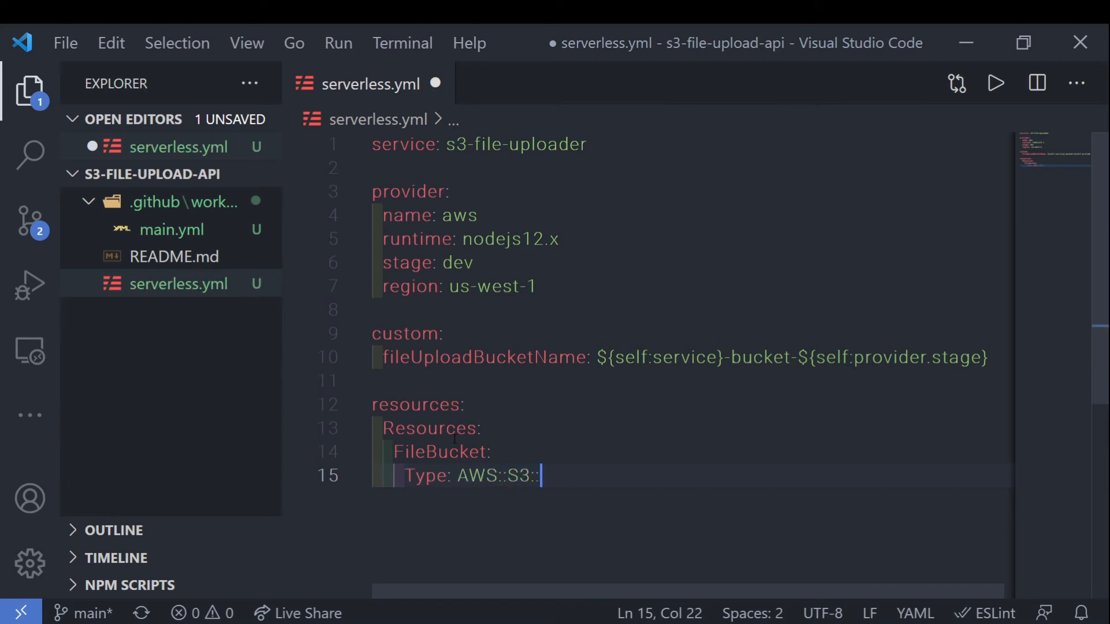
type("Bucket")
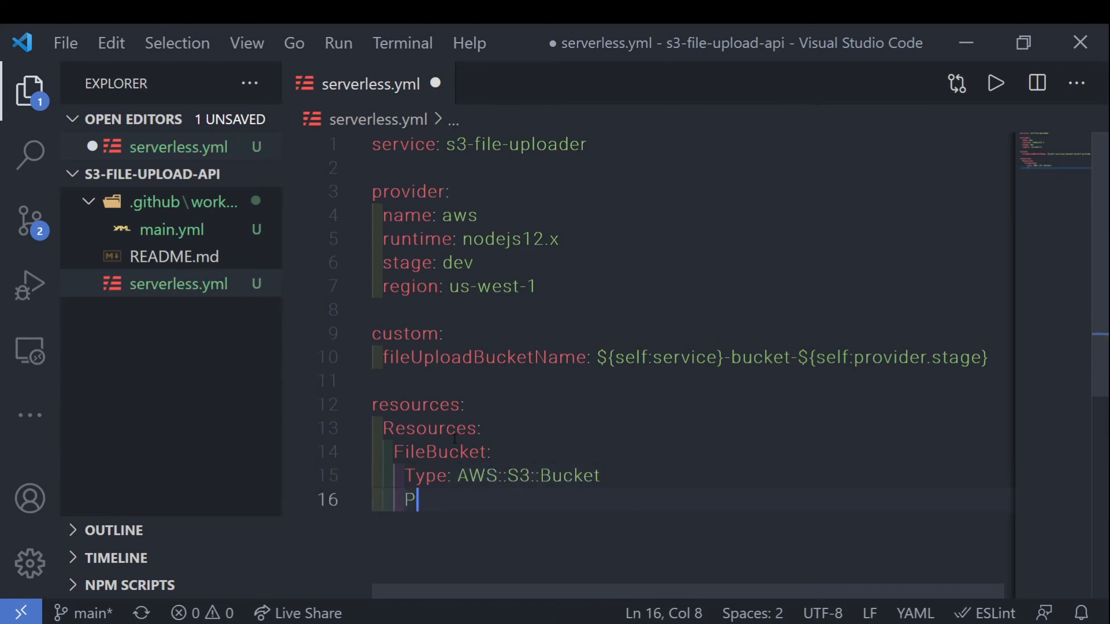
type("roperties:")
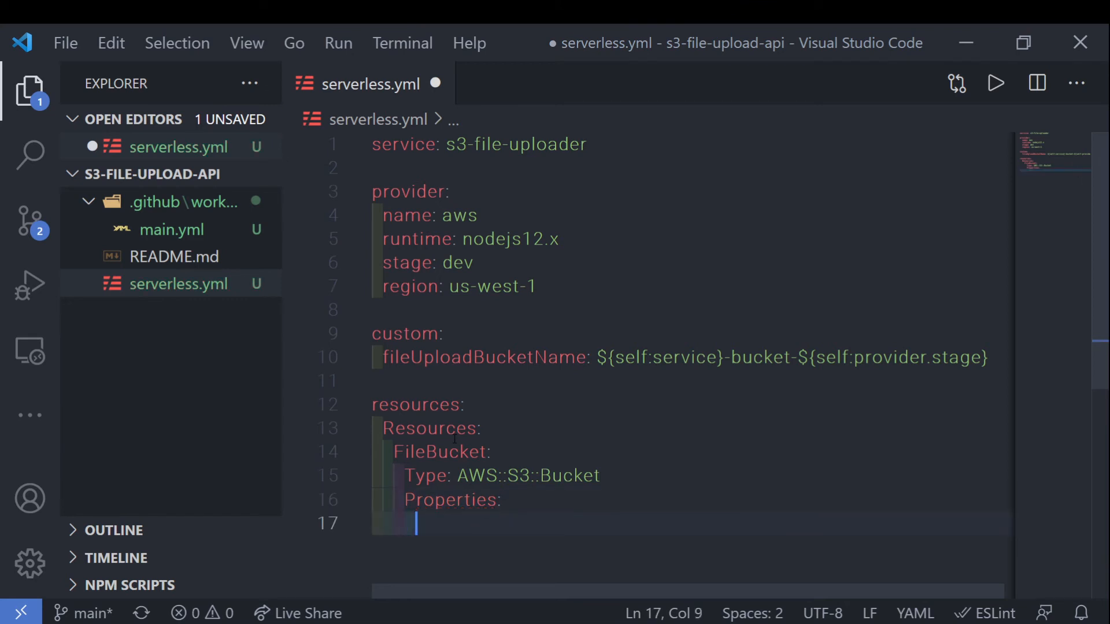
- Start BucketName: with a ${self:custom reference to the custom section
type("BucketName")
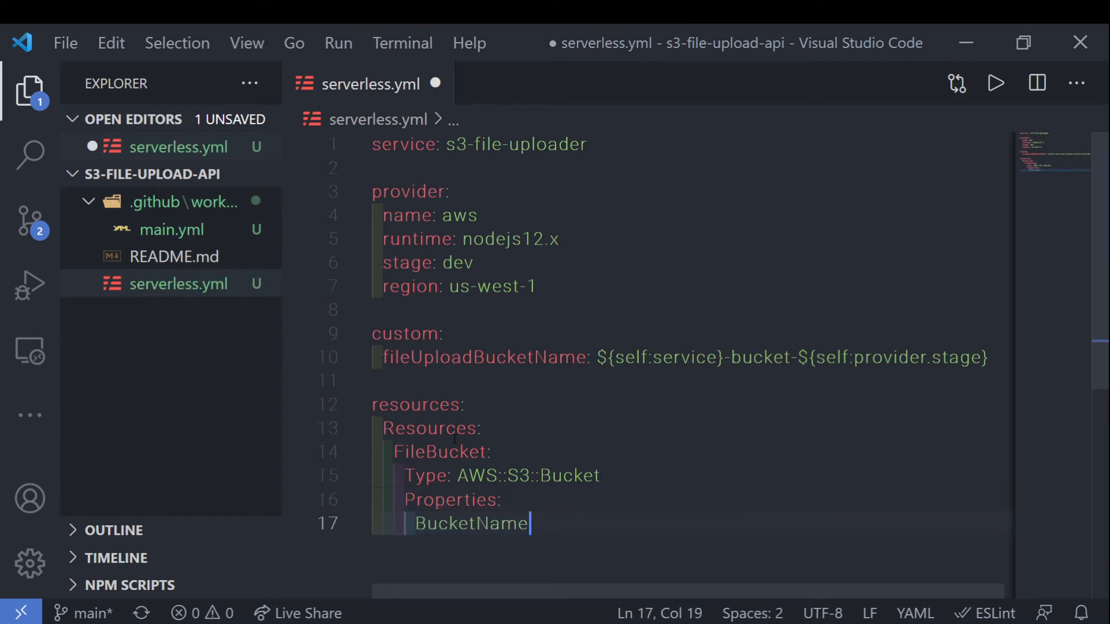
type(":")
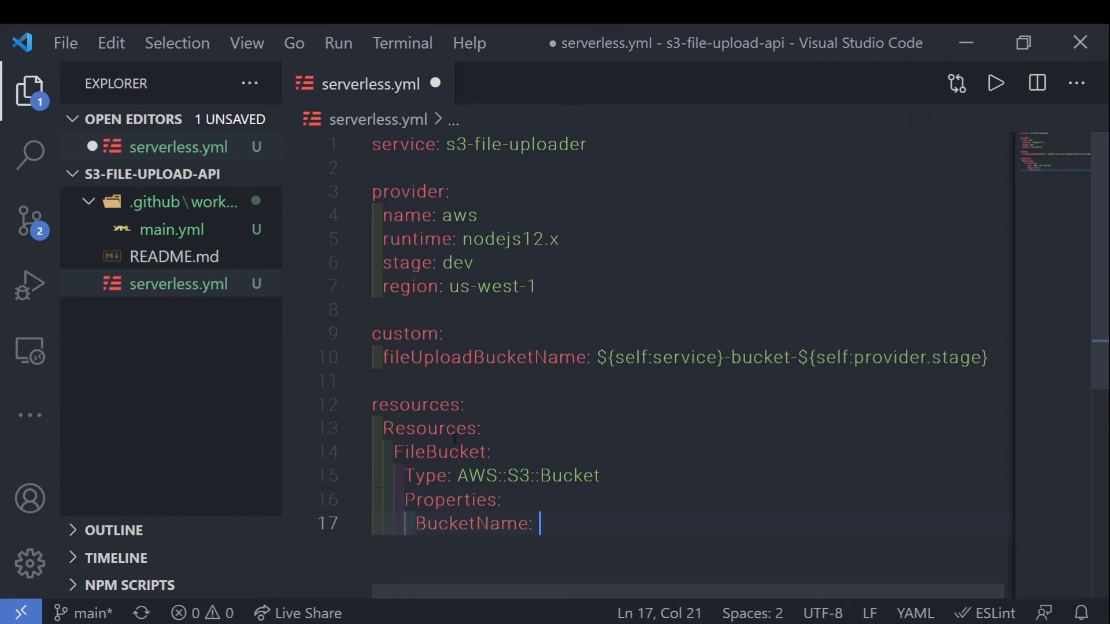
mouse_move(297, 396)
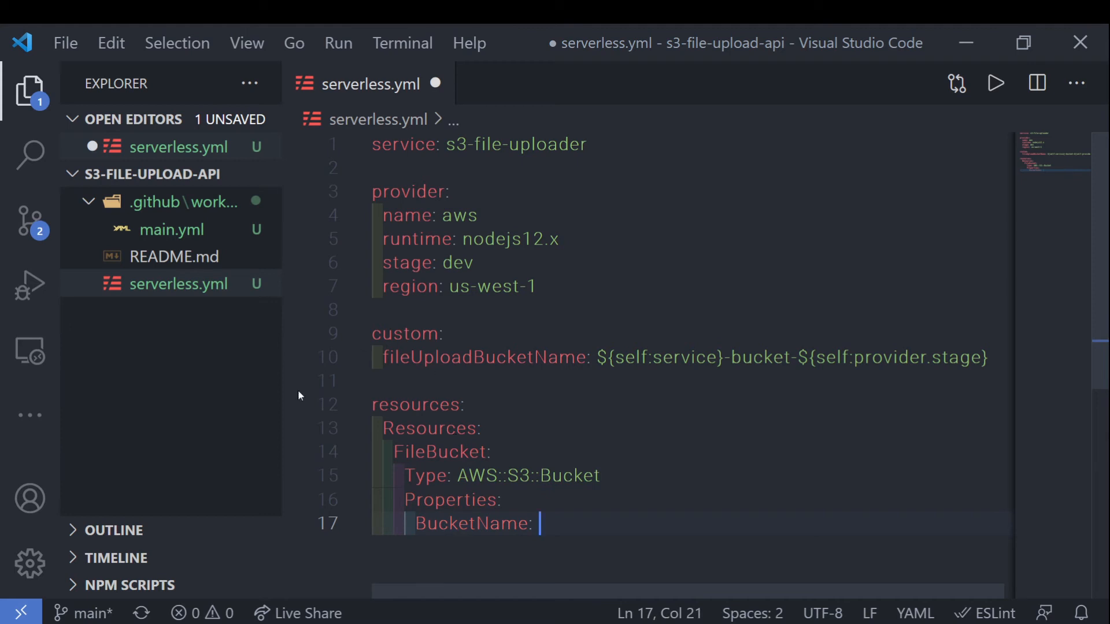
type("$")
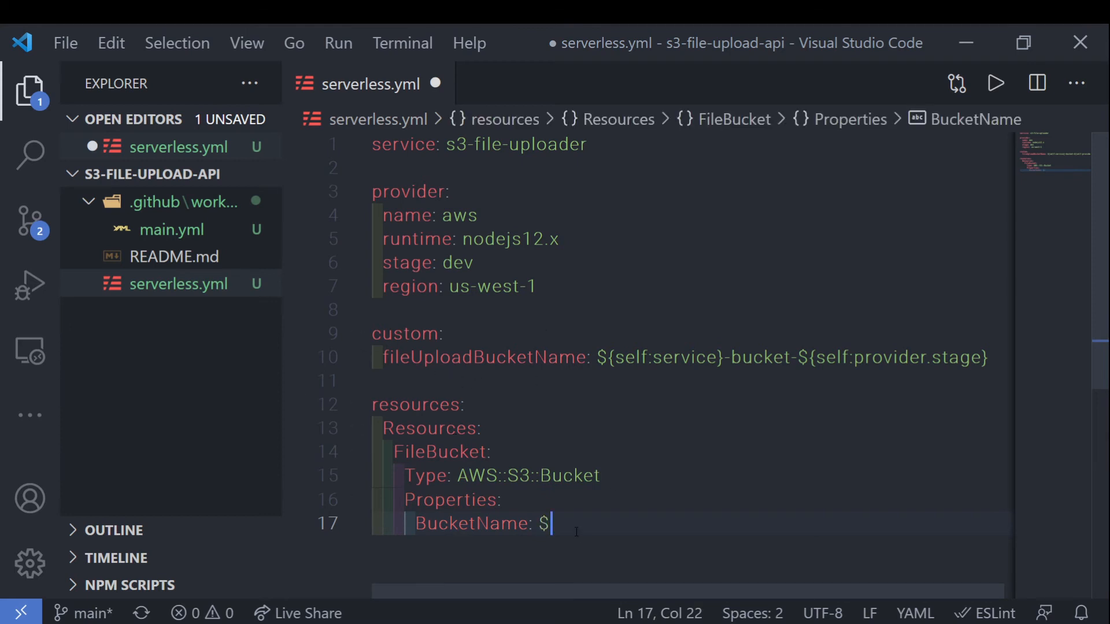
type("{")
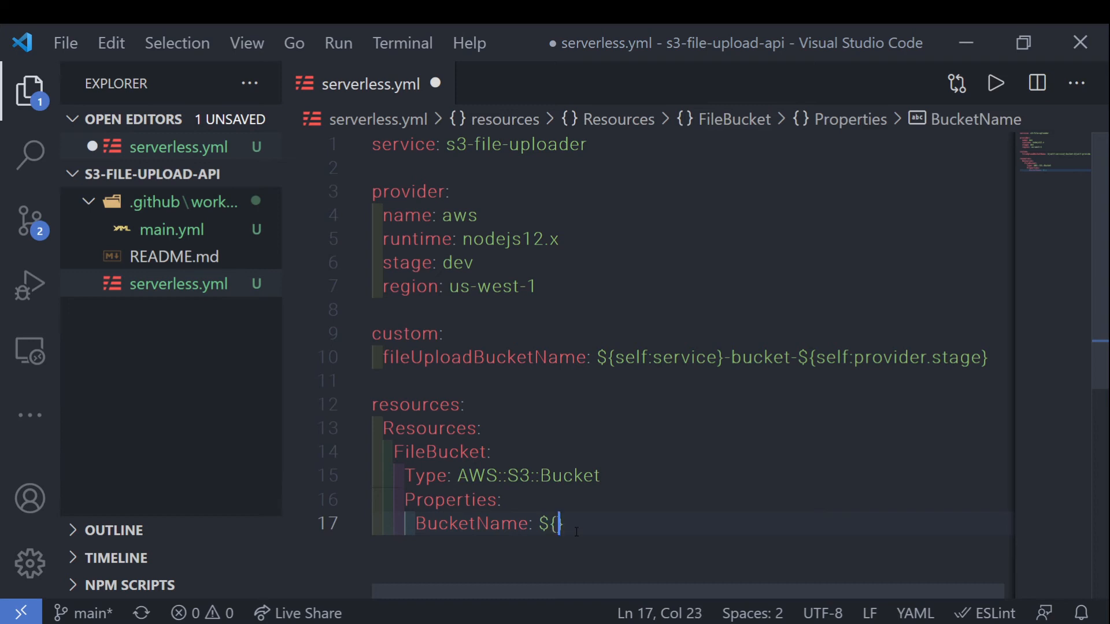
type("self:custom.")
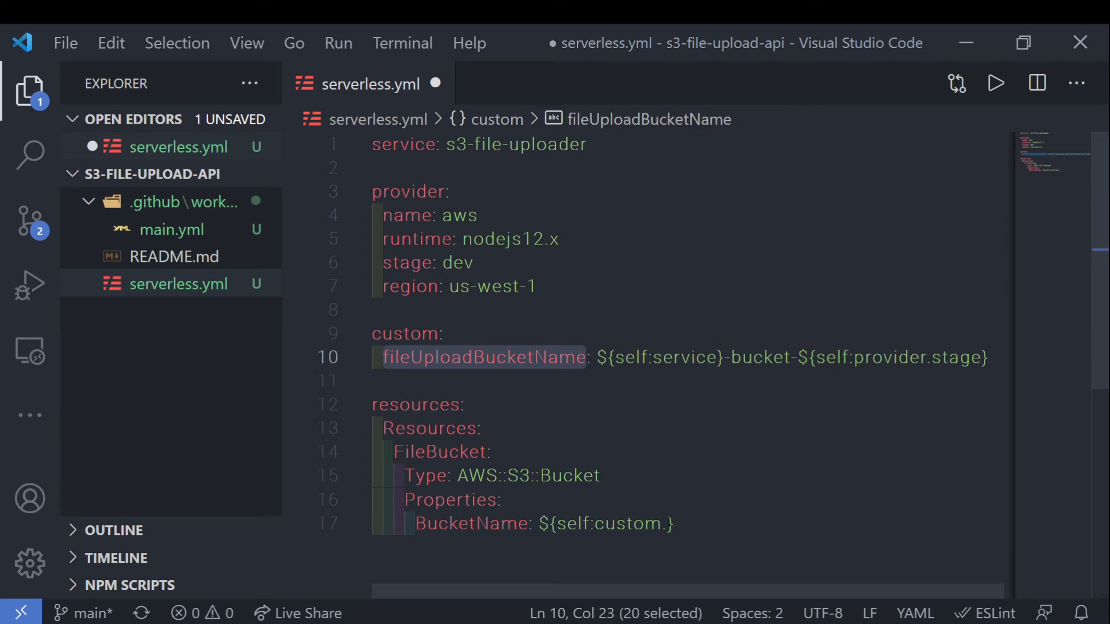
- Complete BucketName as ${self:custom.fileUploadBucketName} and start a new line under it
type("fileUploadBucketName")
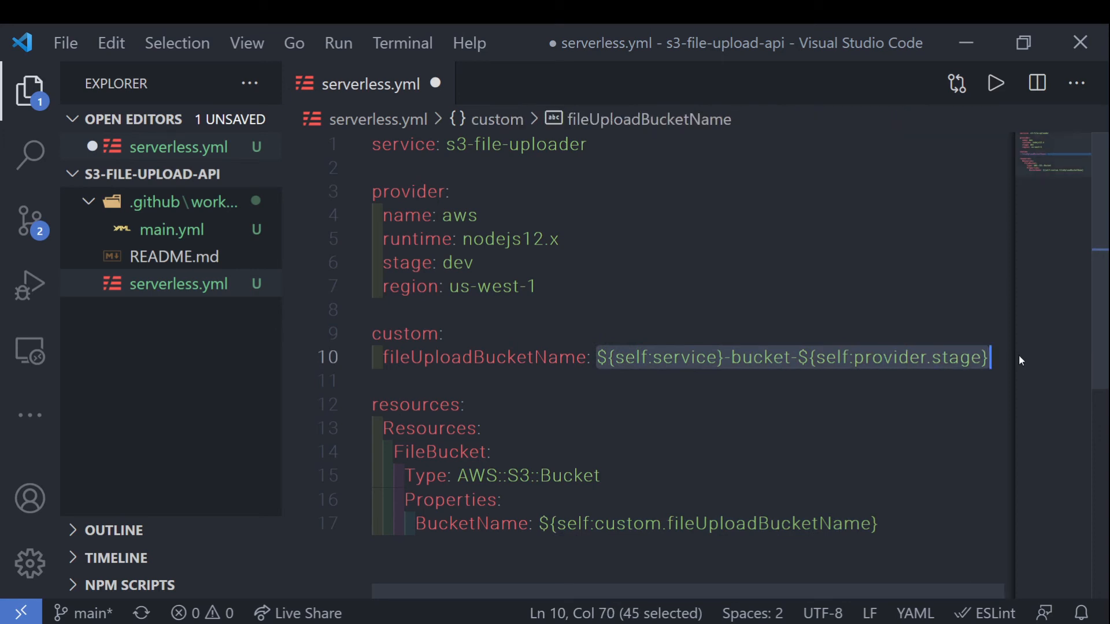
mouse_move(899, 520)
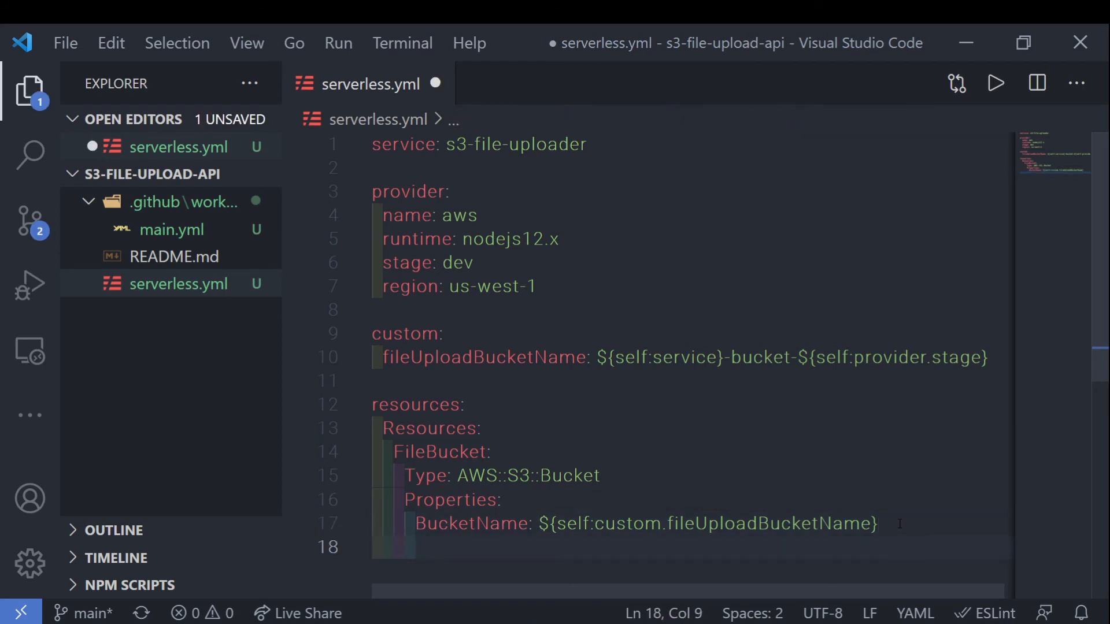
- Add AccessControl: PublicRead to FileBucket, remove the stray Private word, and save serverless.yml
type("Acces")
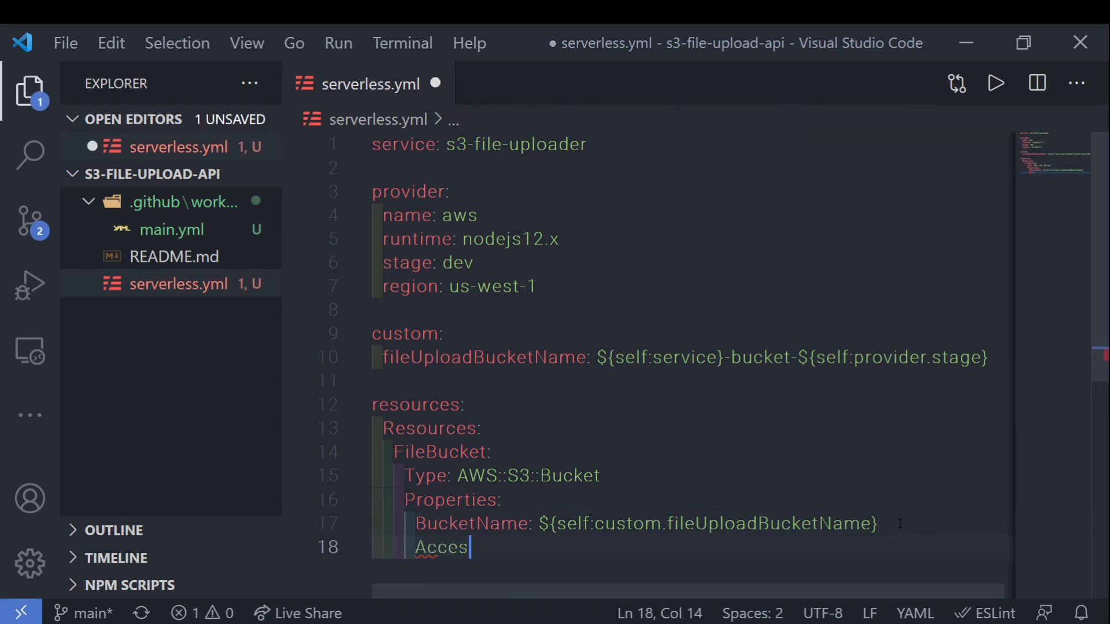
type("sControl:")
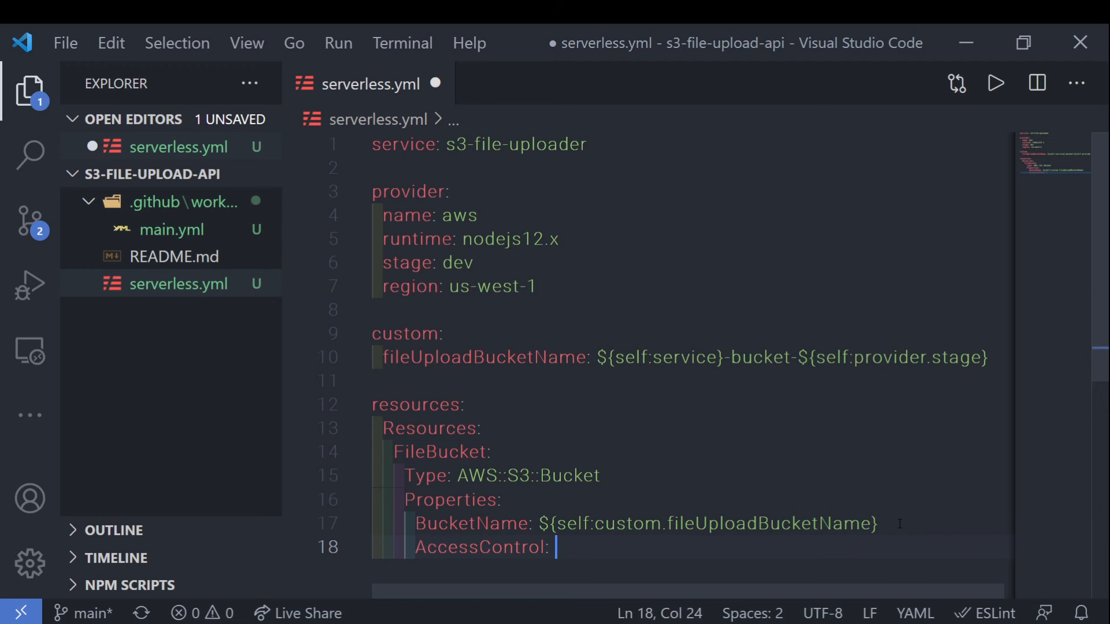
type("Pu")
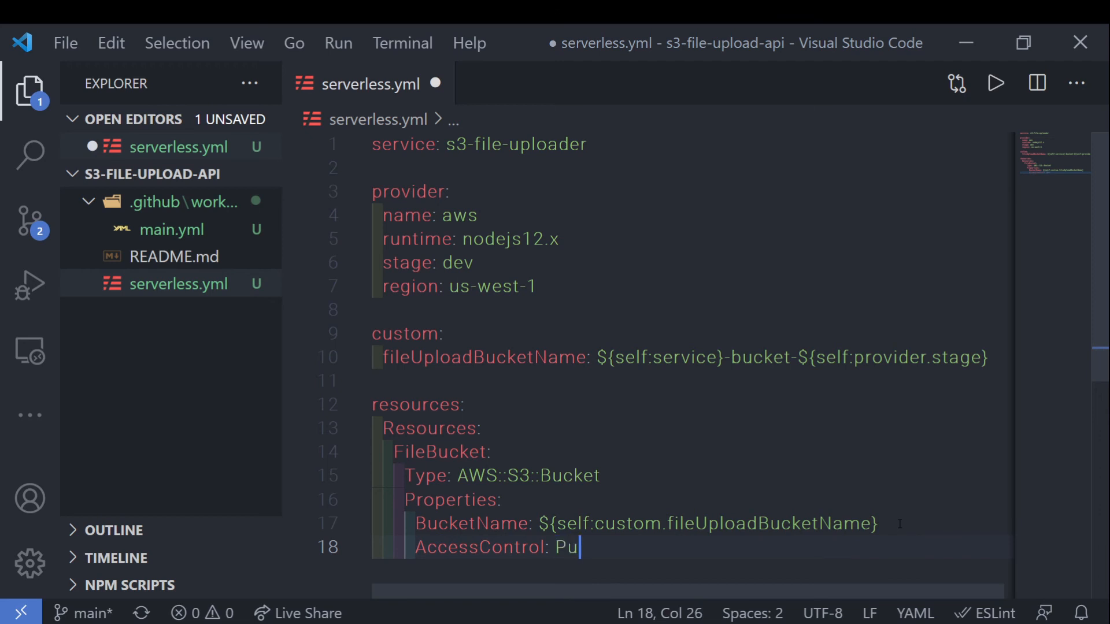
type("blicRead")
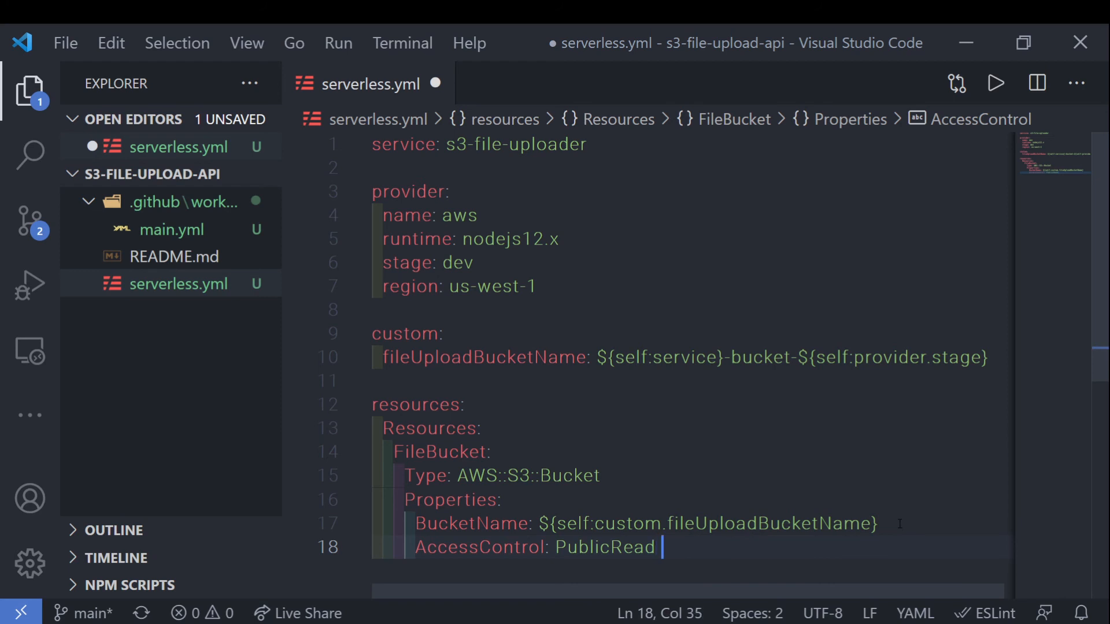
type("Private")
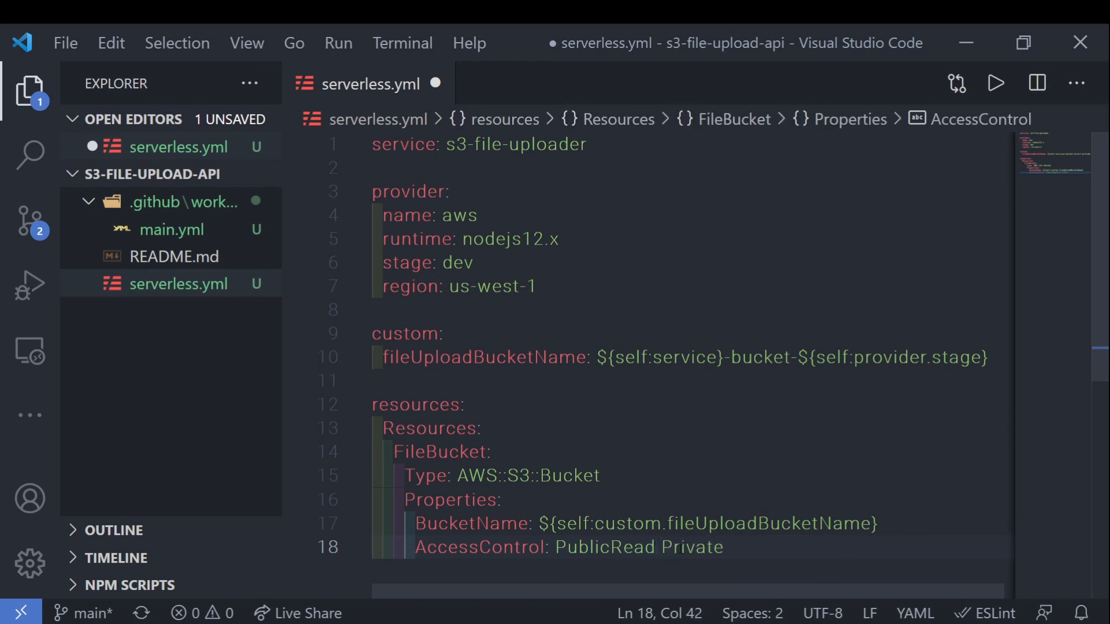
double_click(691, 547)
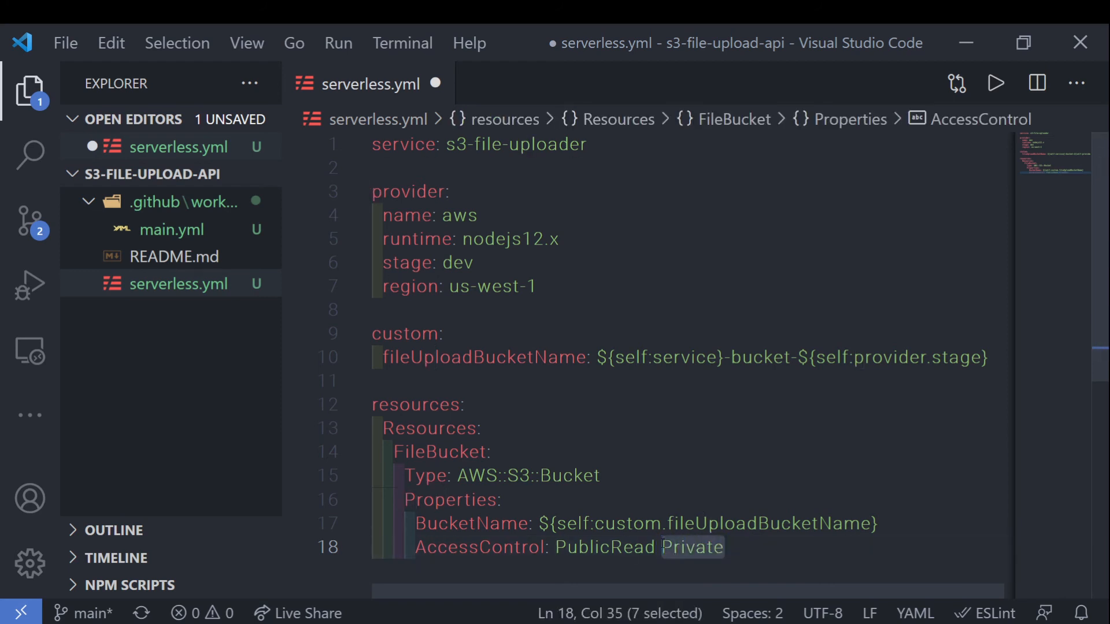
key("Delete")
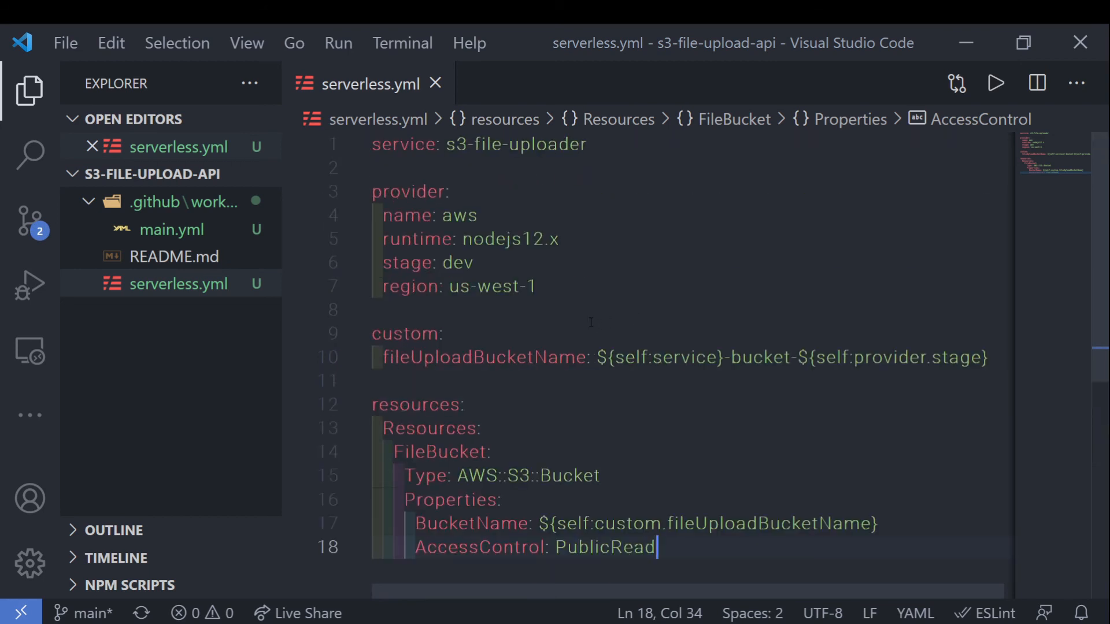
mouse_move(598, 403)
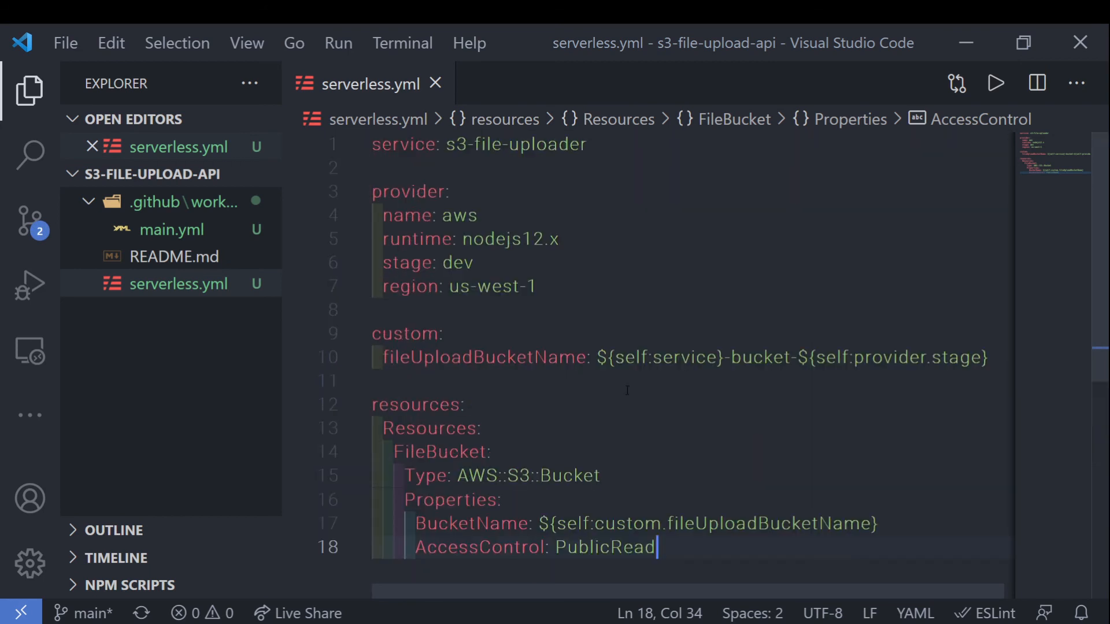
mouse_move(655, 386)
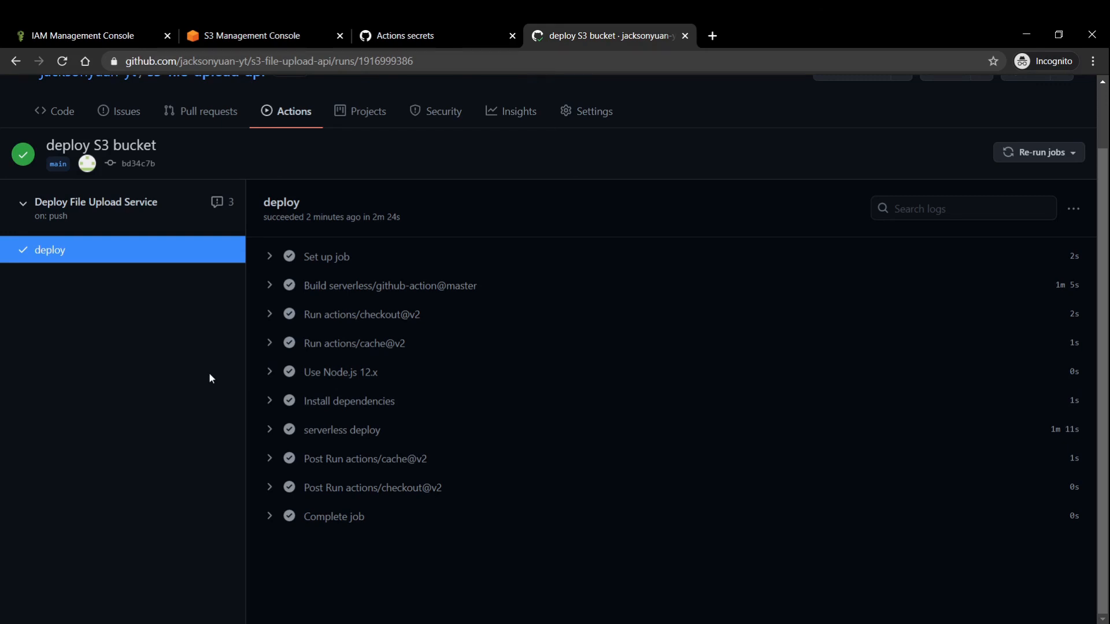
mouse_move(381, 359)
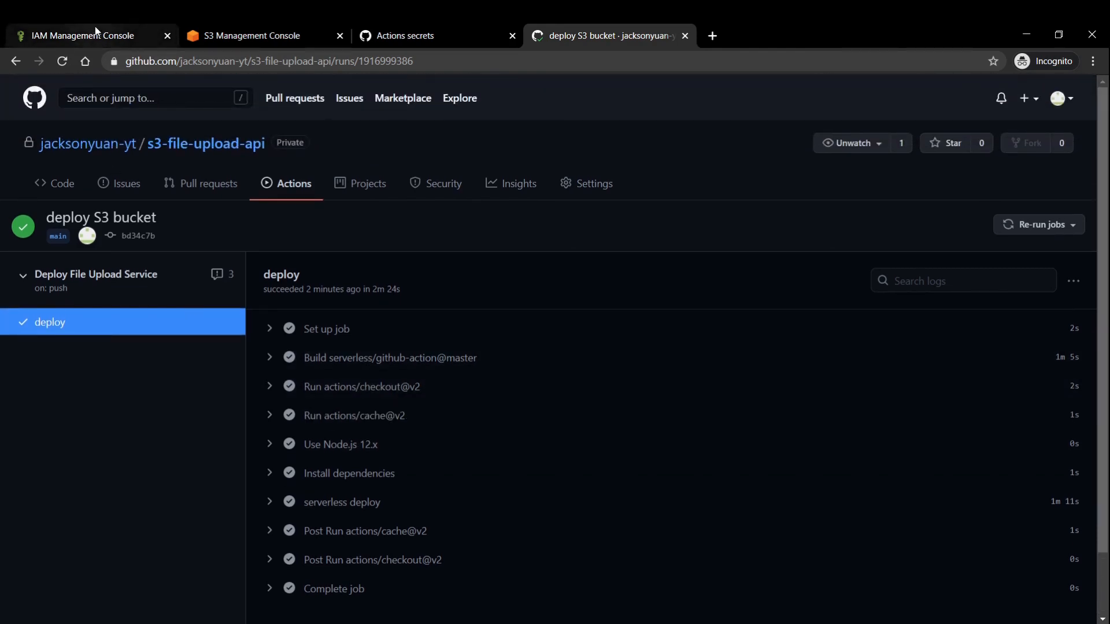
- View the IAM Add user success page for the S3 upload user, then switch to the S3 console
left_click(82, 36)
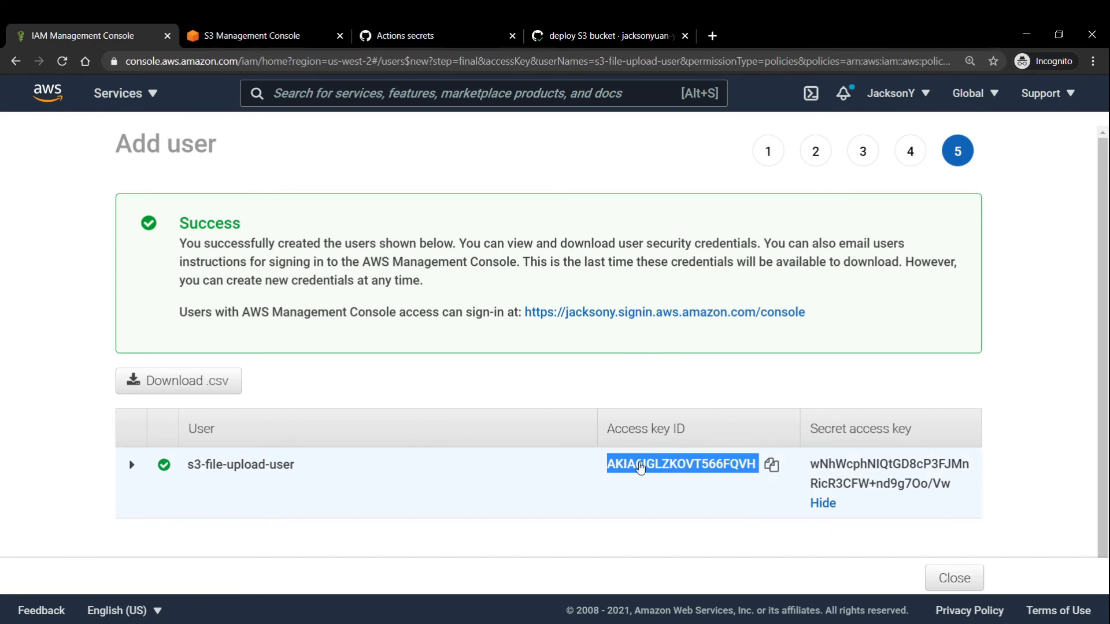
mouse_move(757, 473)
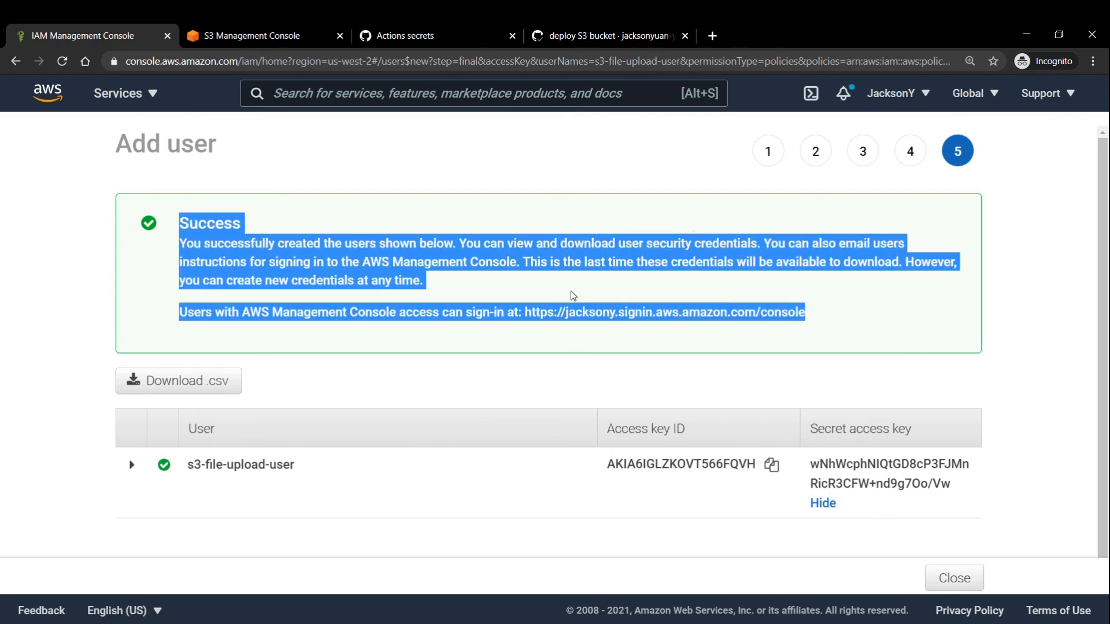
left_click(673, 214)
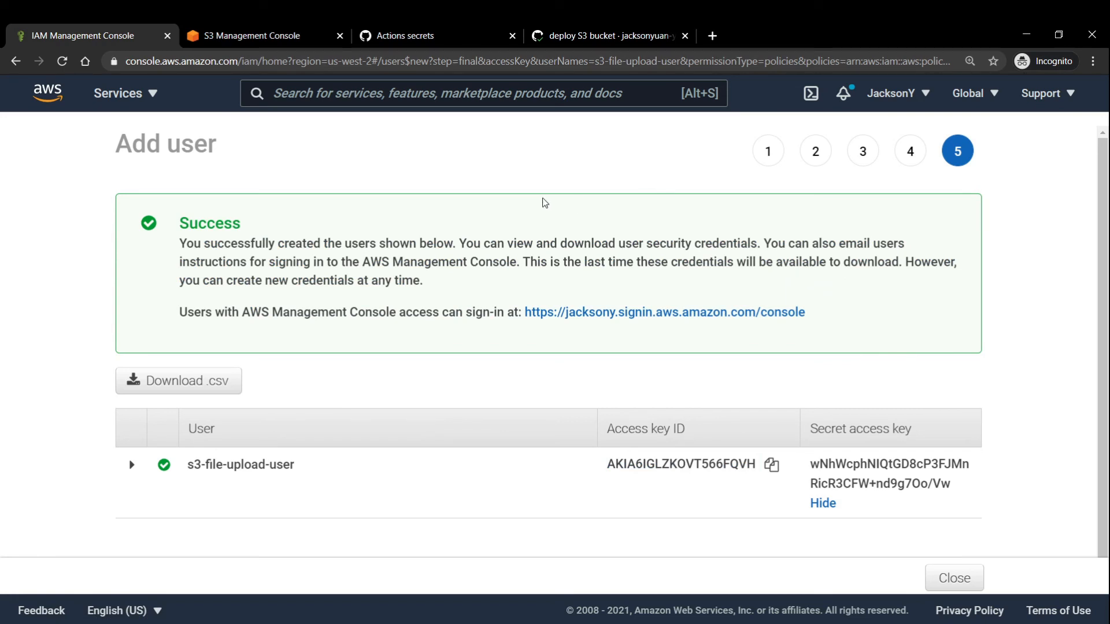
left_click(249, 35)
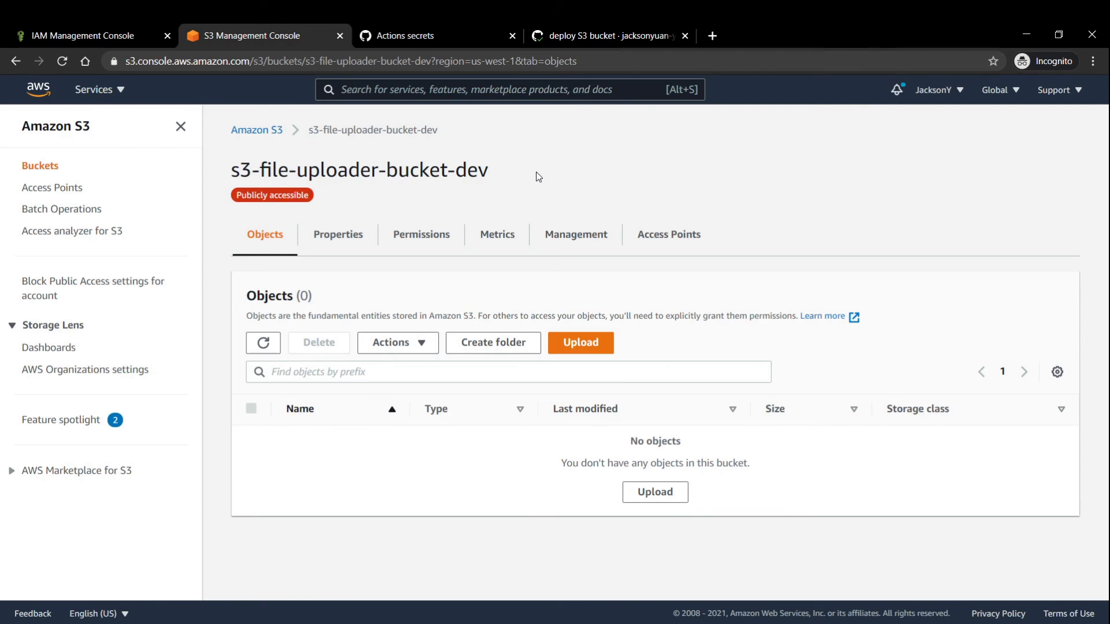
mouse_move(512, 181)
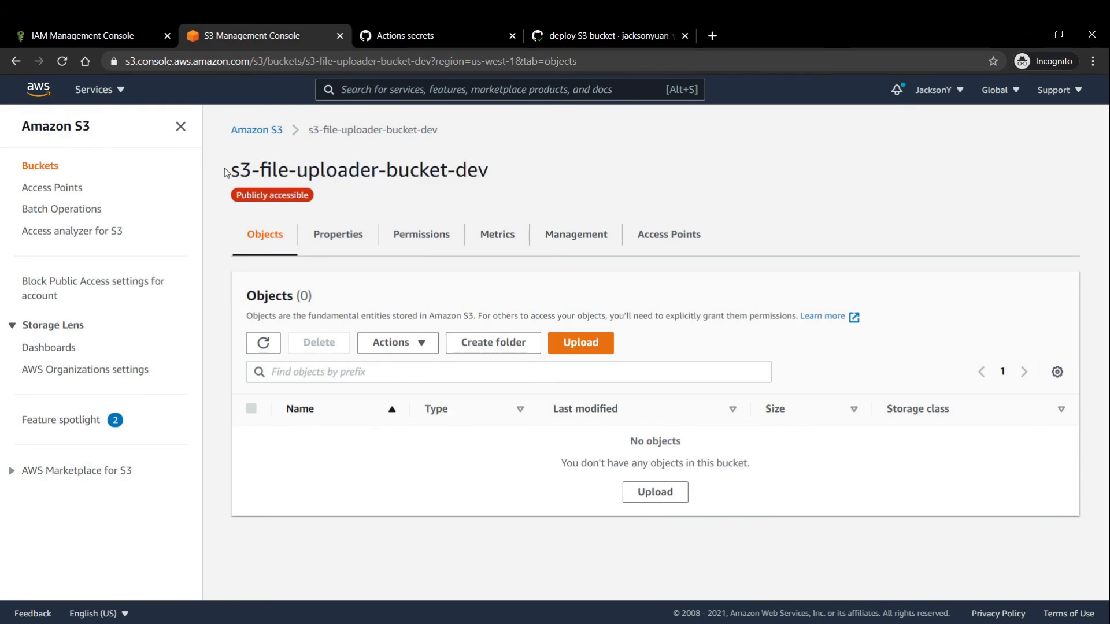
- Highlight the bucket name parts: s3-file-uploader service, 'bucket', and the dev stage suffix
left_click_drag(234, 170, 294, 170)
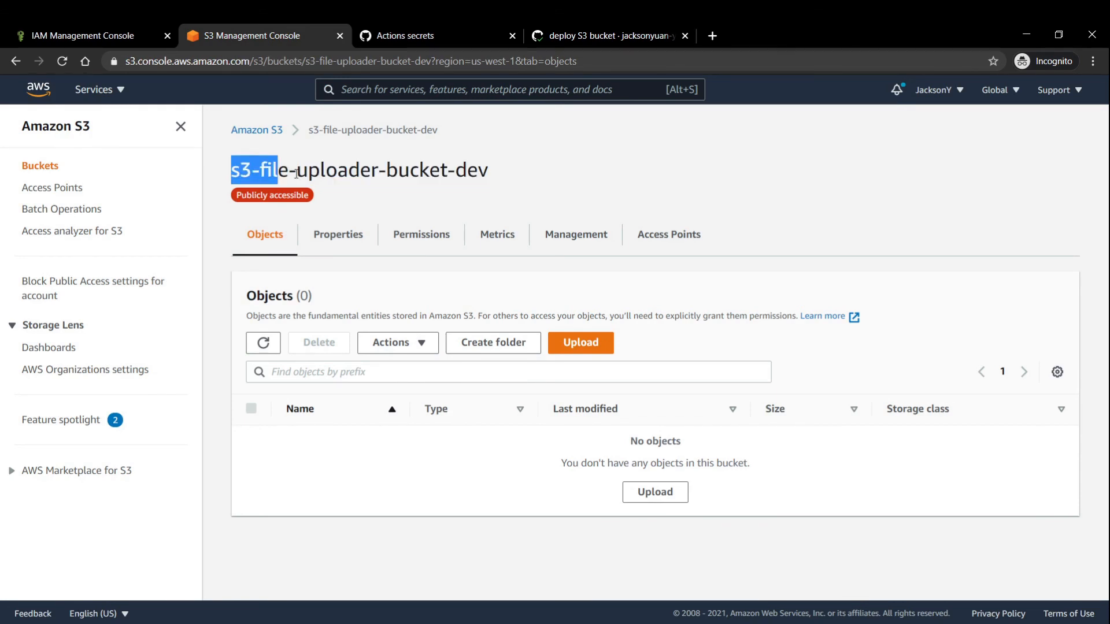
left_click_drag(294, 170, 379, 170)
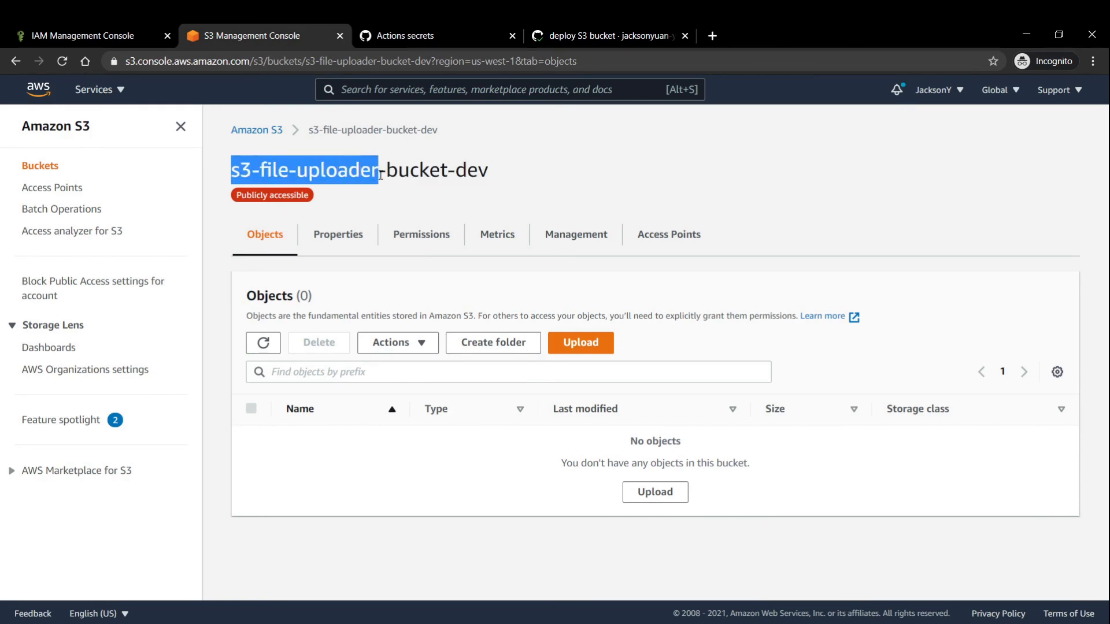
double_click(417, 170)
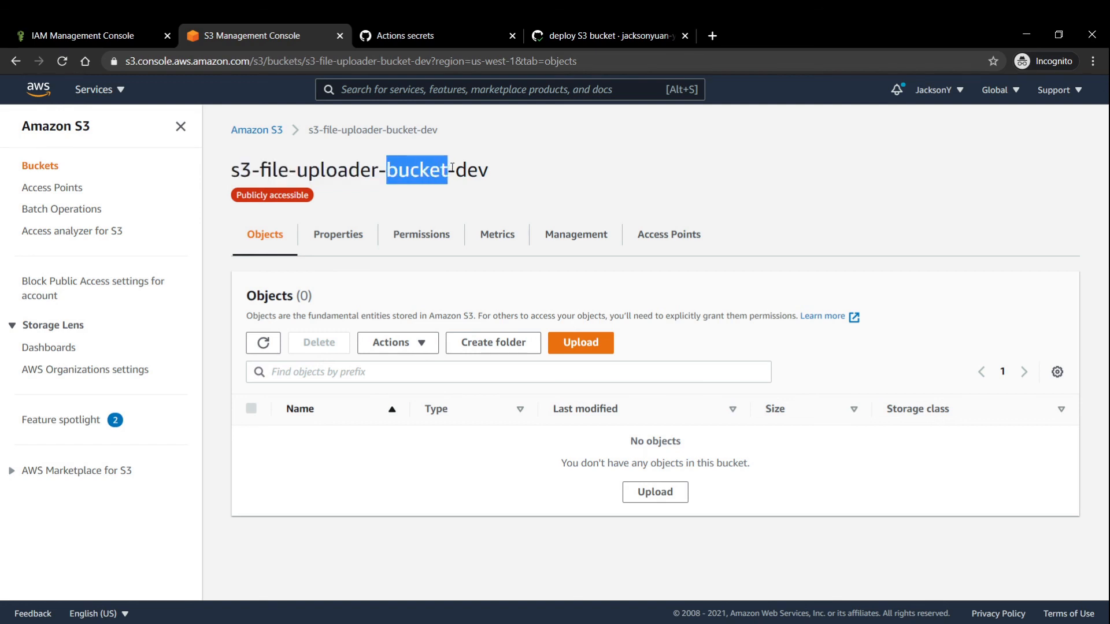
double_click(470, 170)
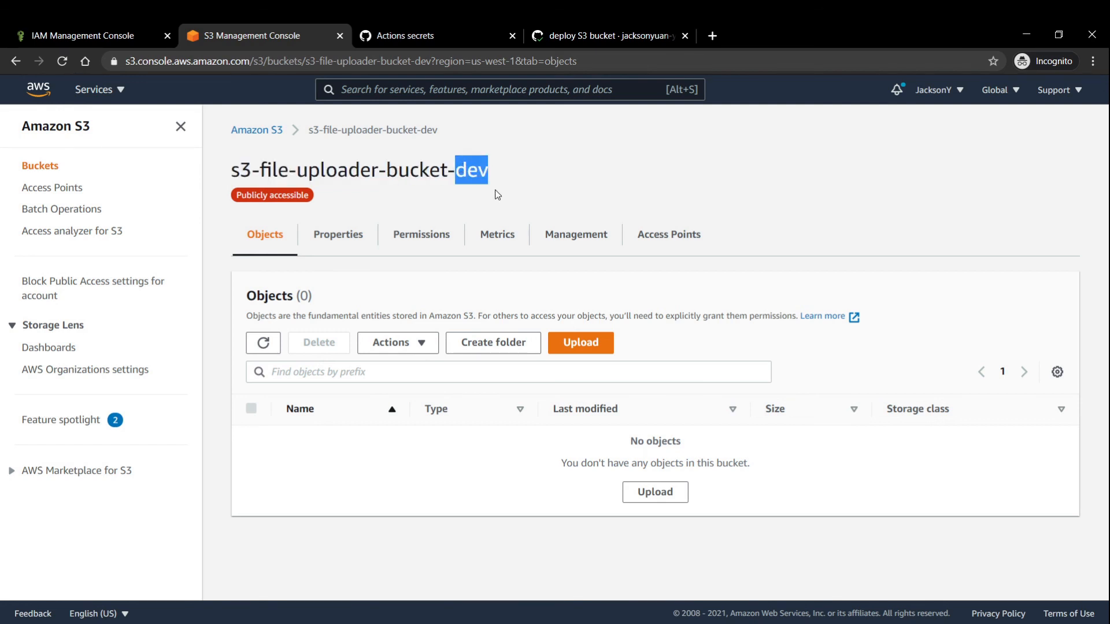